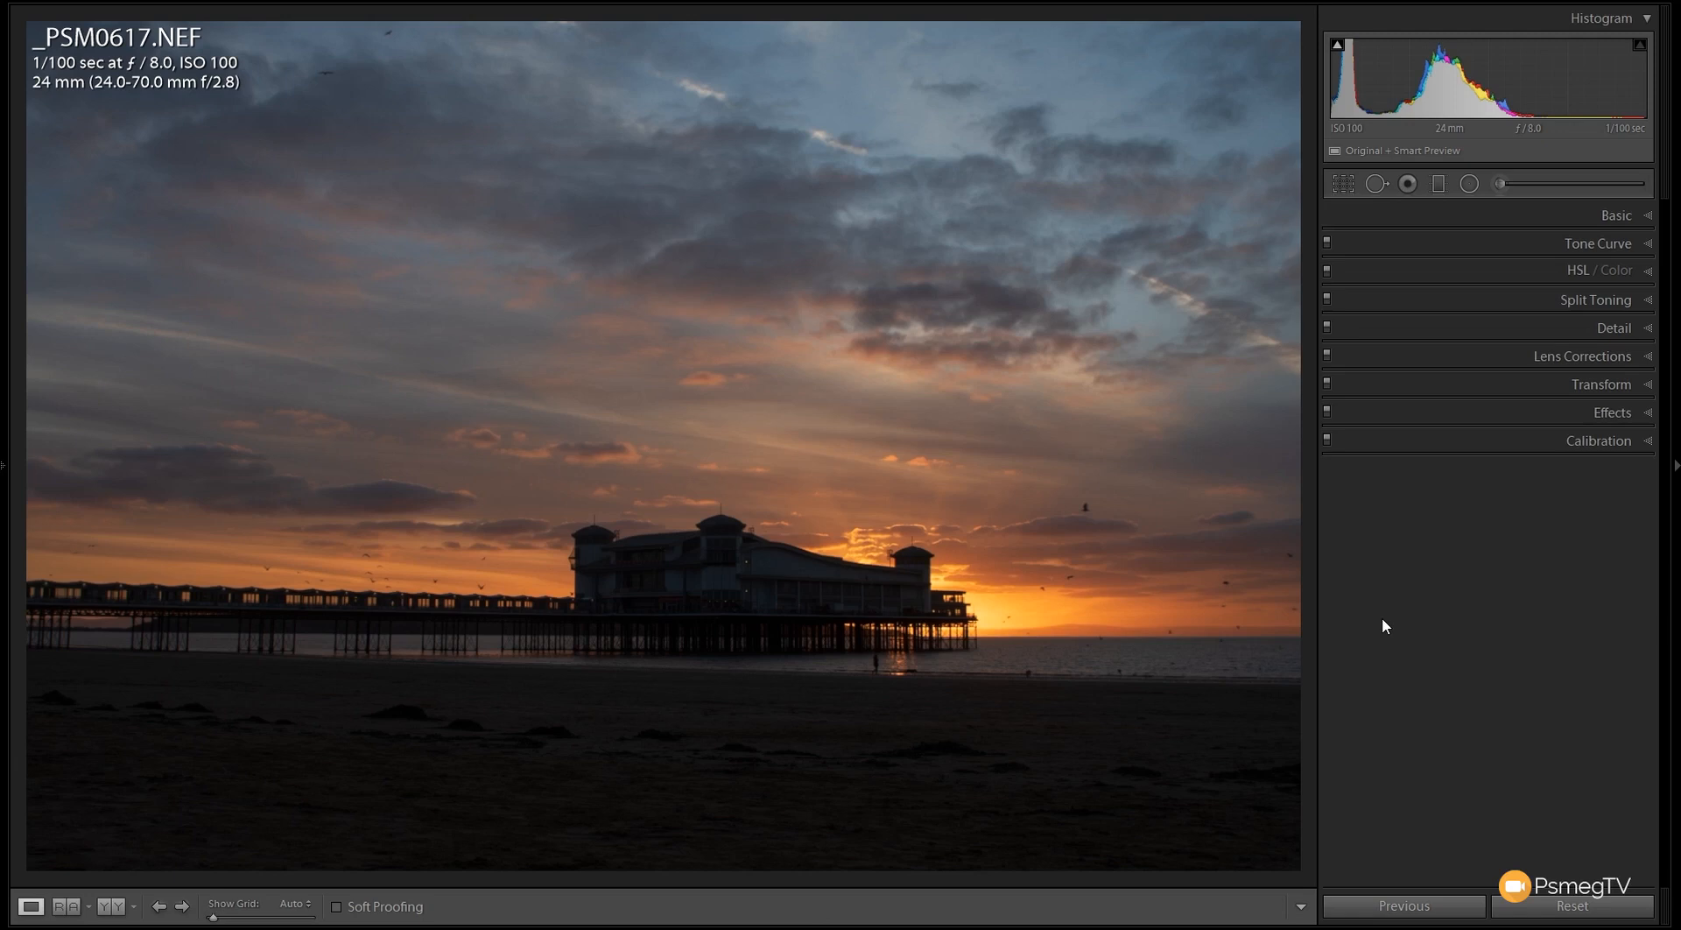
{"action": "mouse_move", "coordinate": [1490, 716]}
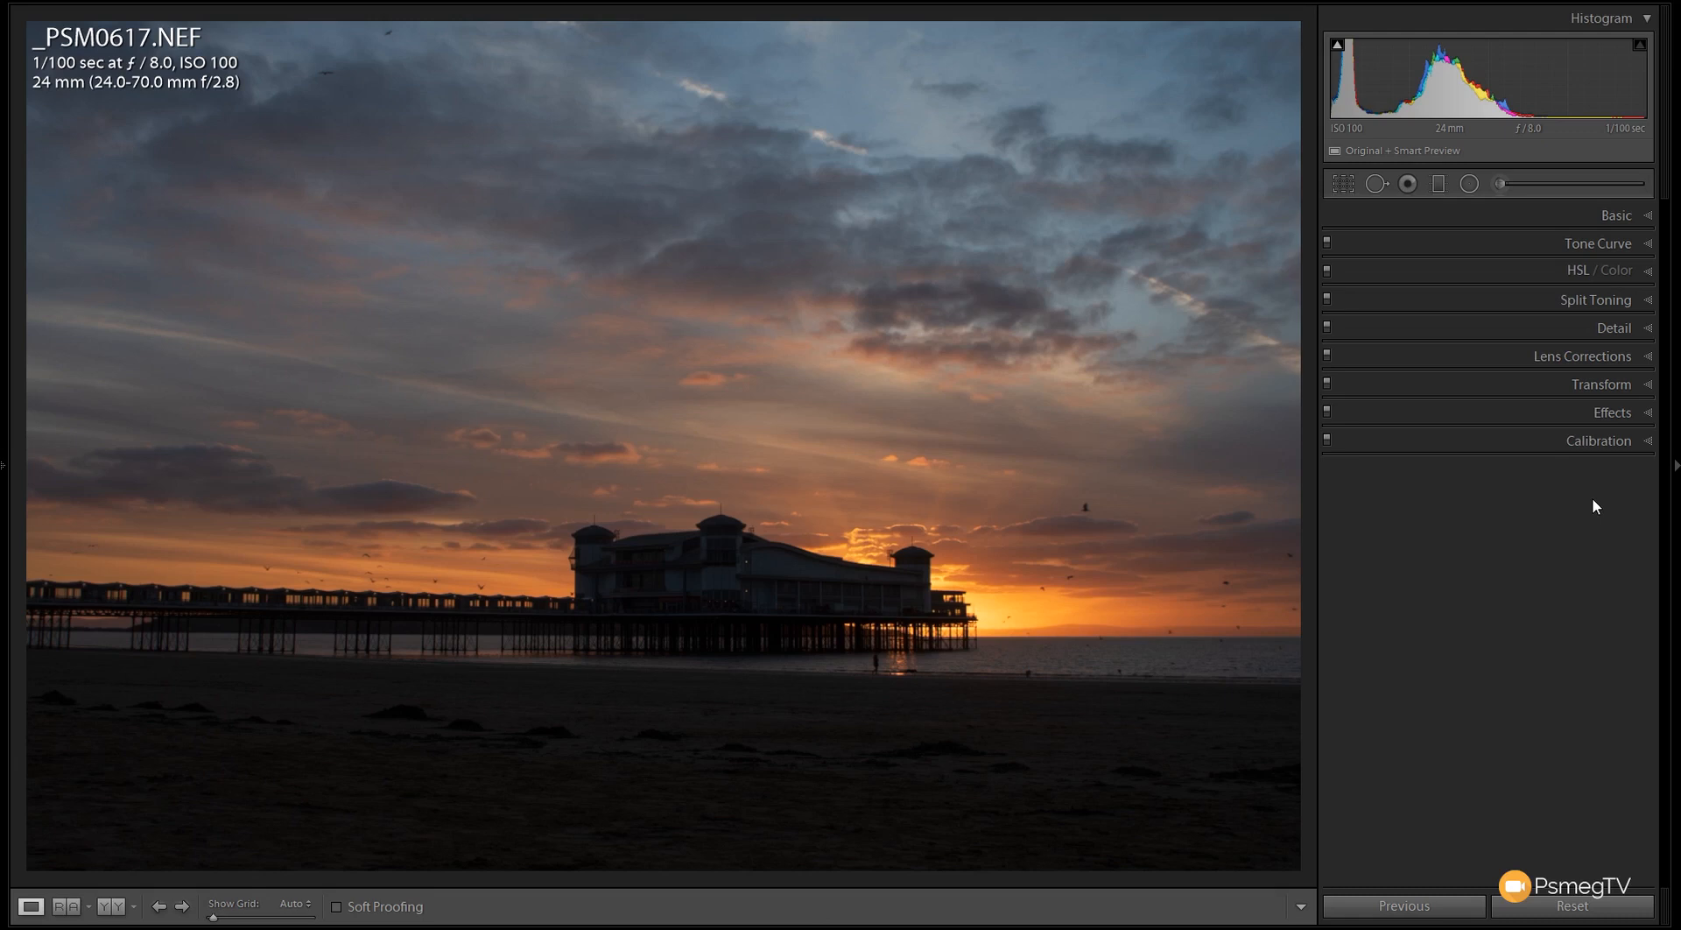
{"action": "mouse_move", "coordinate": [1448, 591]}
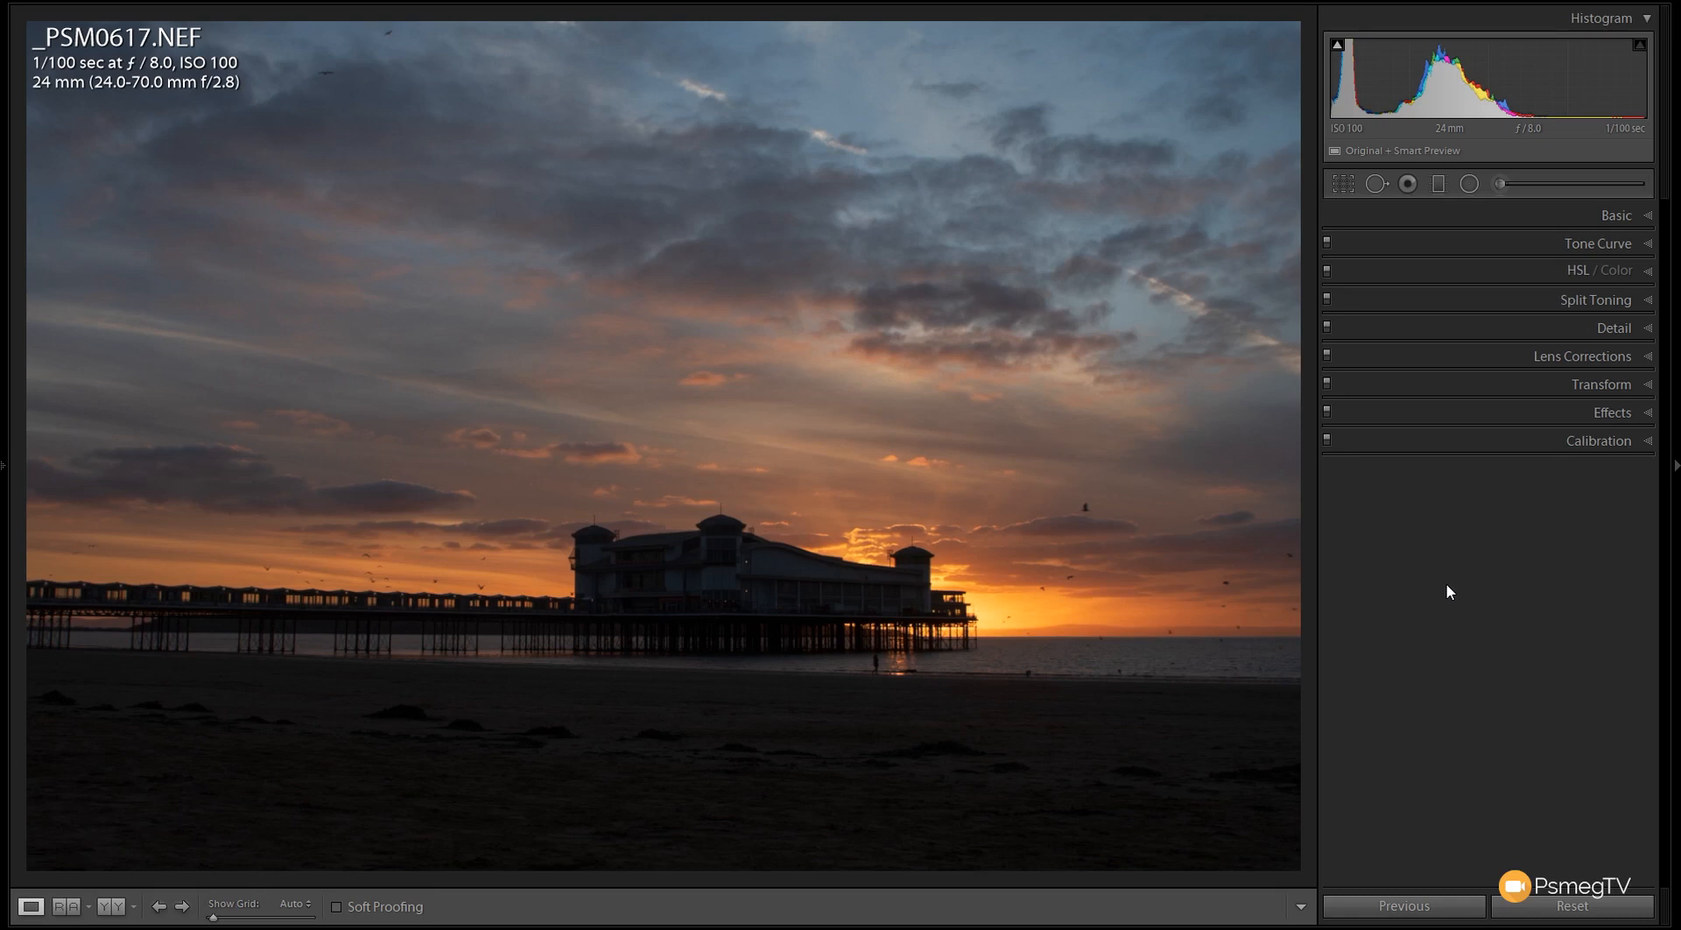
{"action": "mouse_move", "coordinate": [1559, 724]}
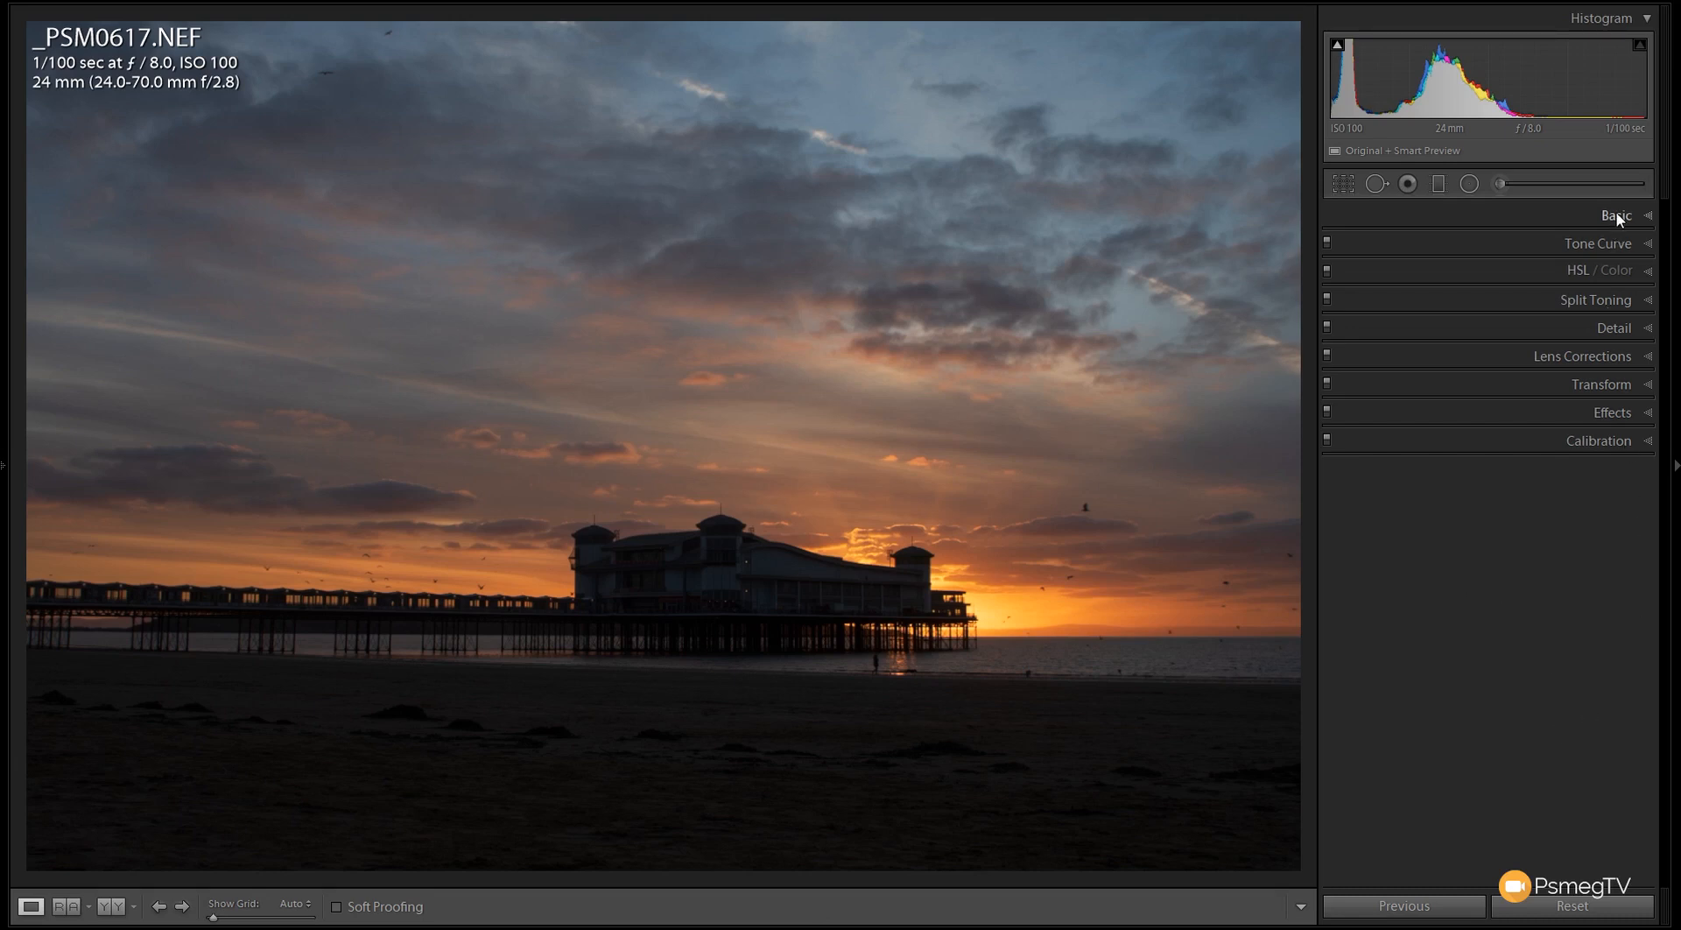
Expand the Basic panel and list the available profiles, Adobe Standard still applied
{"action": "left_click", "coordinate": [1616, 215]}
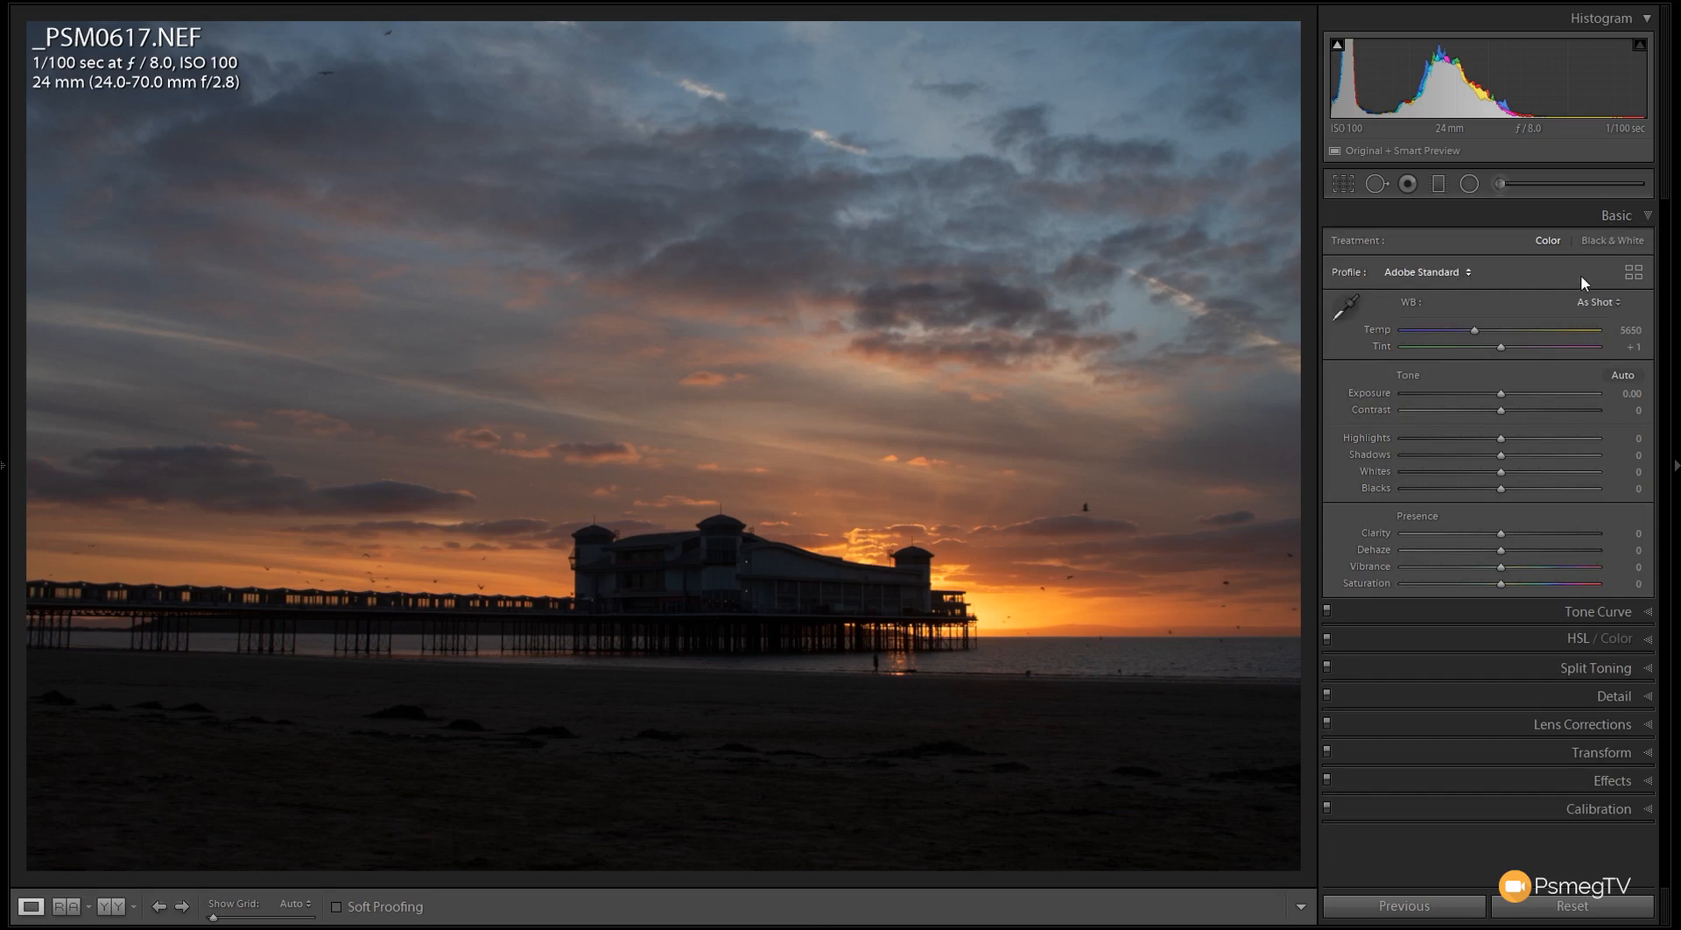
{"action": "mouse_move", "coordinate": [1563, 275]}
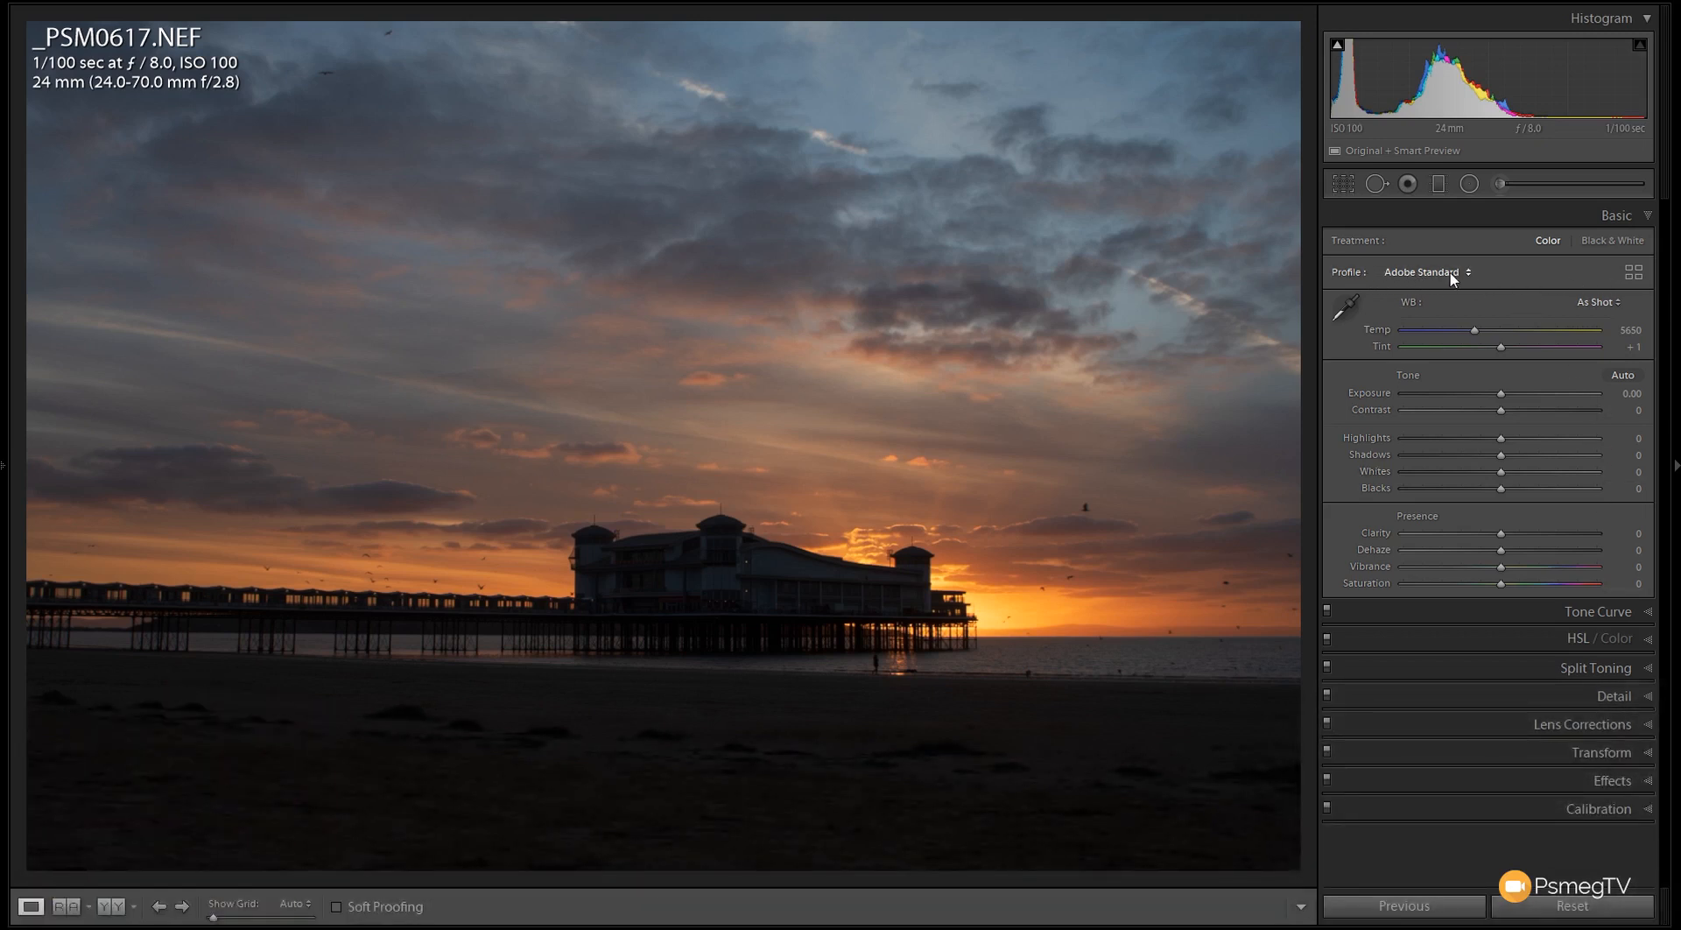
{"action": "left_click", "coordinate": [1426, 271]}
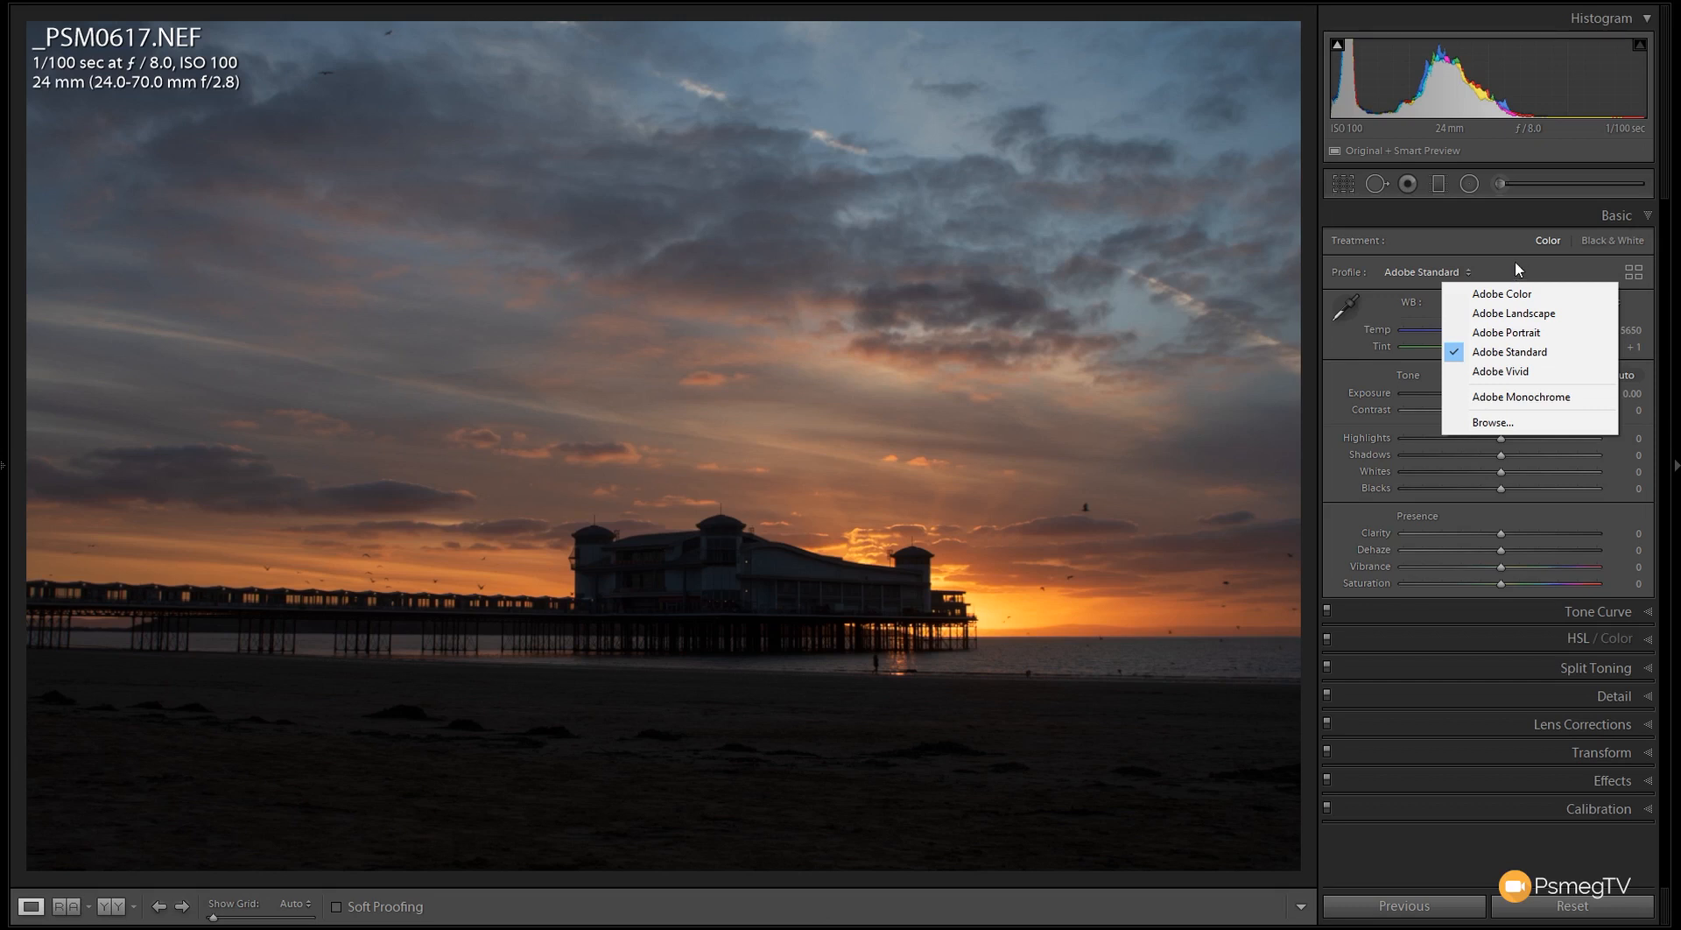
{"action": "mouse_move", "coordinate": [1512, 311]}
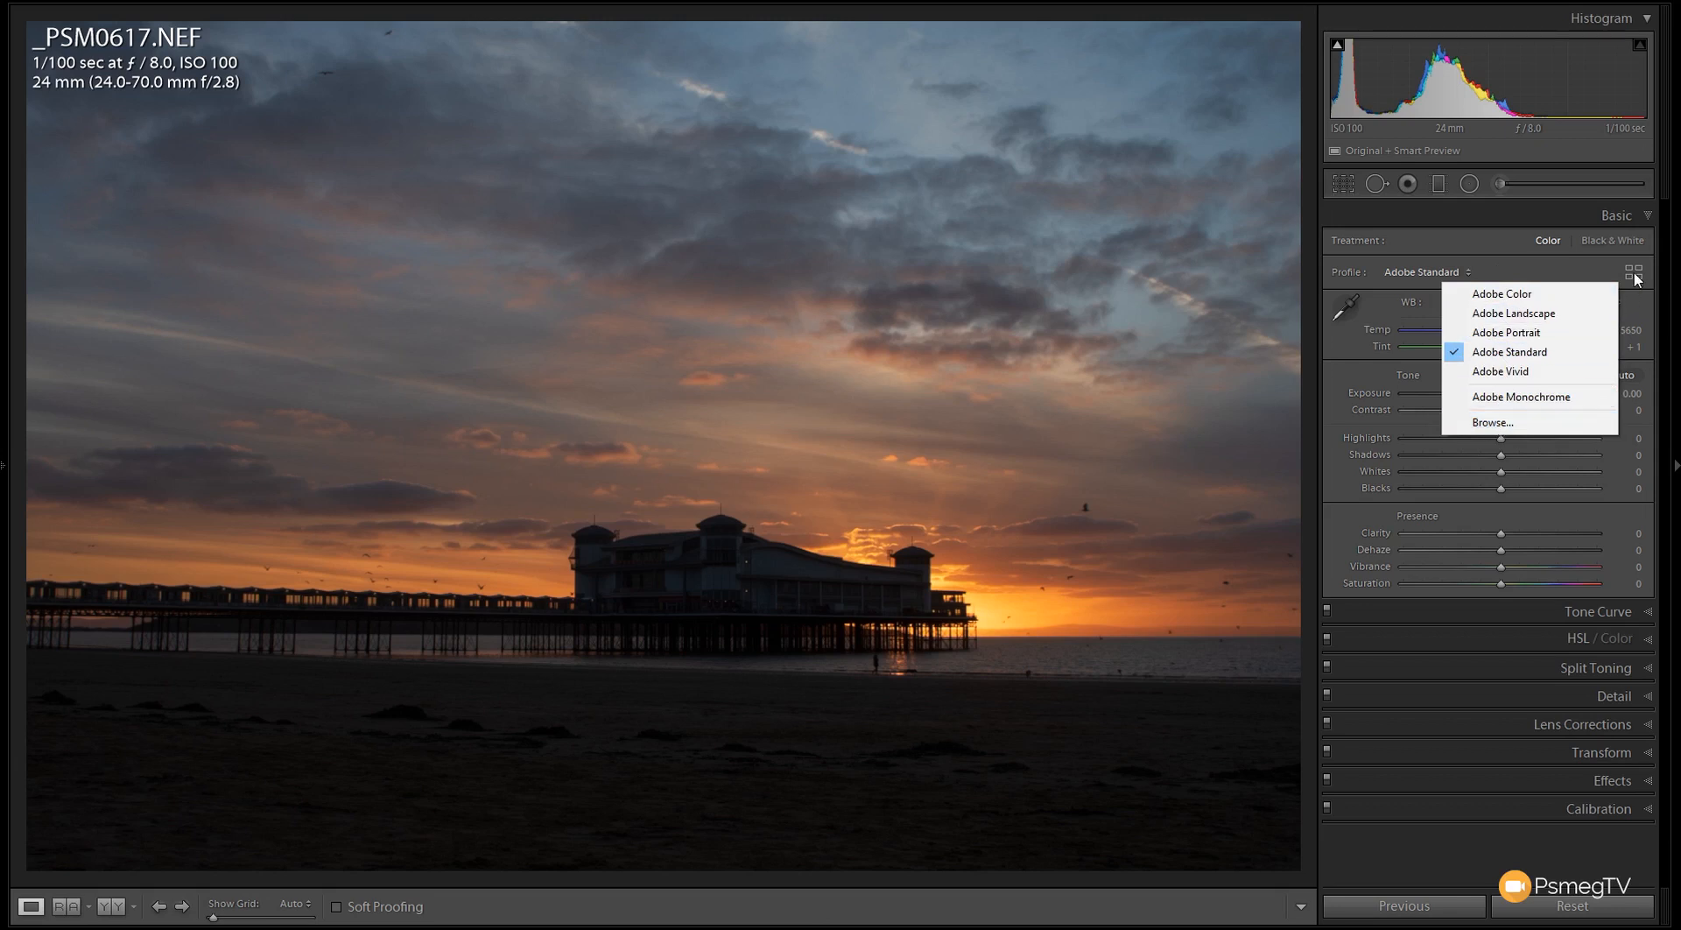
Bring up the Profile Browser with only the Adobe Raw group's thumbnails expanded
{"action": "left_click", "coordinate": [1492, 421]}
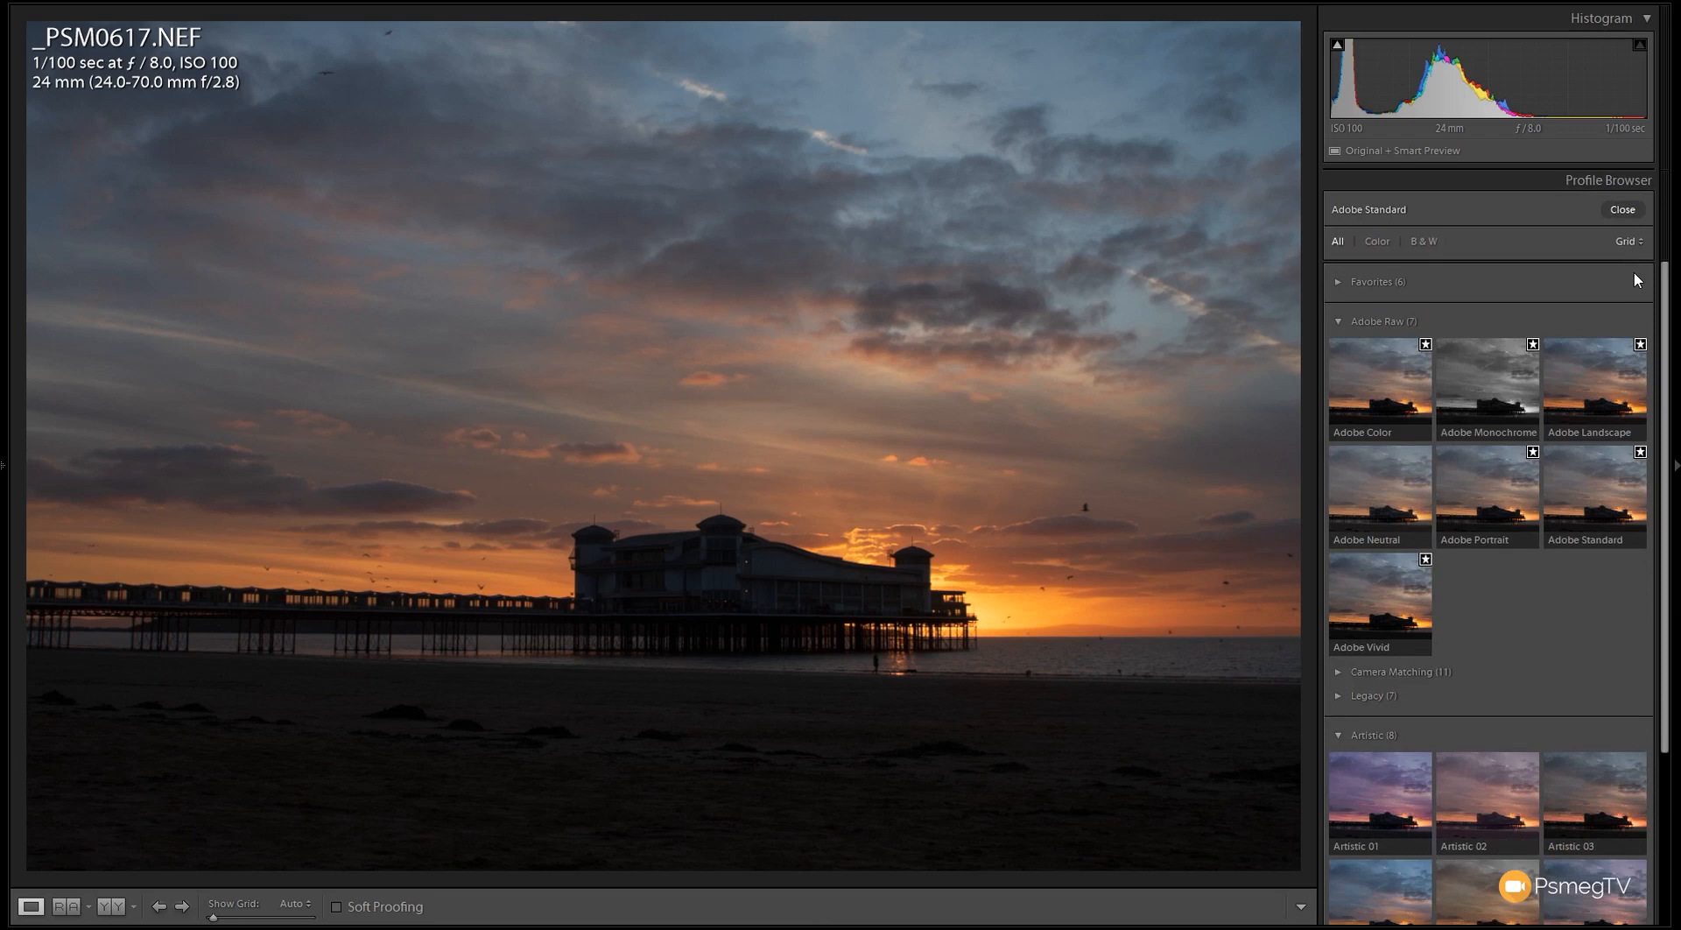
{"action": "mouse_move", "coordinate": [1634, 279]}
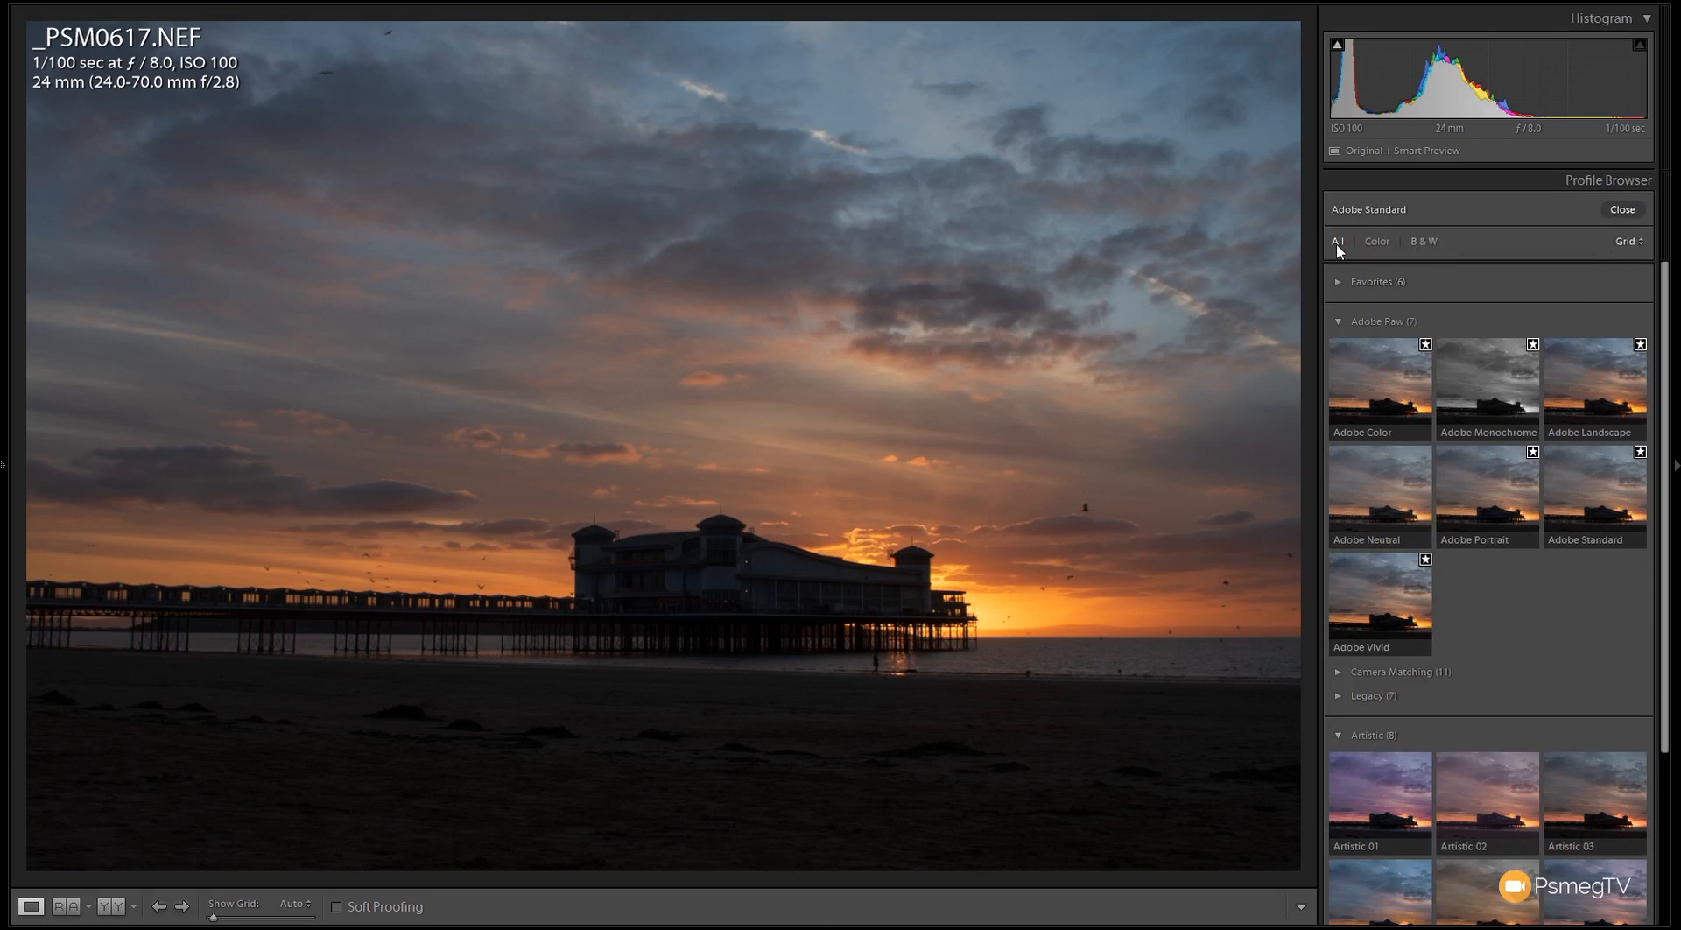
{"action": "left_click", "coordinate": [1338, 321]}
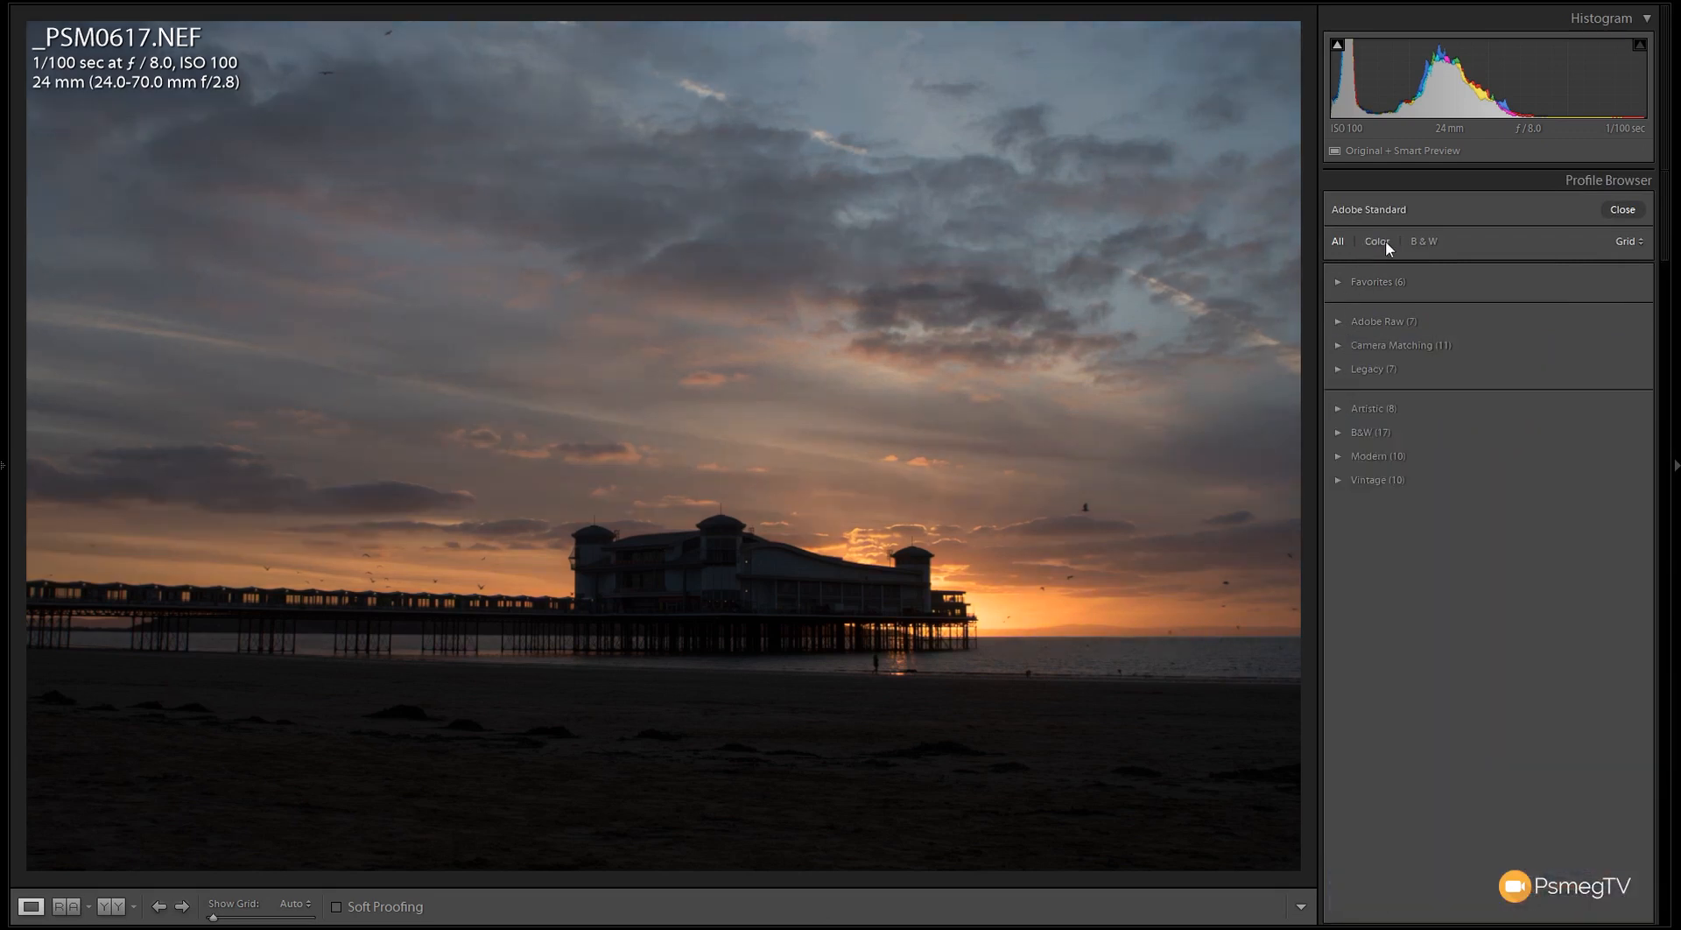
{"action": "left_click", "coordinate": [1423, 241]}
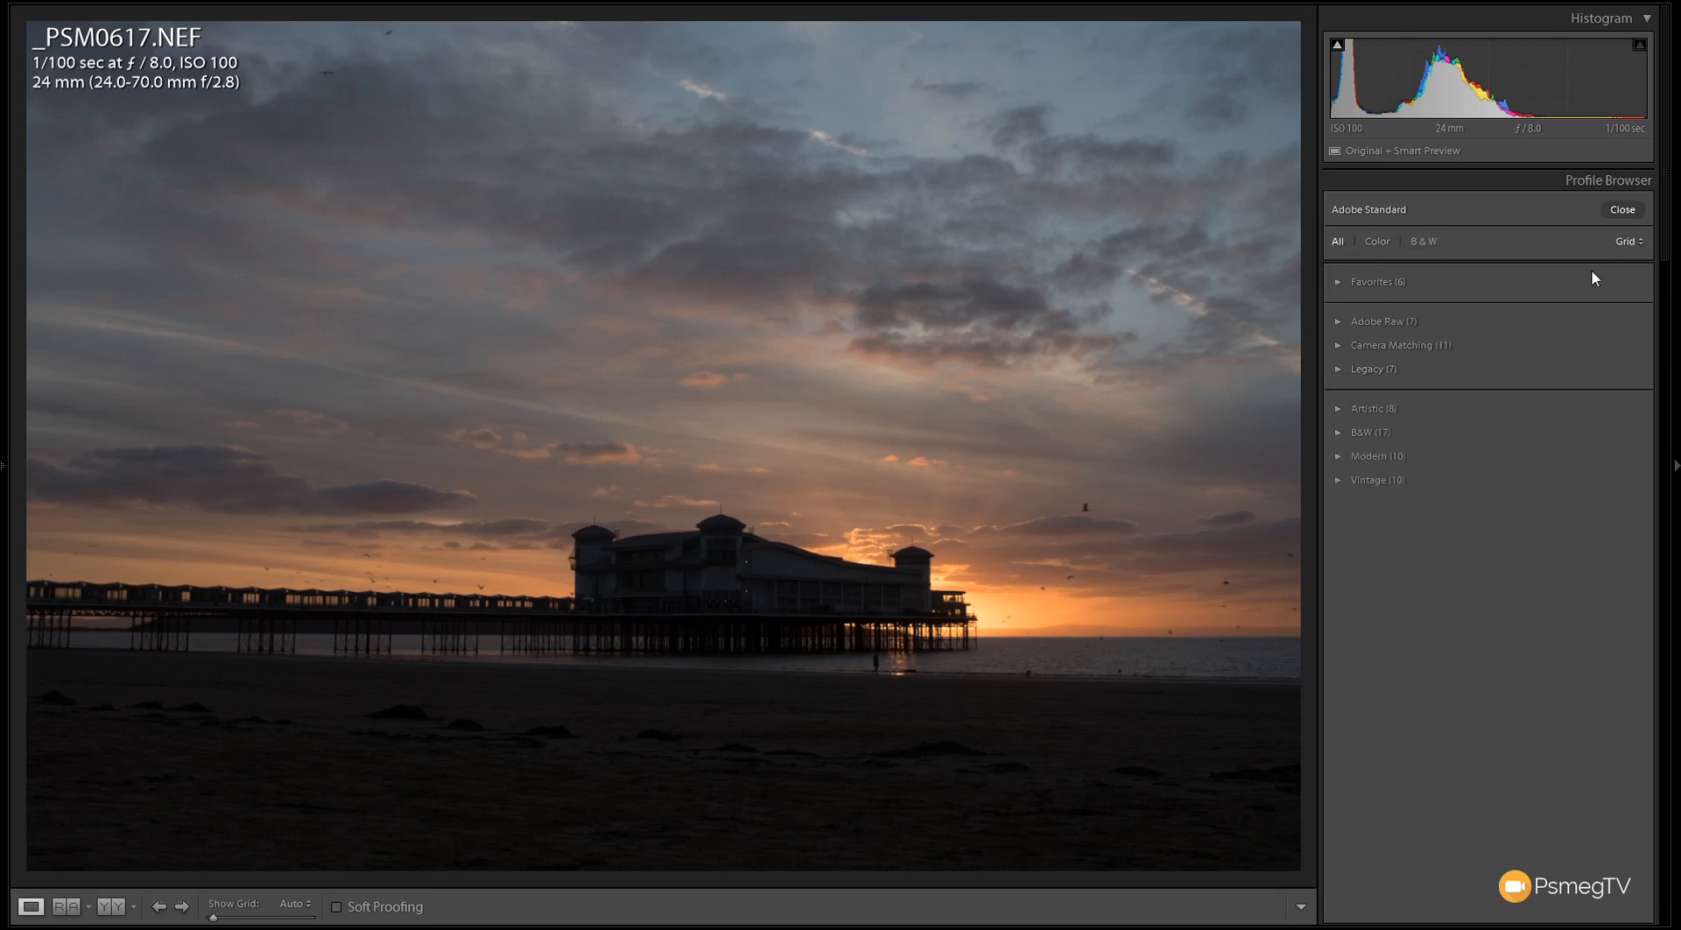
{"action": "mouse_move", "coordinate": [1473, 294]}
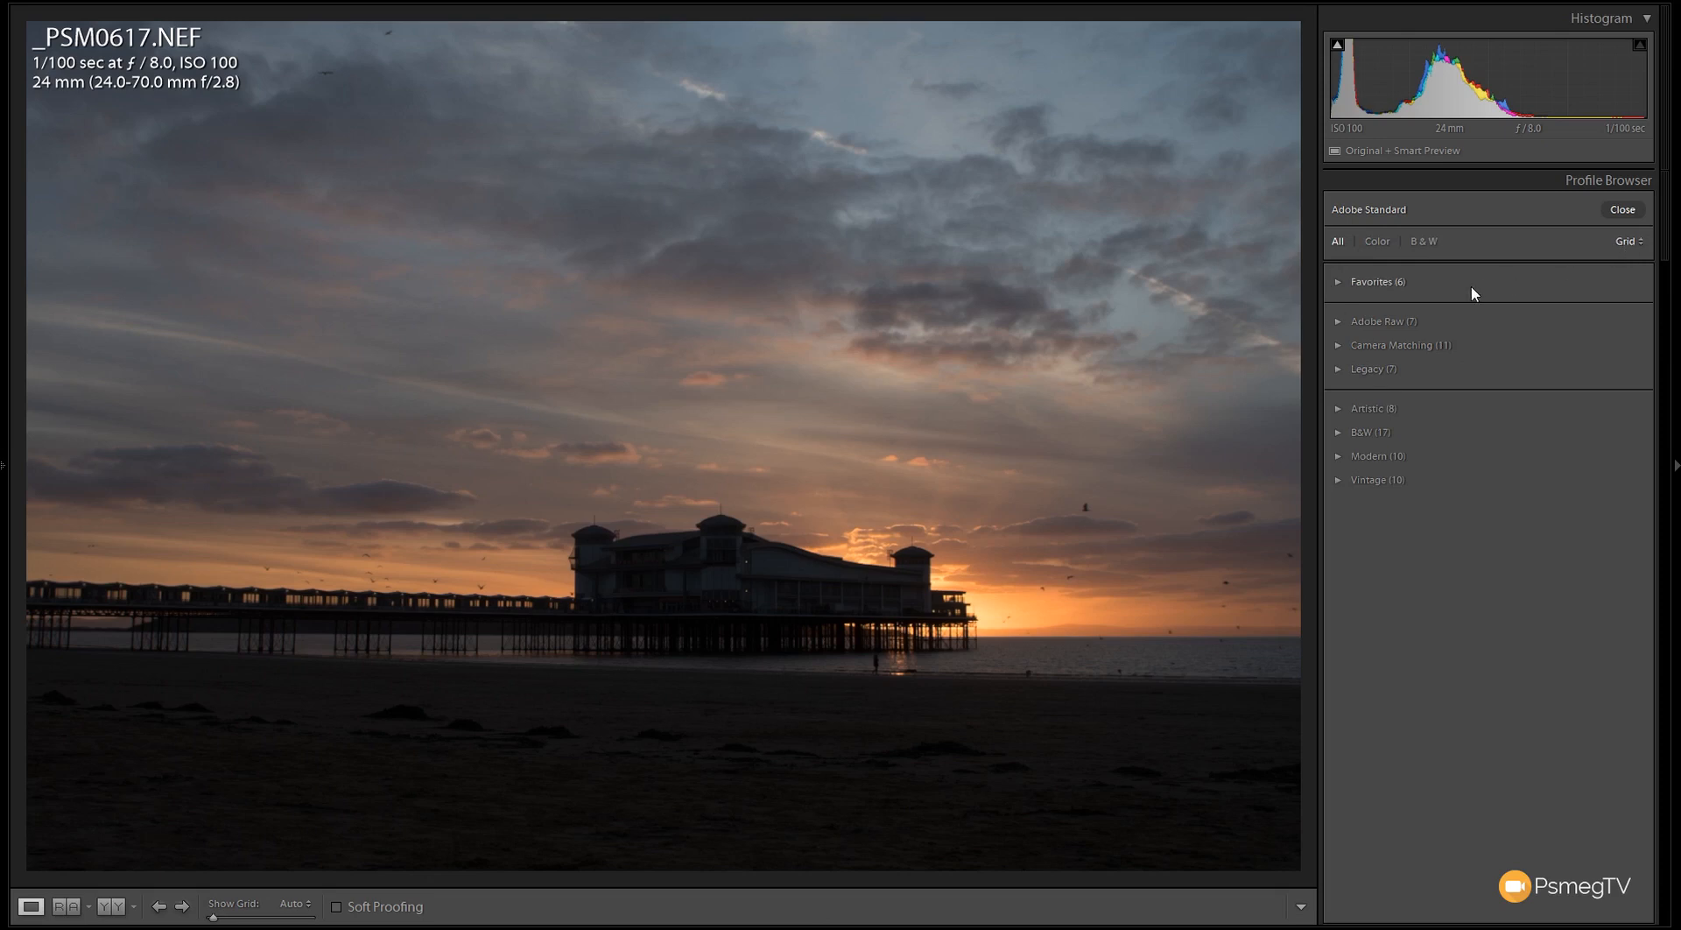
{"action": "left_click", "coordinate": [1379, 321]}
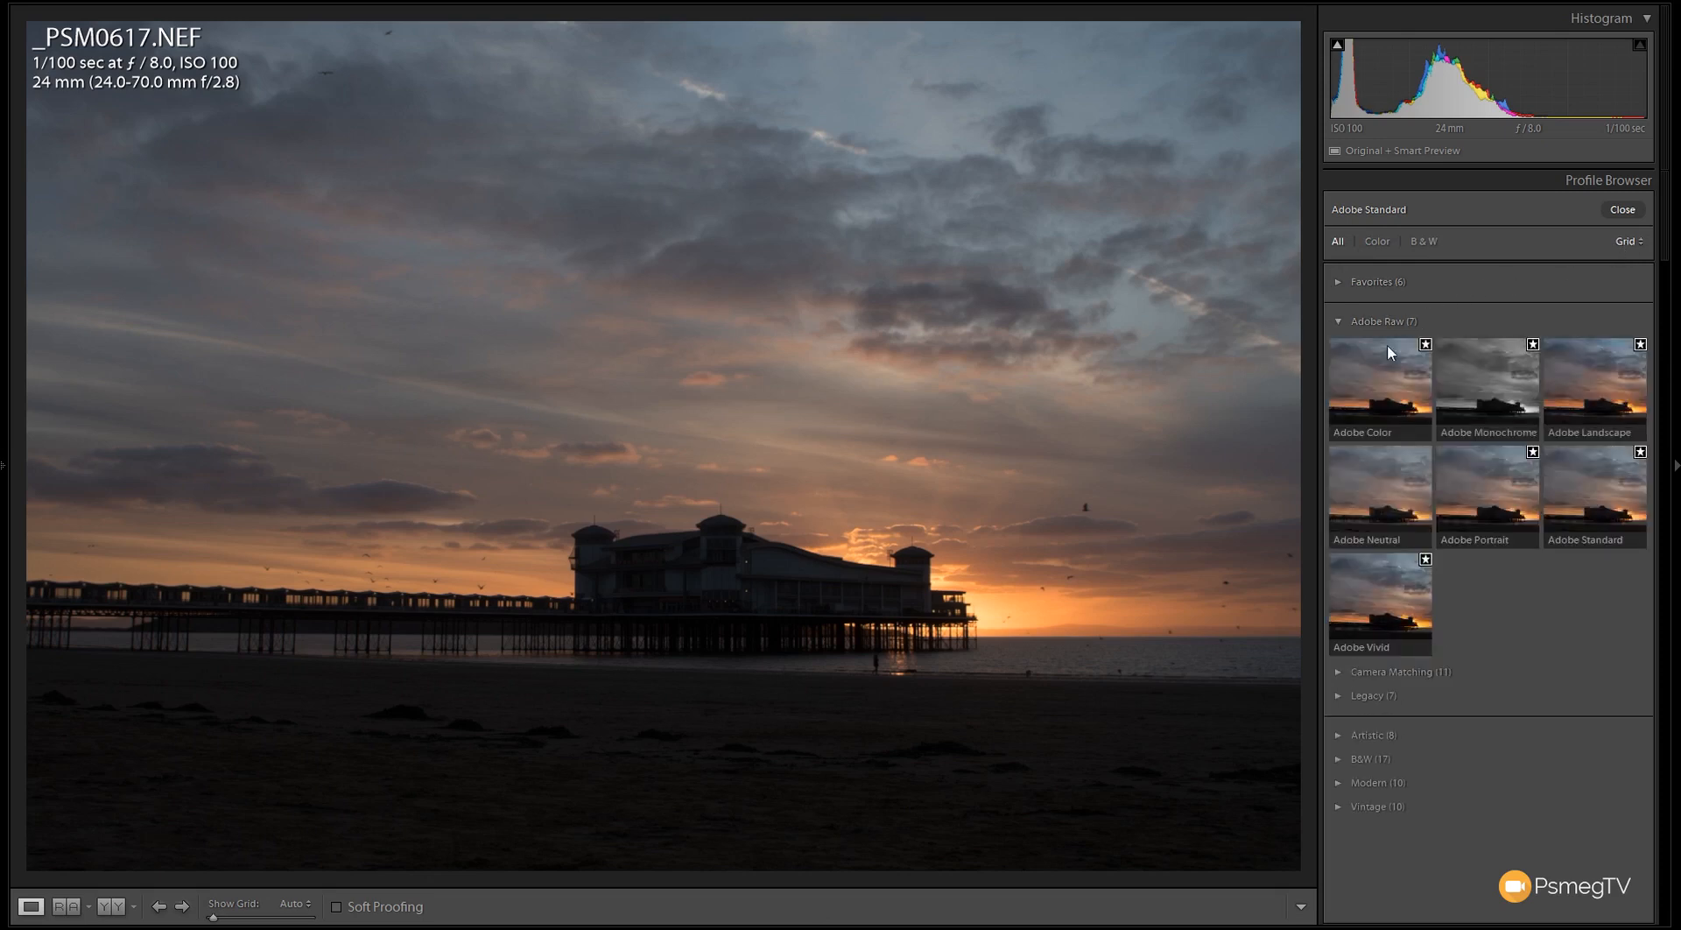
{"action": "mouse_move", "coordinate": [1594, 386]}
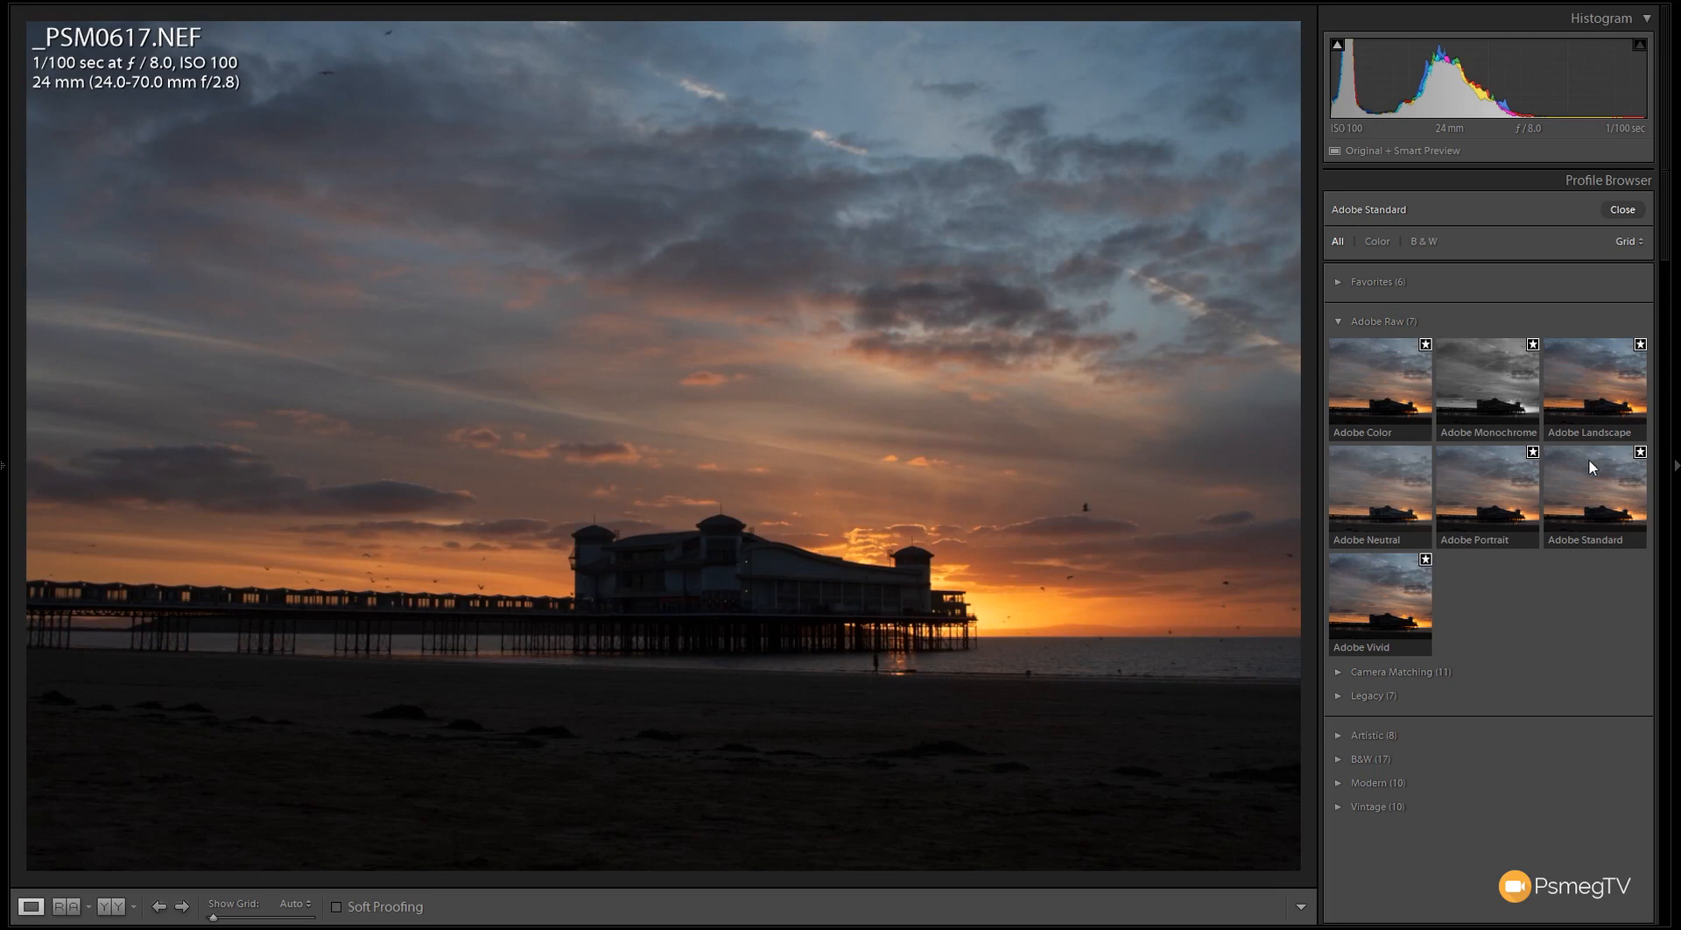
{"action": "mouse_move", "coordinate": [1412, 391]}
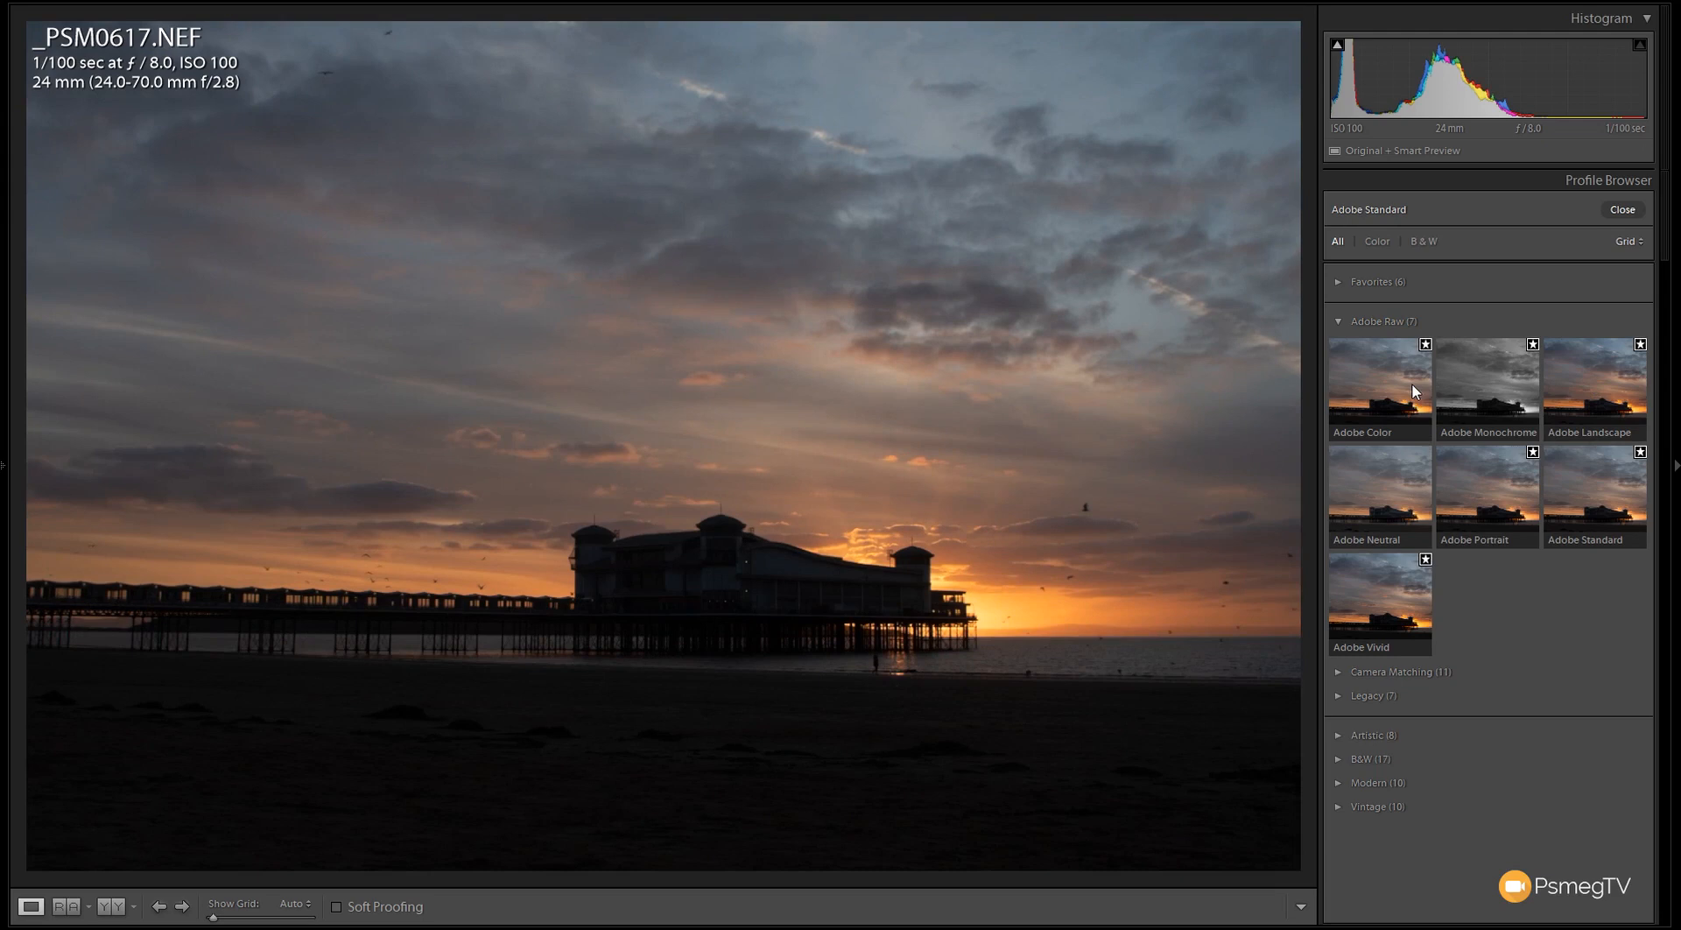
{"action": "mouse_move", "coordinate": [1626, 247]}
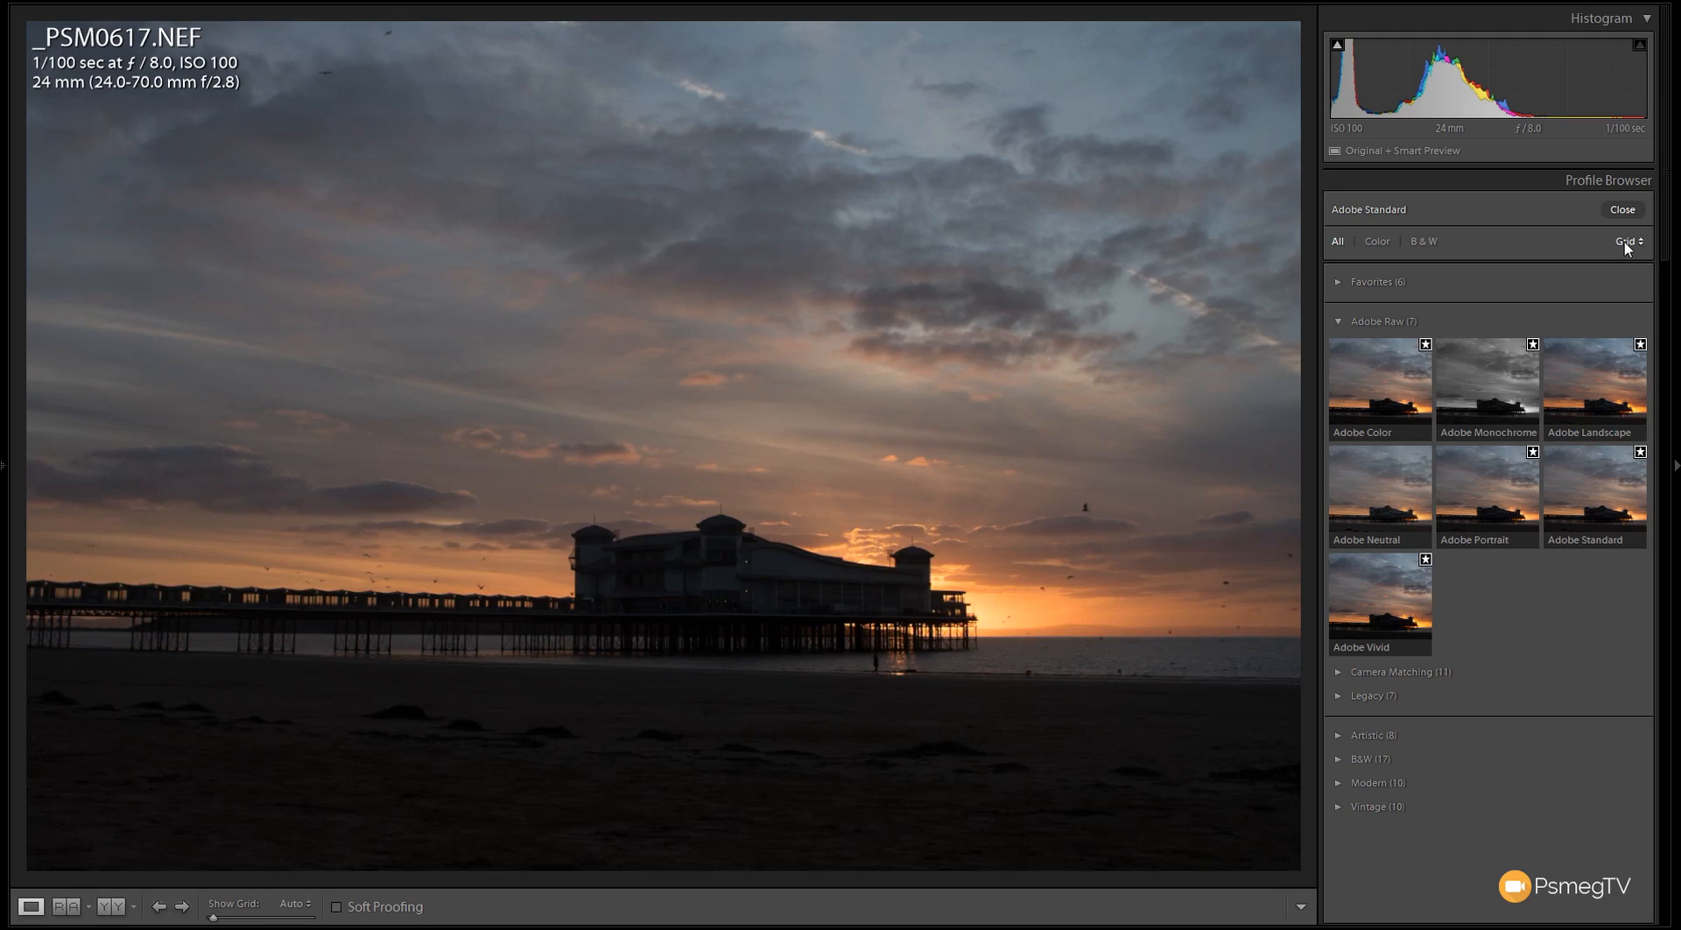
Switch the profile display from Large thumbnails to the List text view
{"action": "left_click", "coordinate": [1625, 240]}
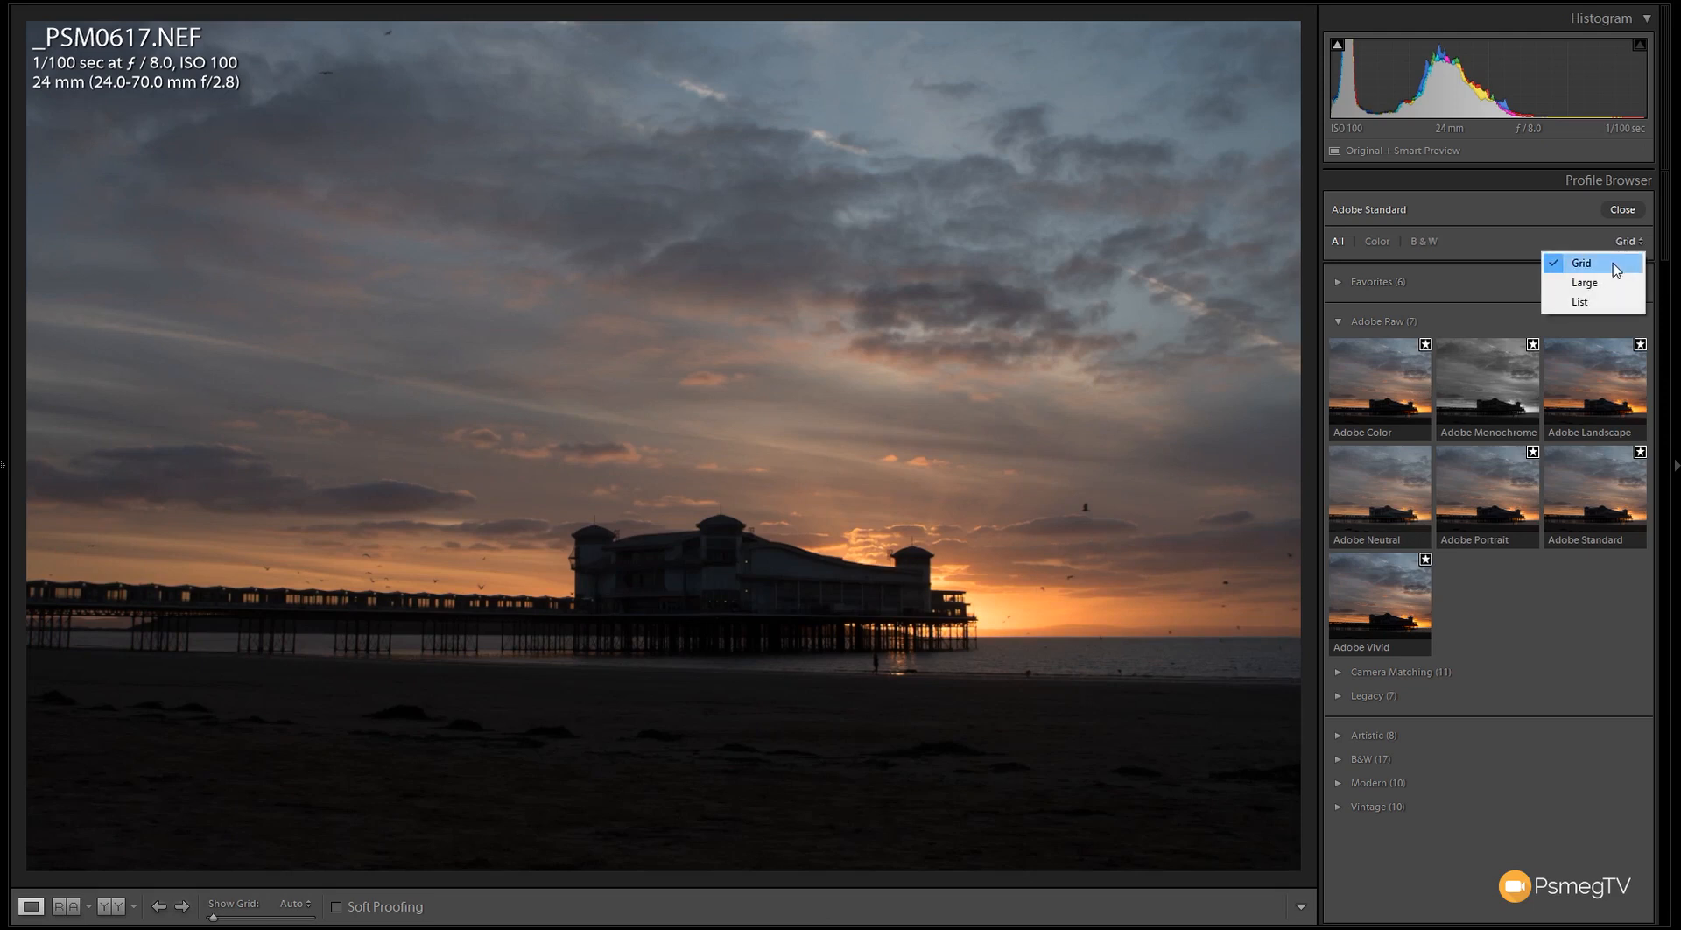
{"action": "left_click", "coordinate": [1582, 282]}
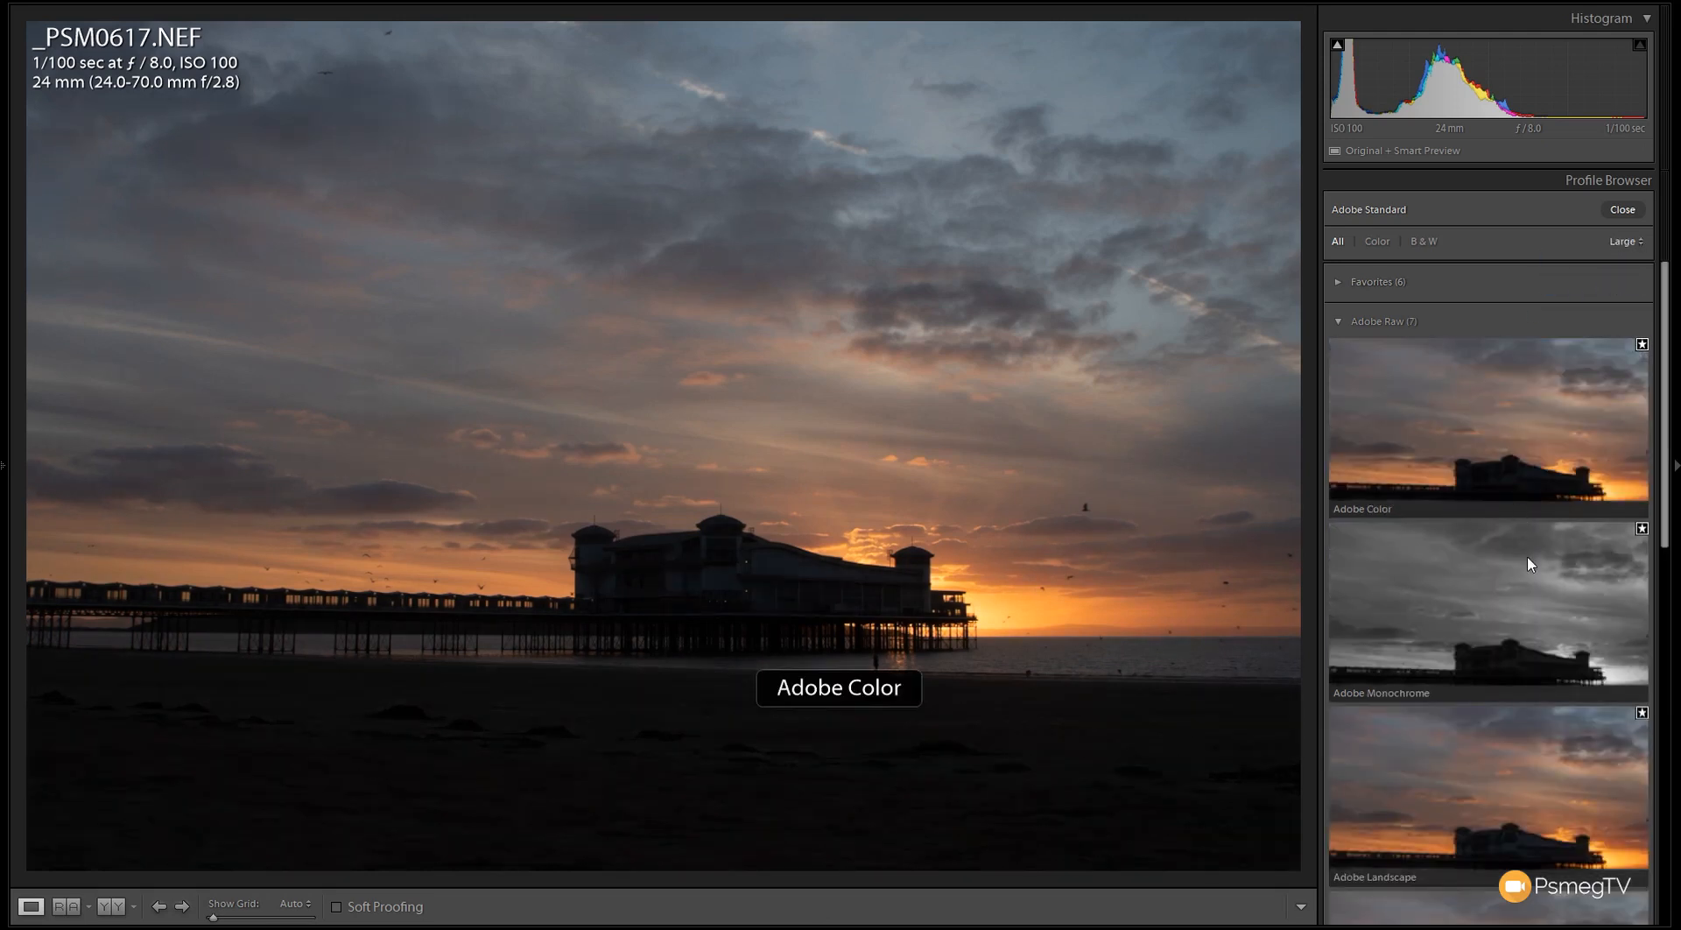
{"action": "left_click", "coordinate": [1625, 240]}
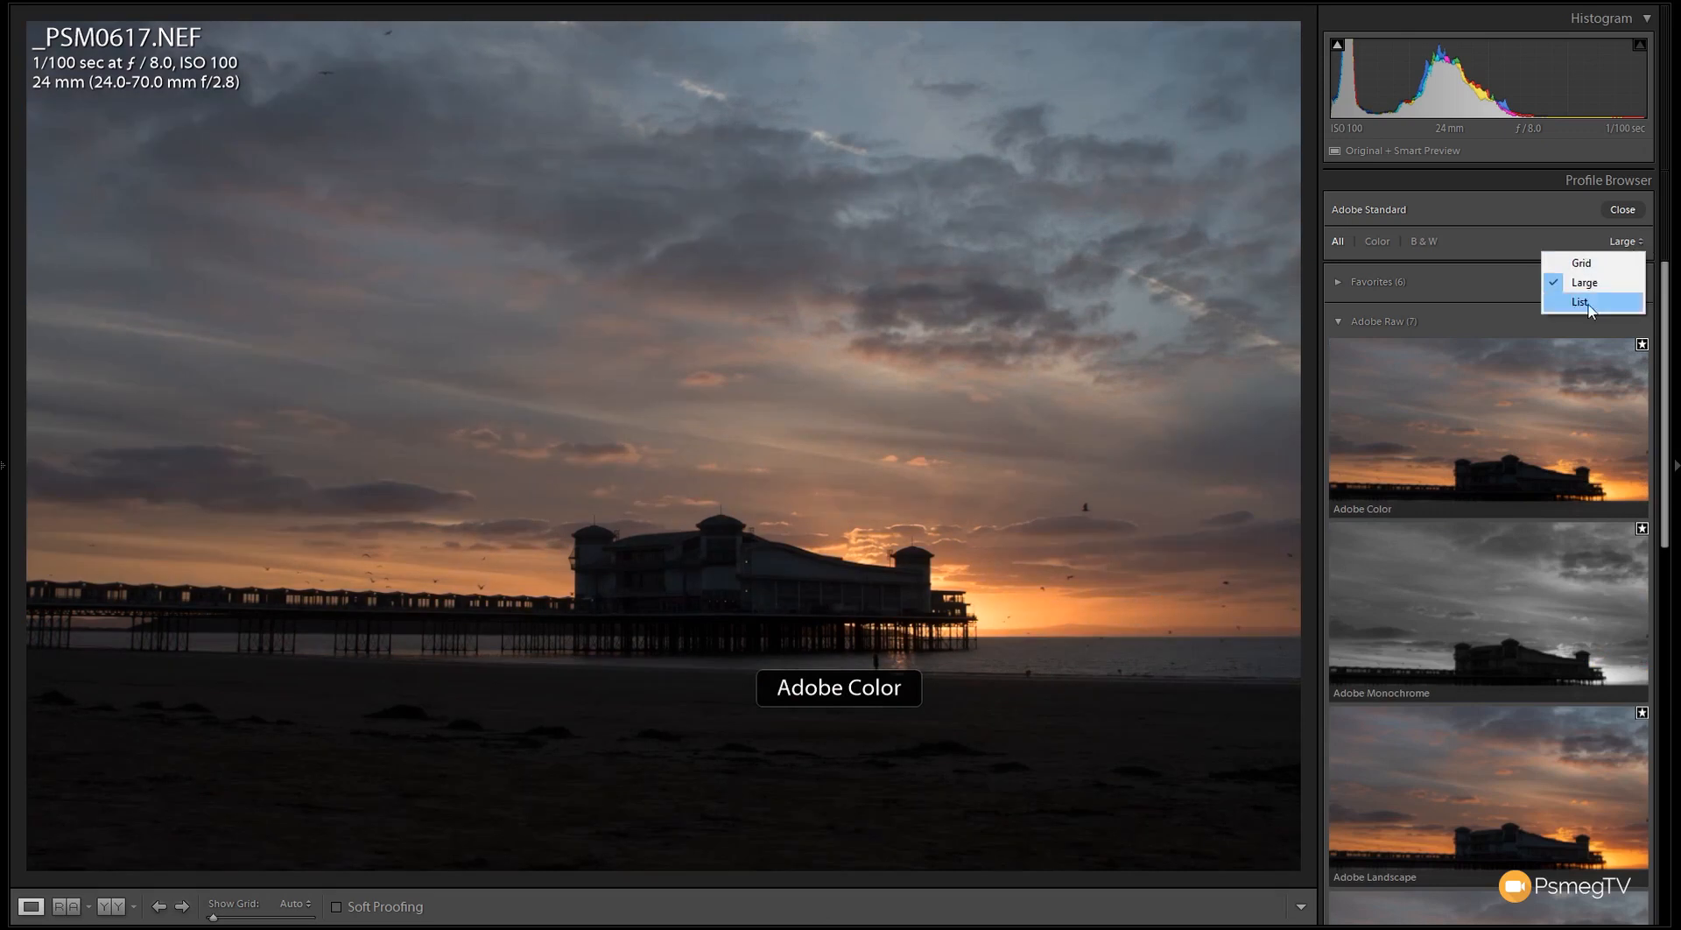
{"action": "left_click", "coordinate": [1577, 301]}
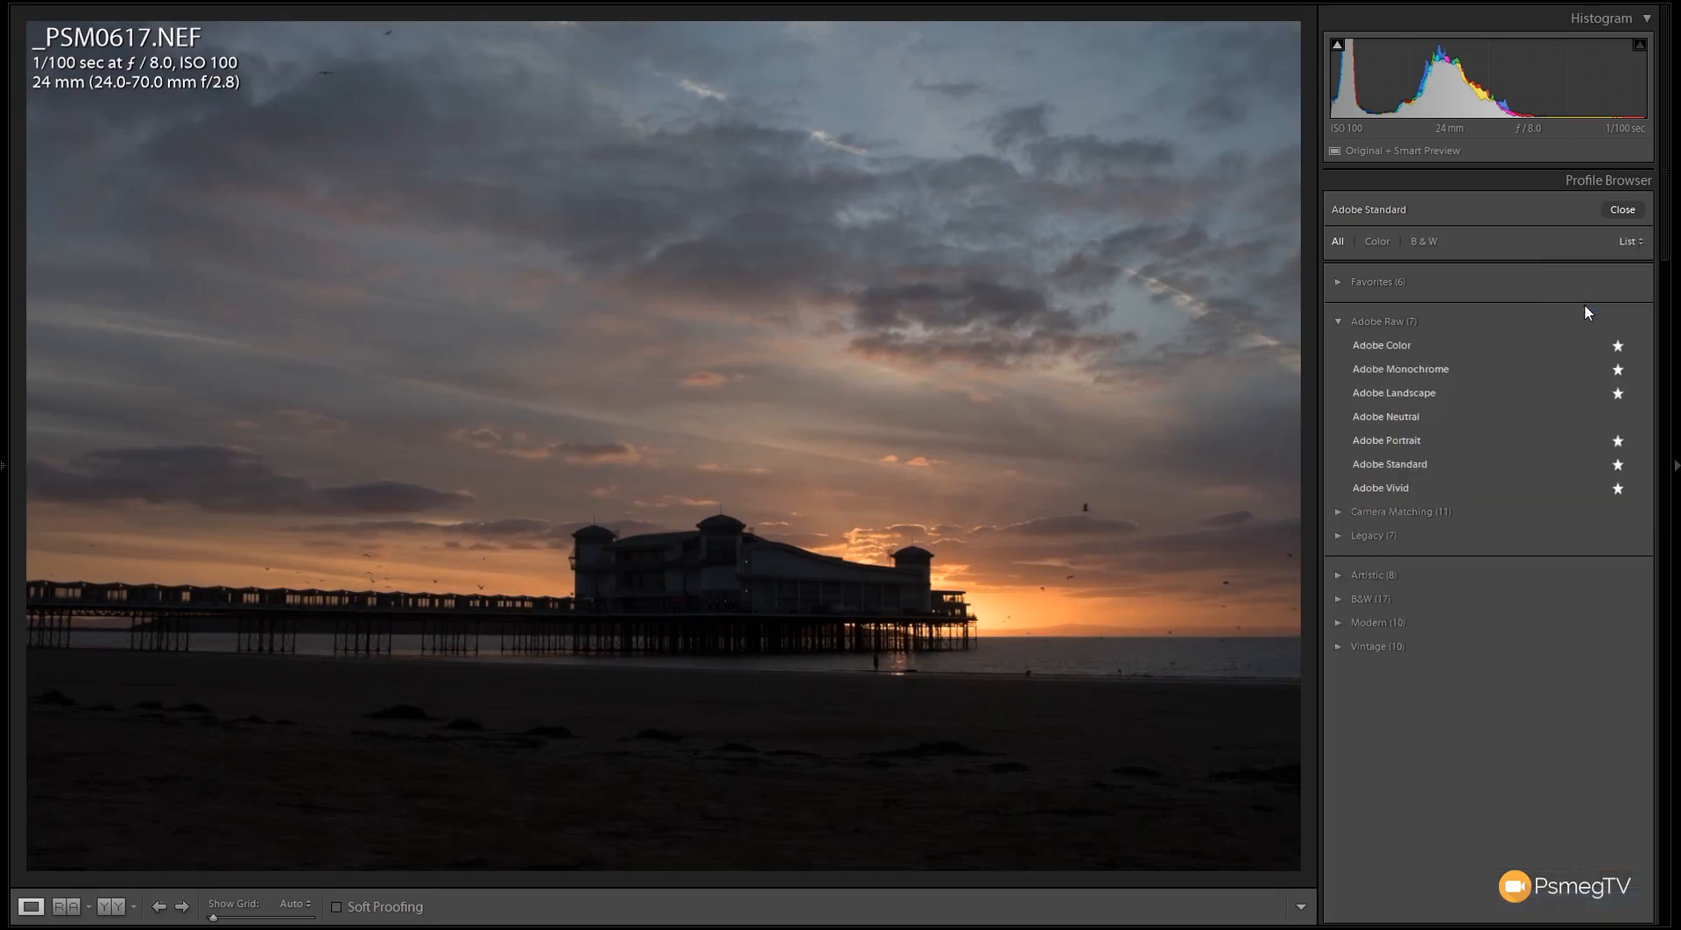
{"action": "mouse_move", "coordinate": [1393, 392]}
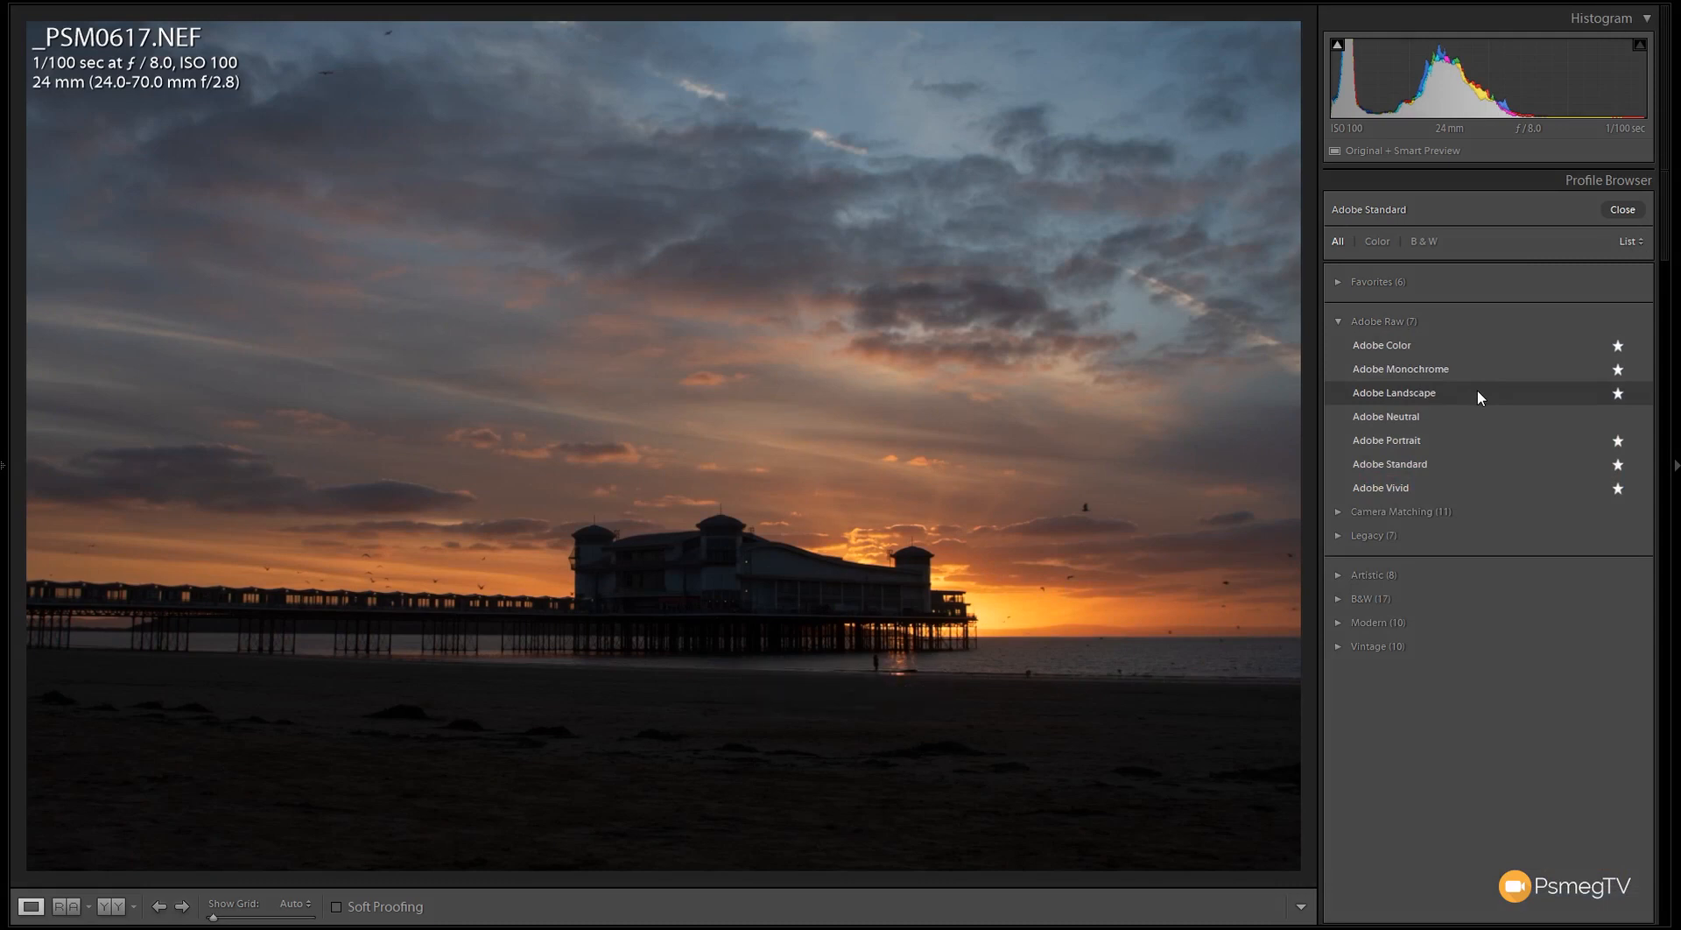
{"action": "mouse_move", "coordinate": [1578, 339]}
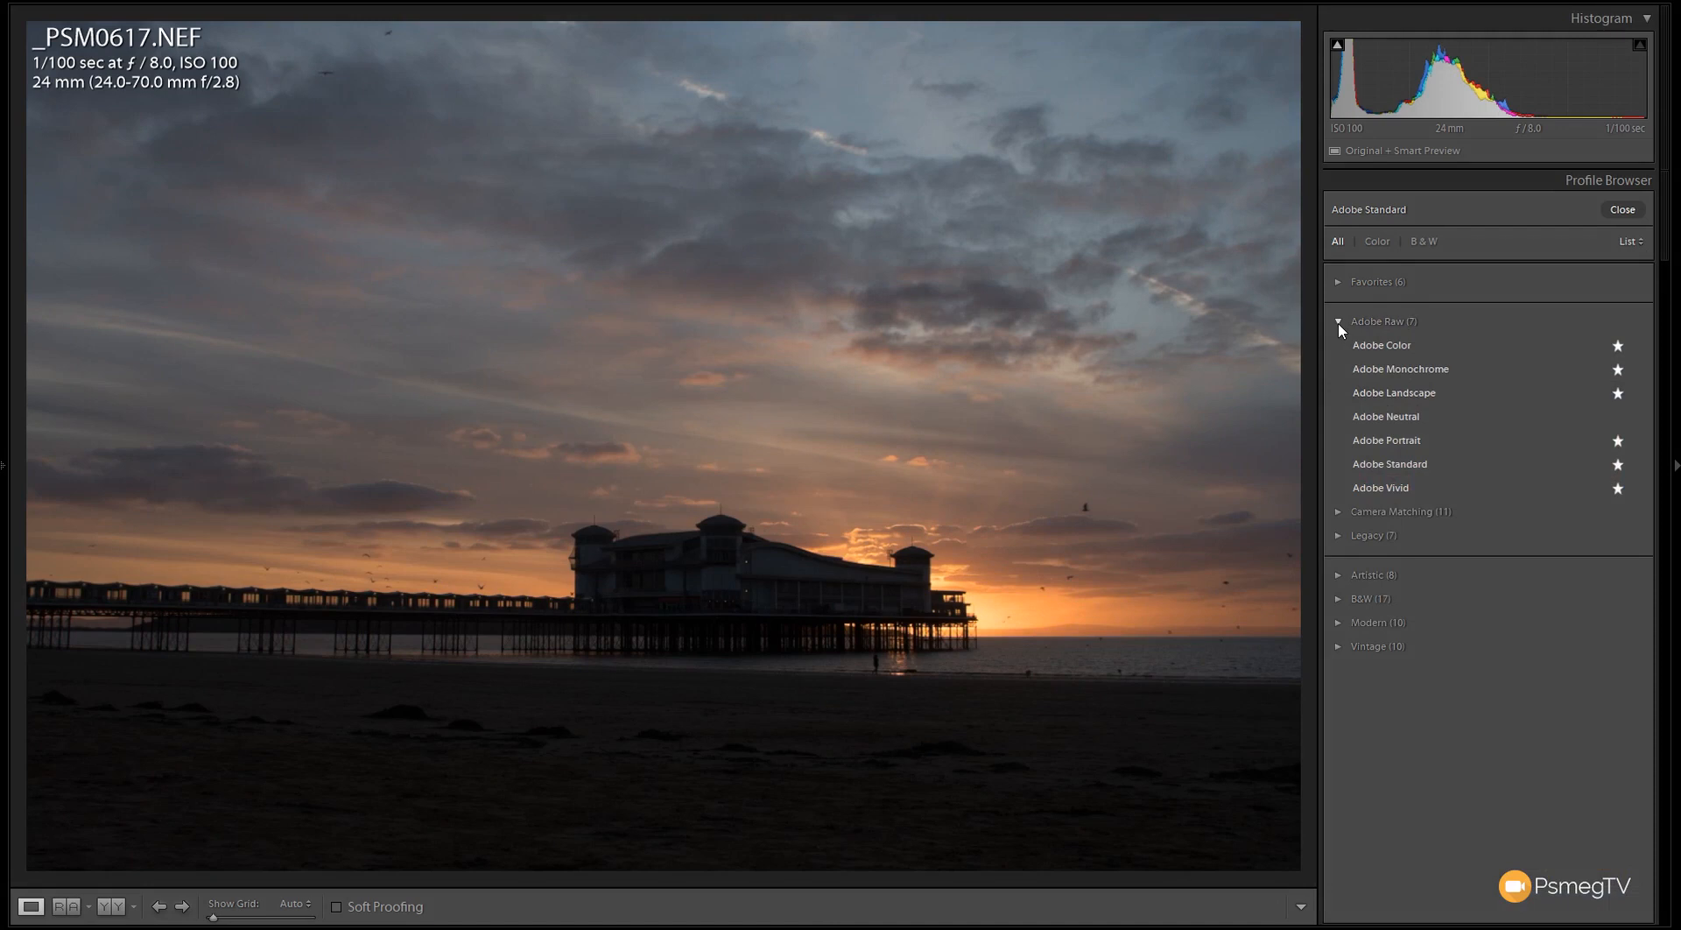
Return the Profile Browser to a thumbnail grid with the Adobe Raw group expanded
{"action": "left_click", "coordinate": [1338, 320]}
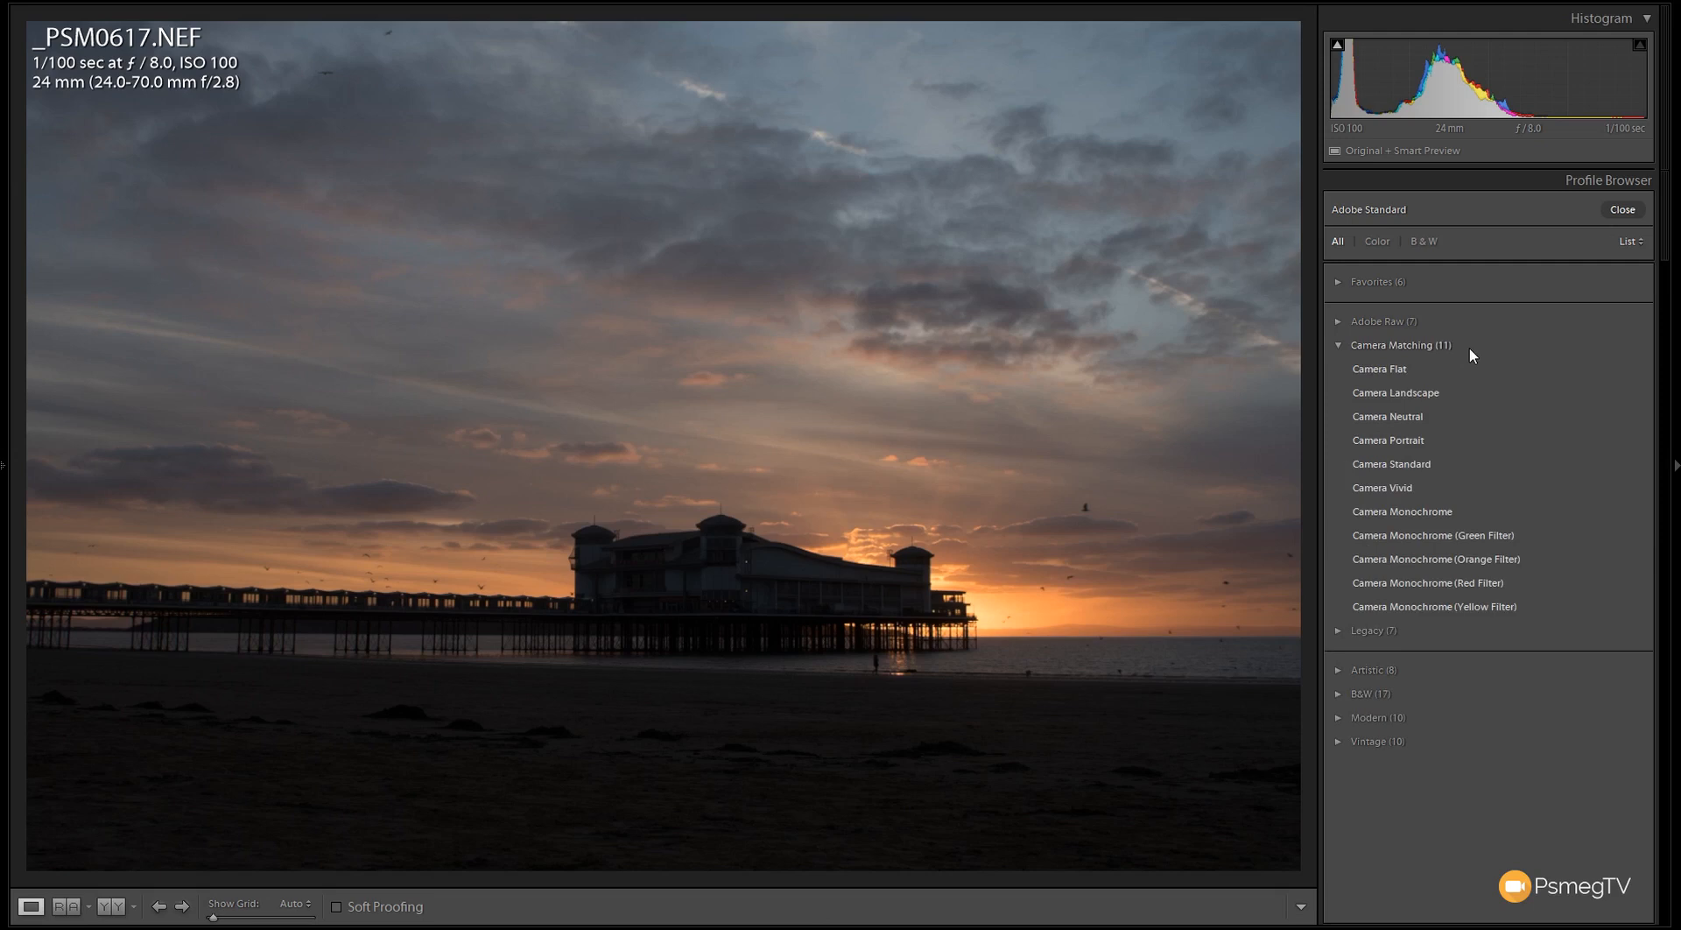
{"action": "mouse_move", "coordinate": [1420, 369]}
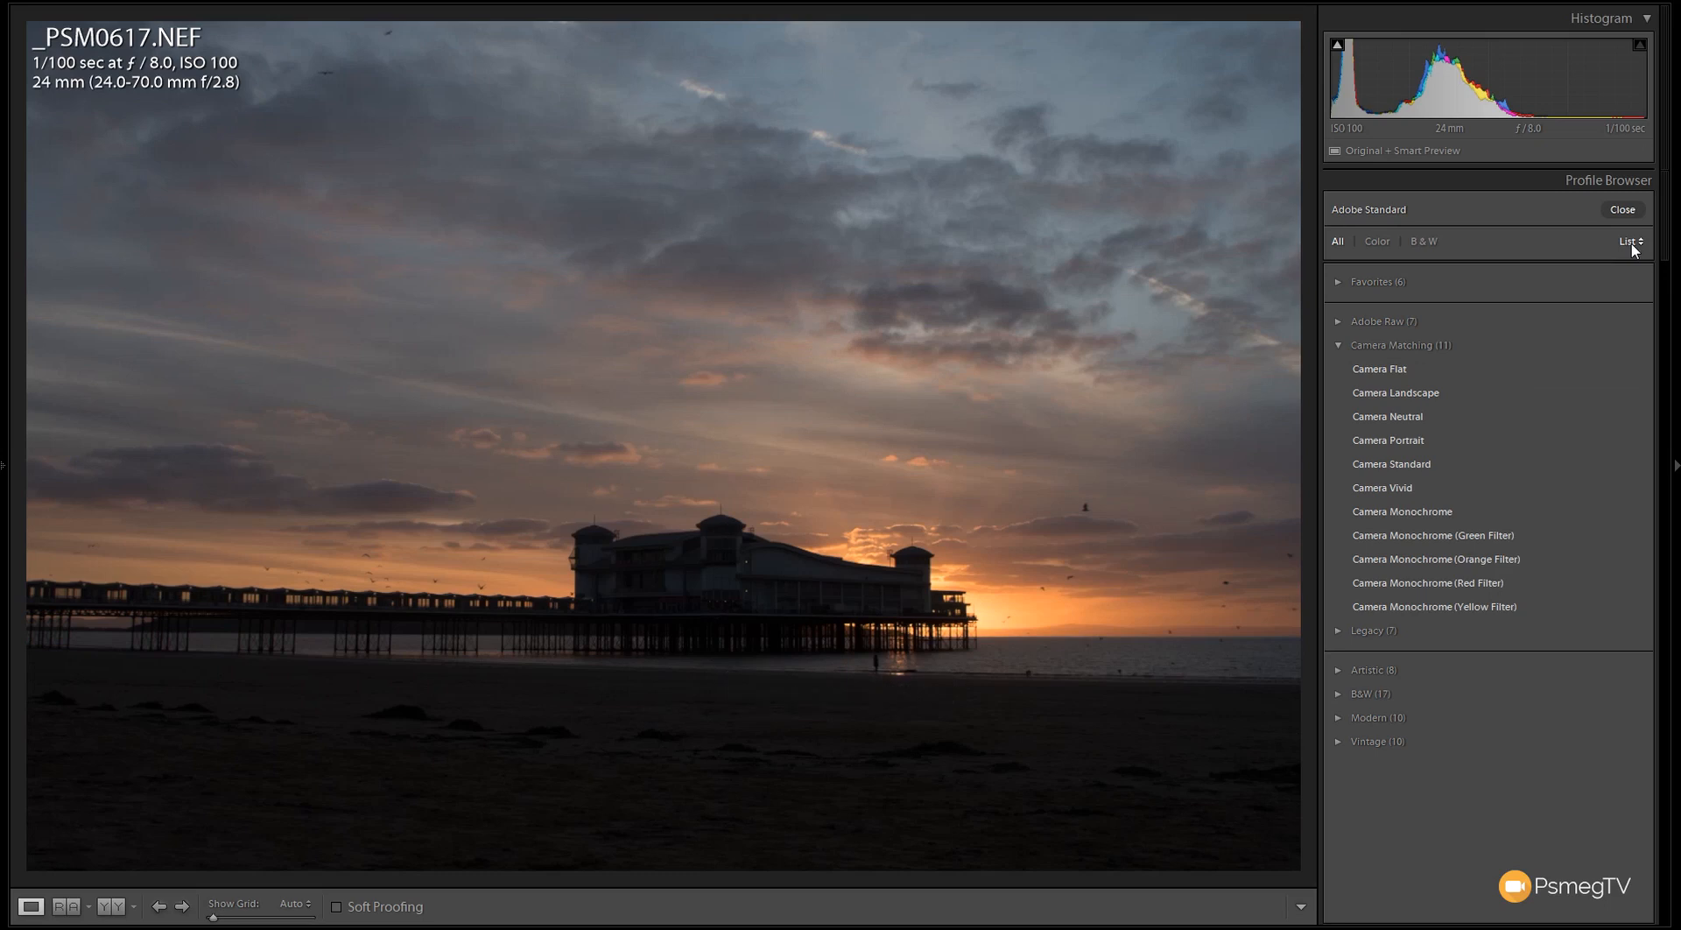
{"action": "left_click", "coordinate": [1628, 240]}
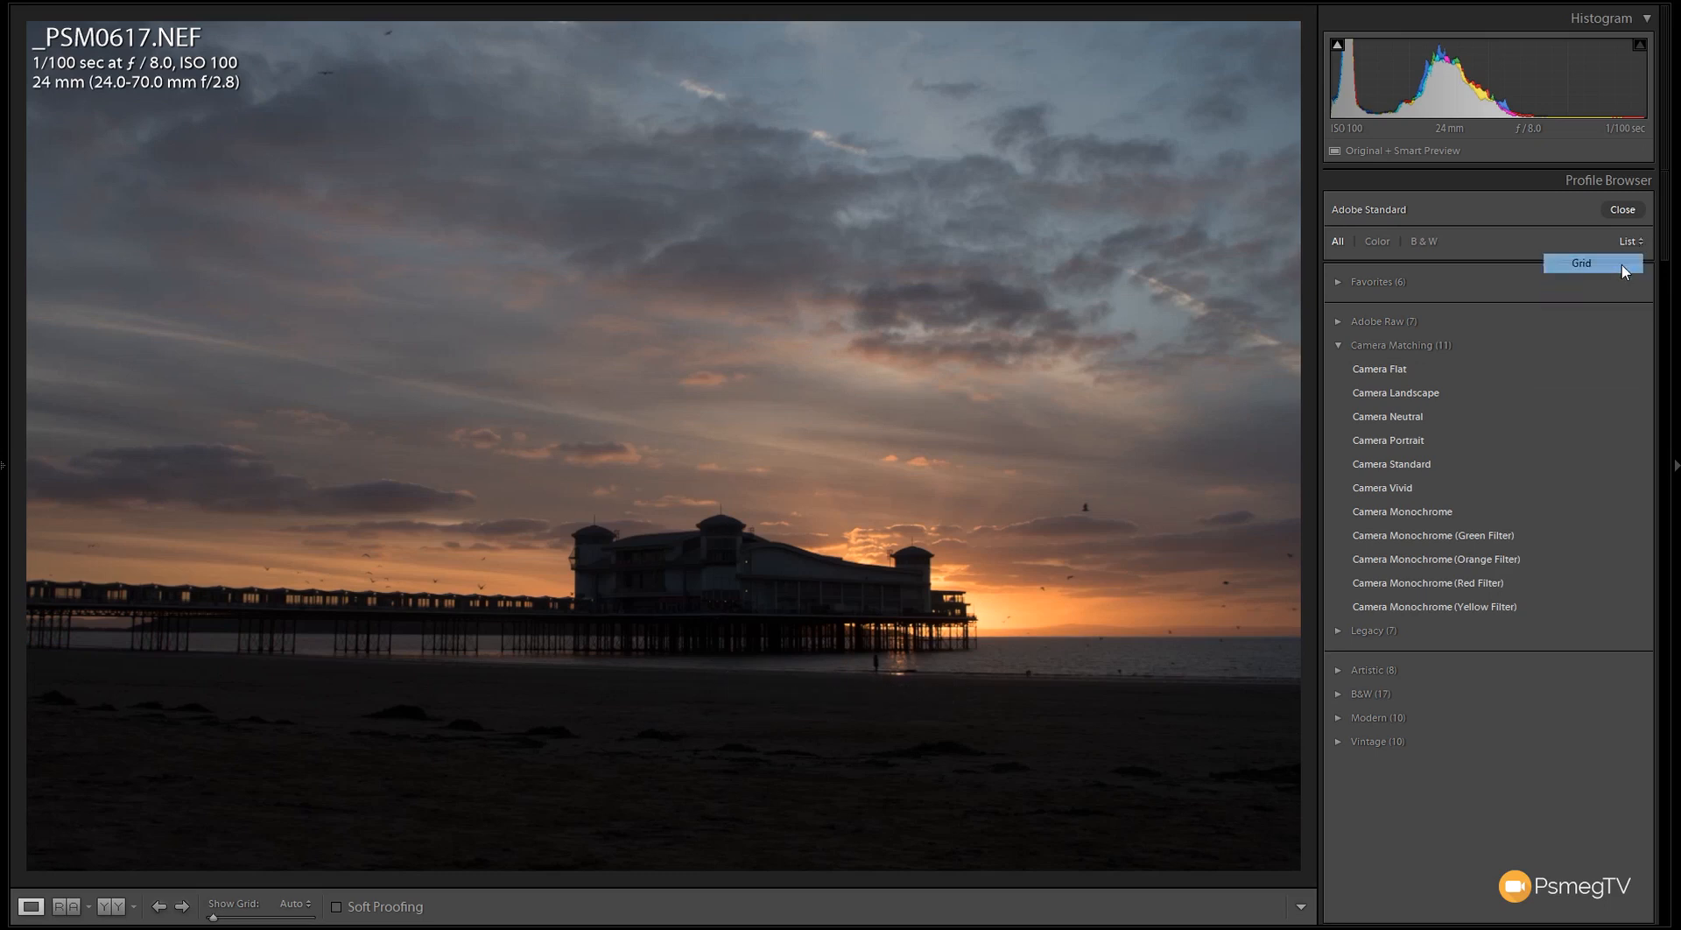
{"action": "left_click", "coordinate": [1580, 262]}
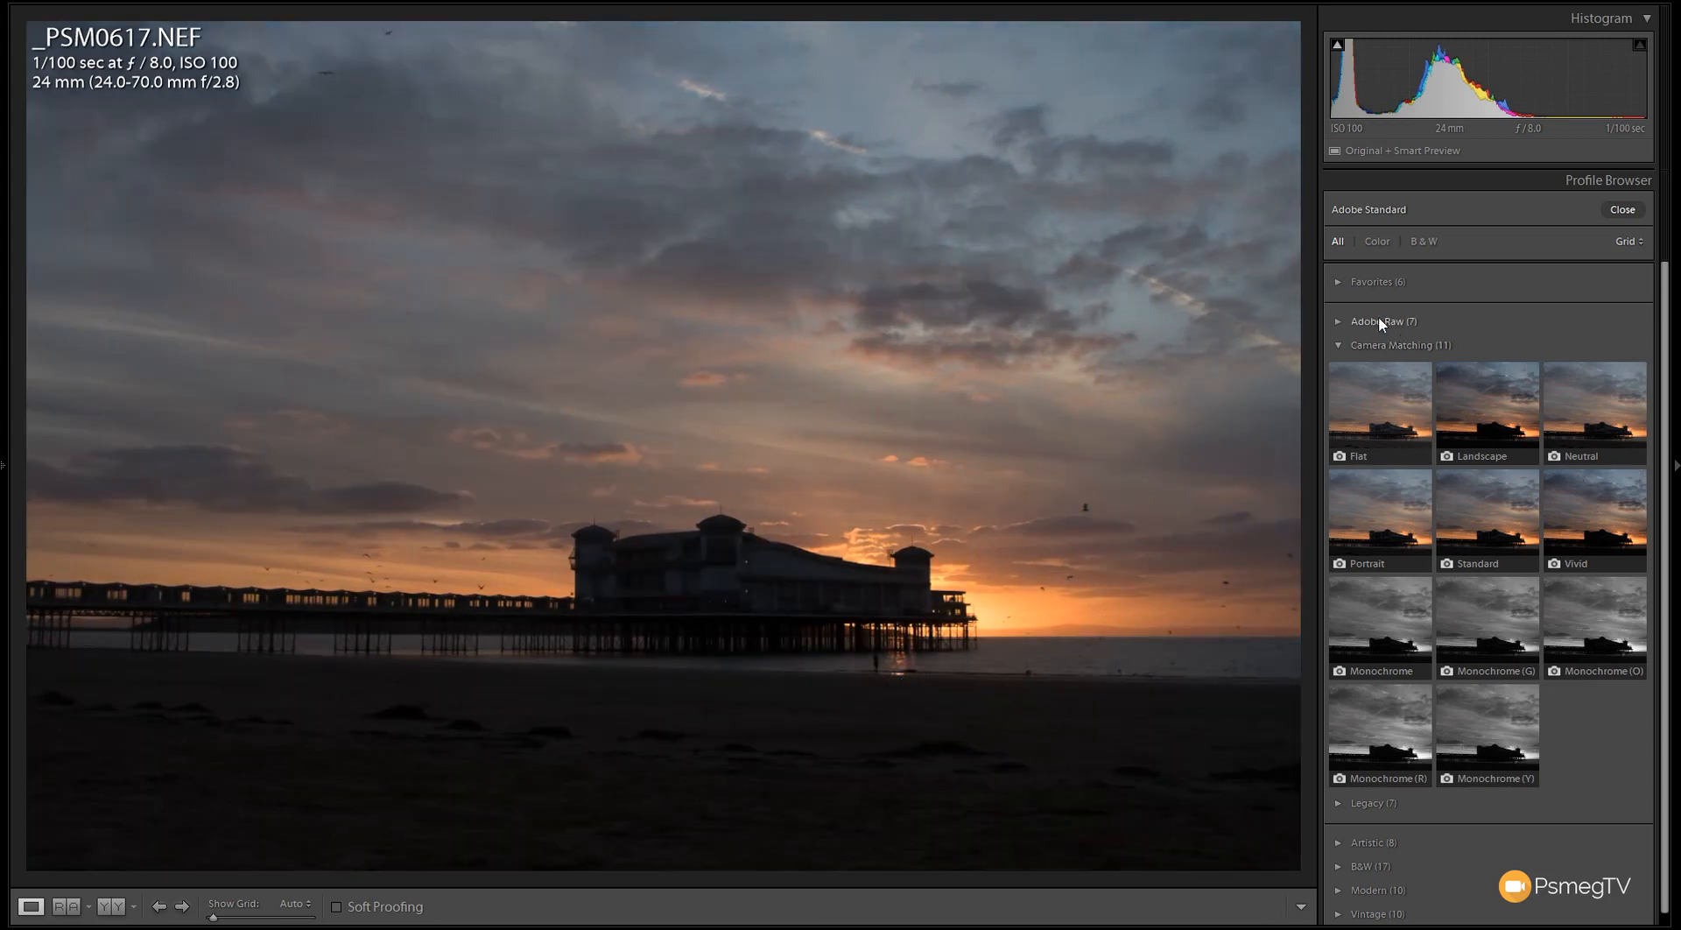
{"action": "left_click", "coordinate": [1383, 320]}
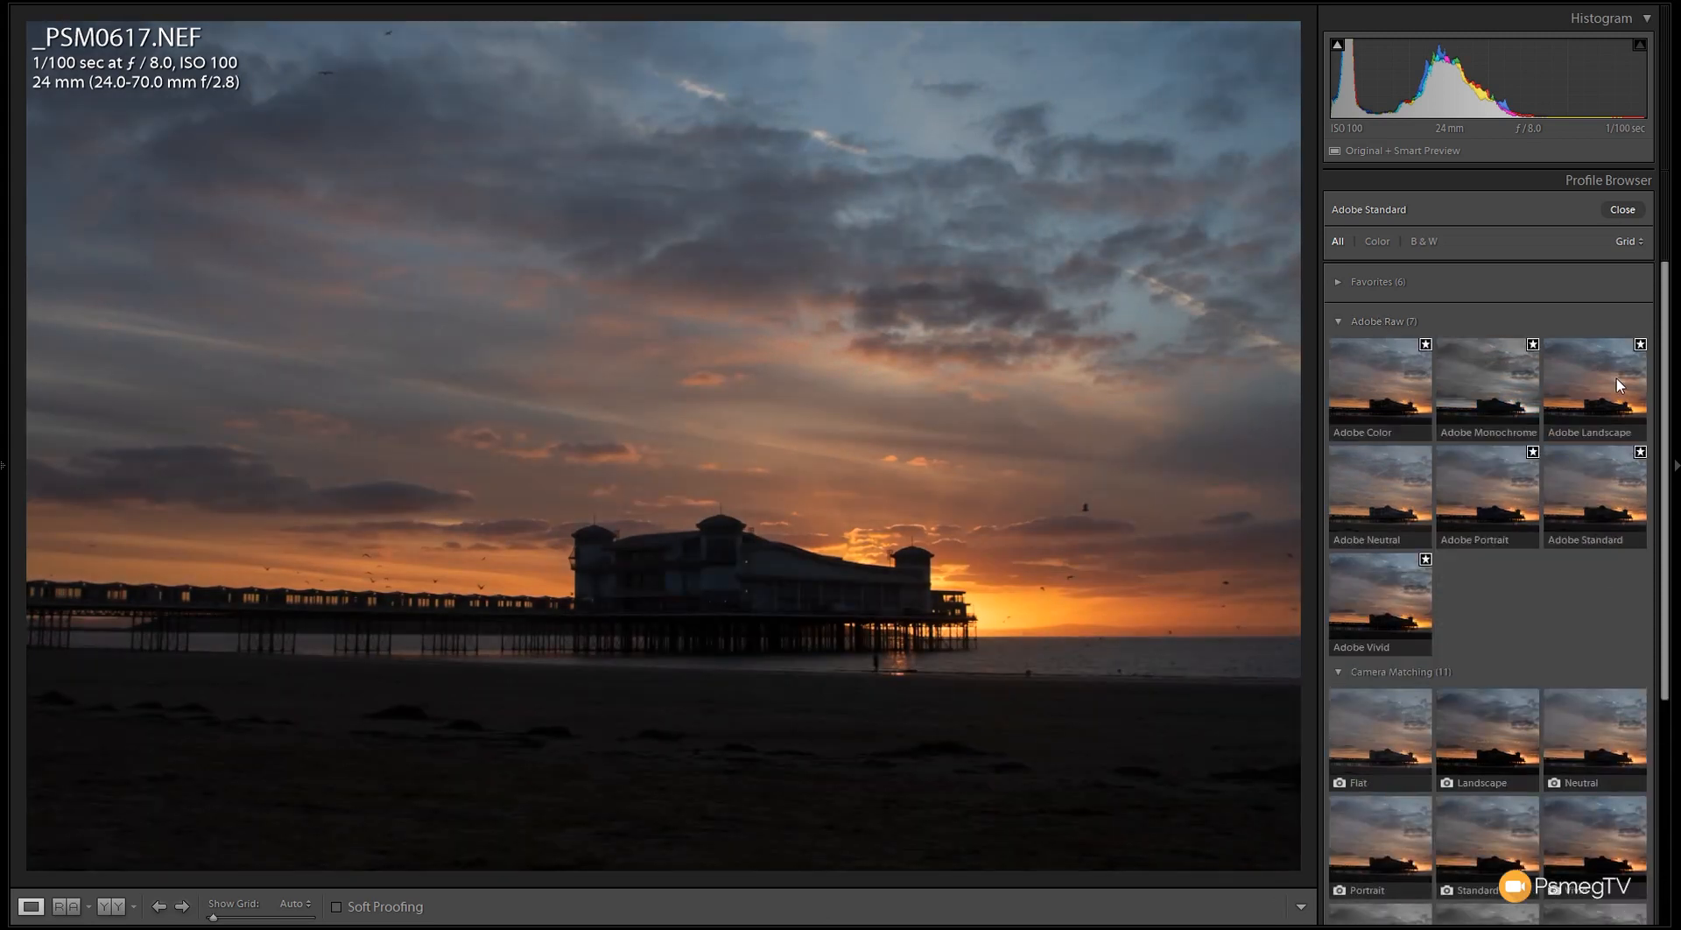
Apply the Adobe Landscape profile to the pier photo and close the browser
{"action": "left_click", "coordinate": [1593, 386]}
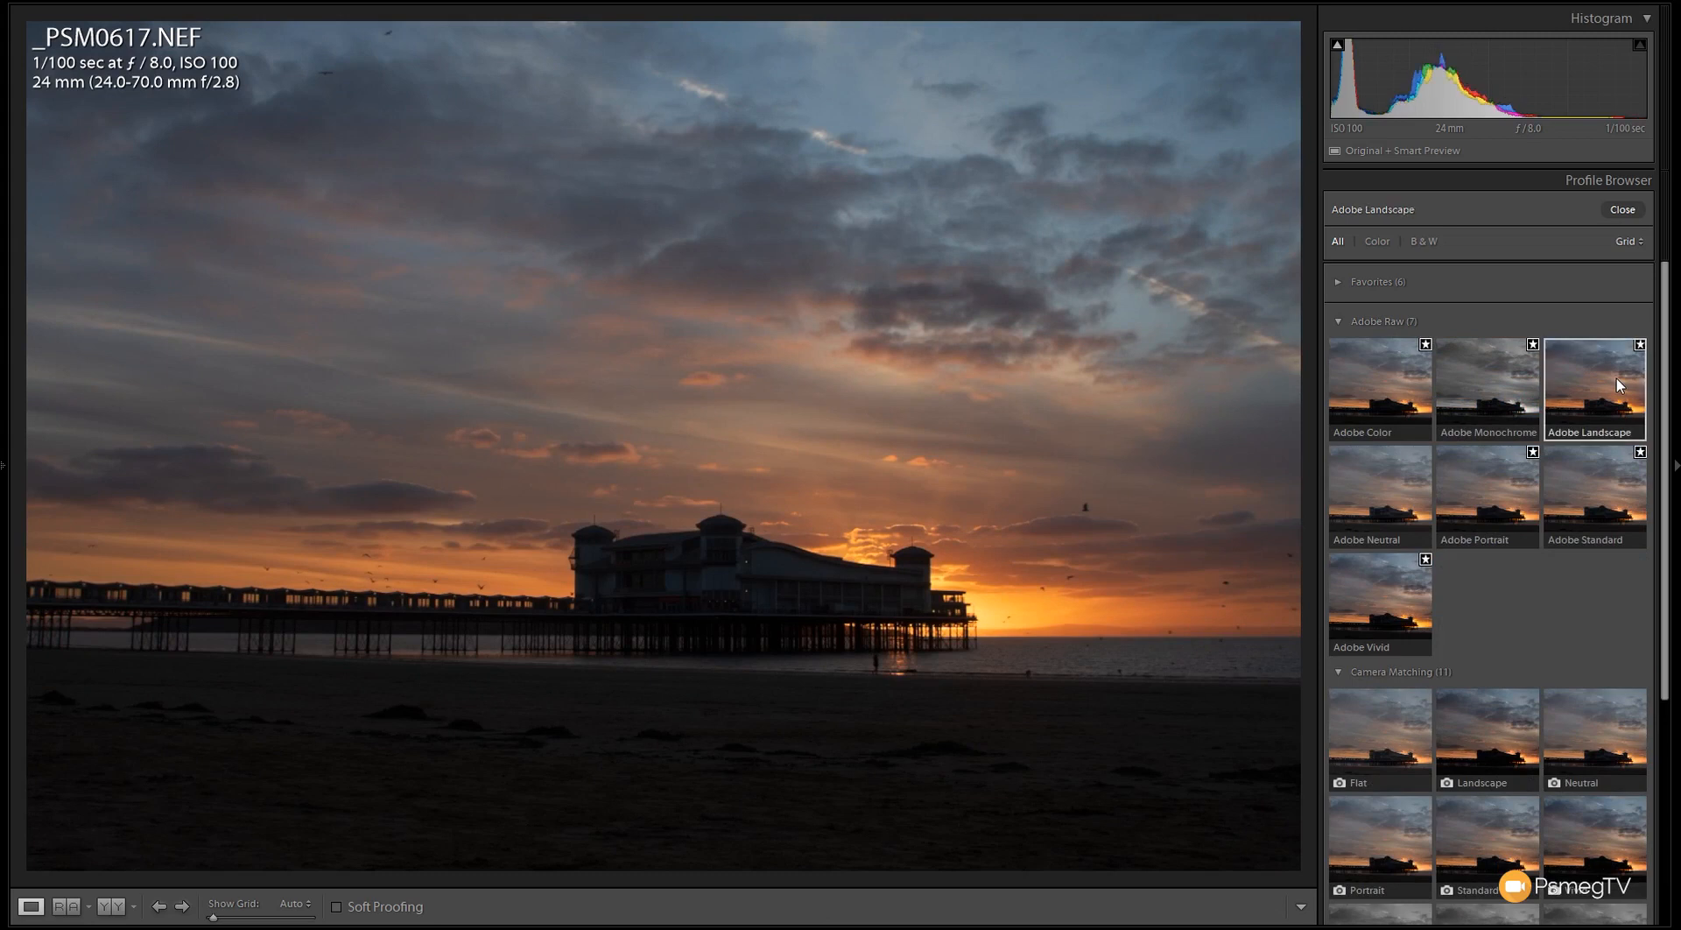
{"action": "mouse_move", "coordinate": [1619, 380]}
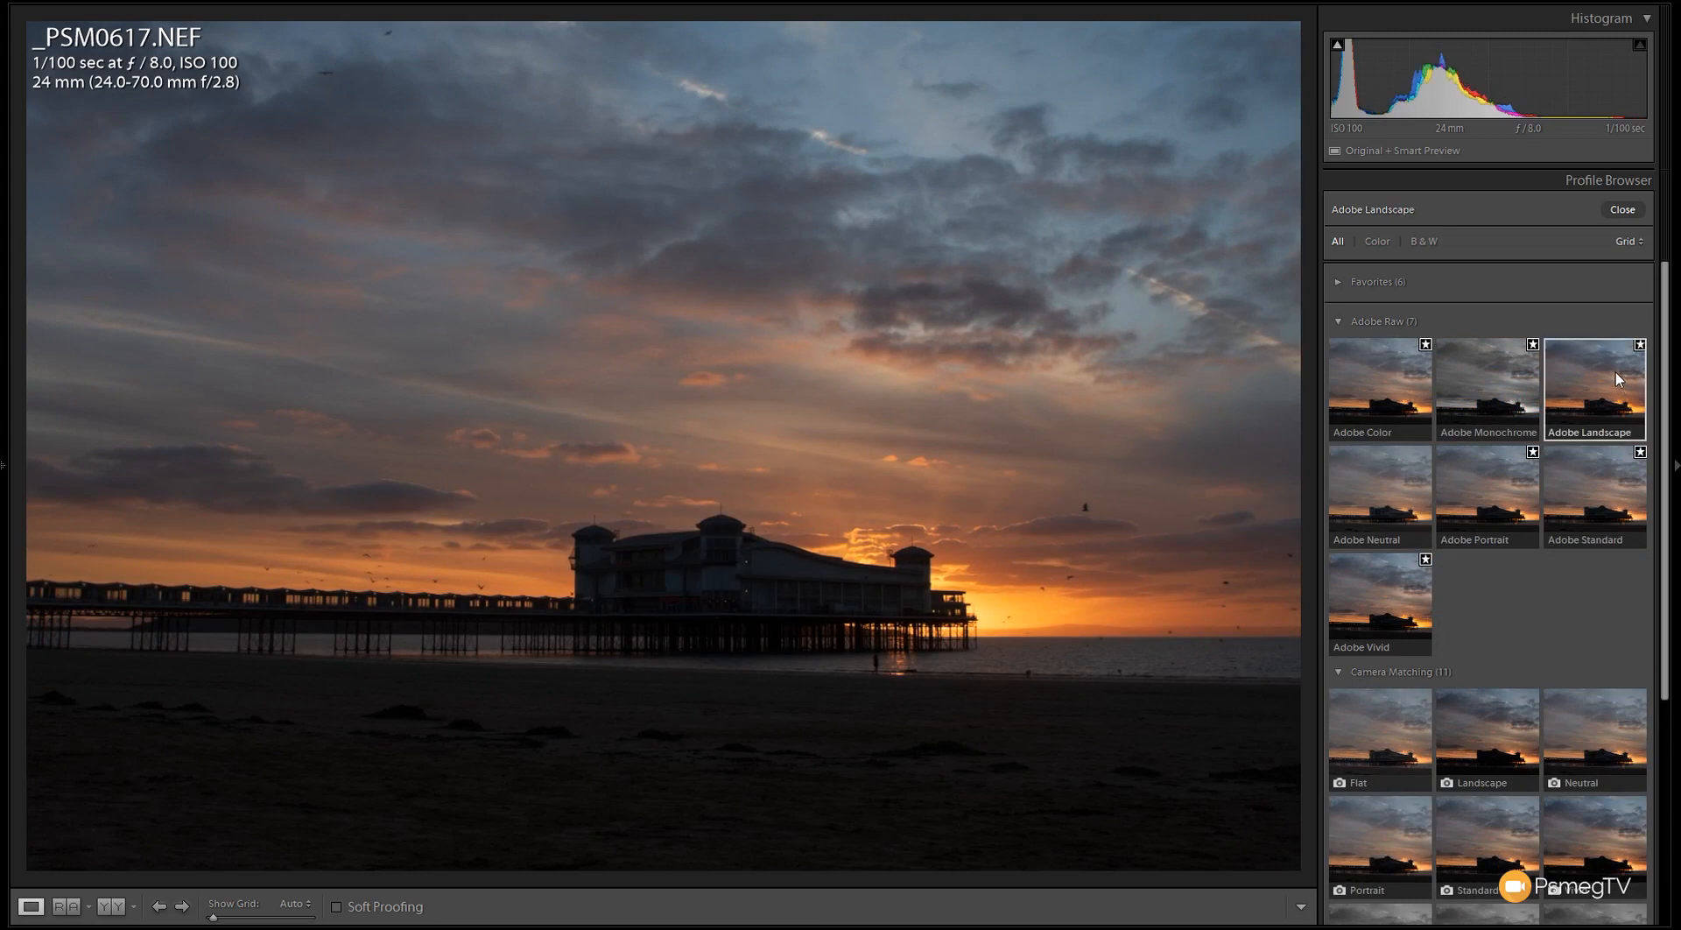
{"action": "left_click", "coordinate": [1623, 209]}
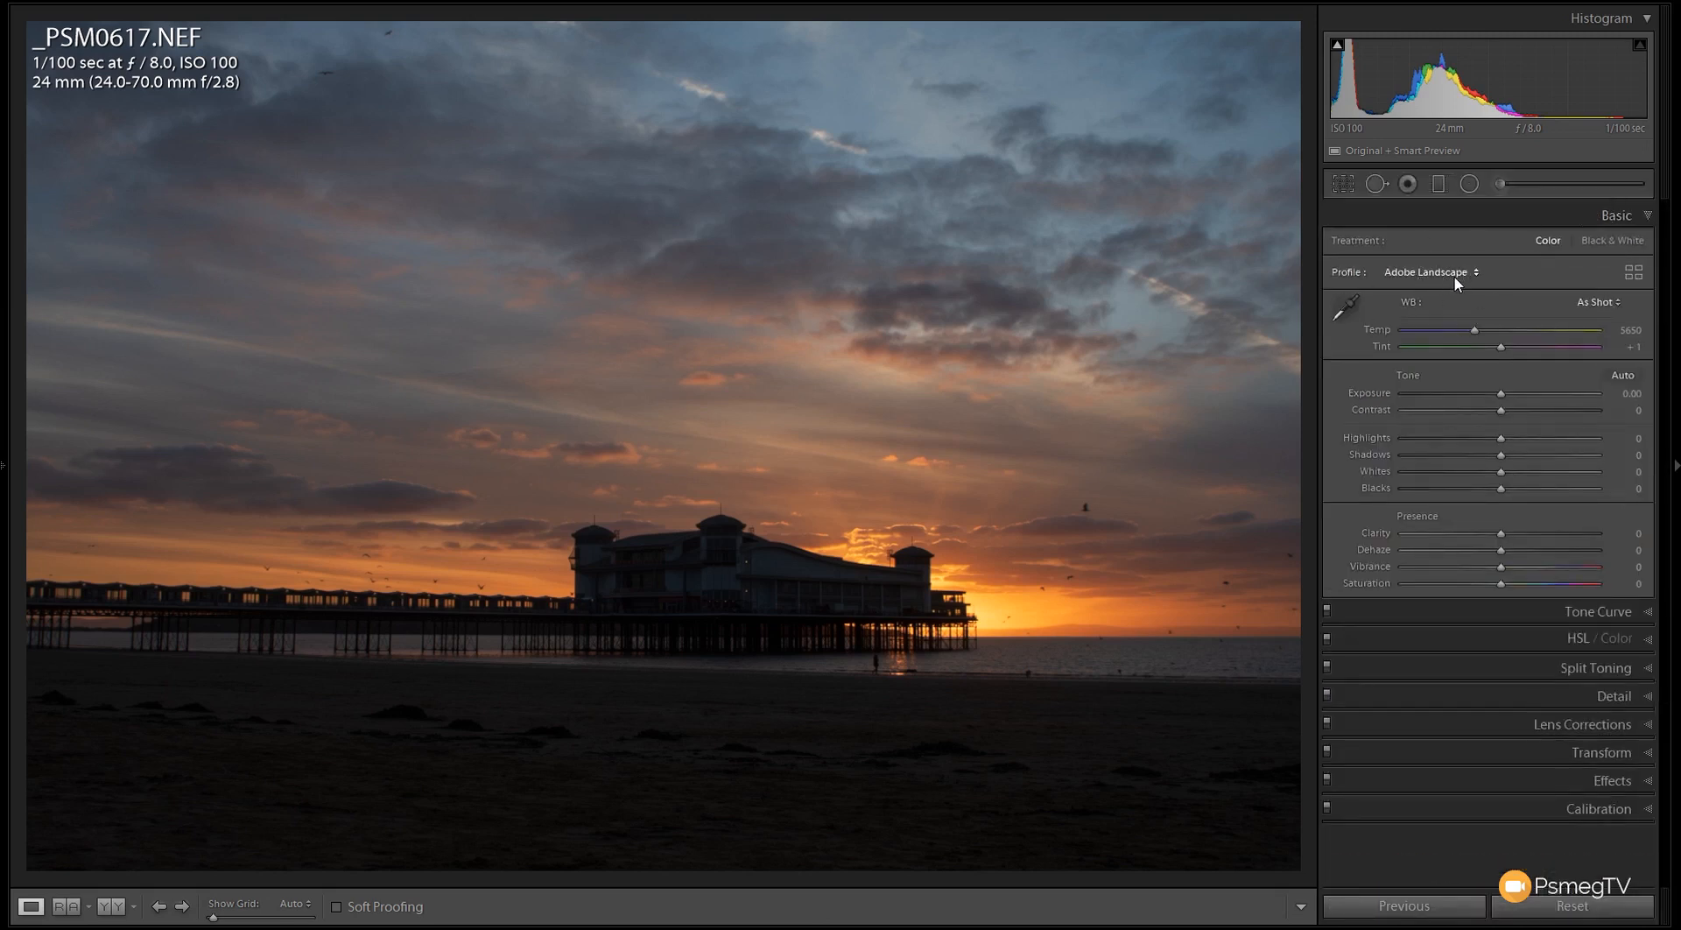
{"action": "mouse_move", "coordinate": [1452, 858]}
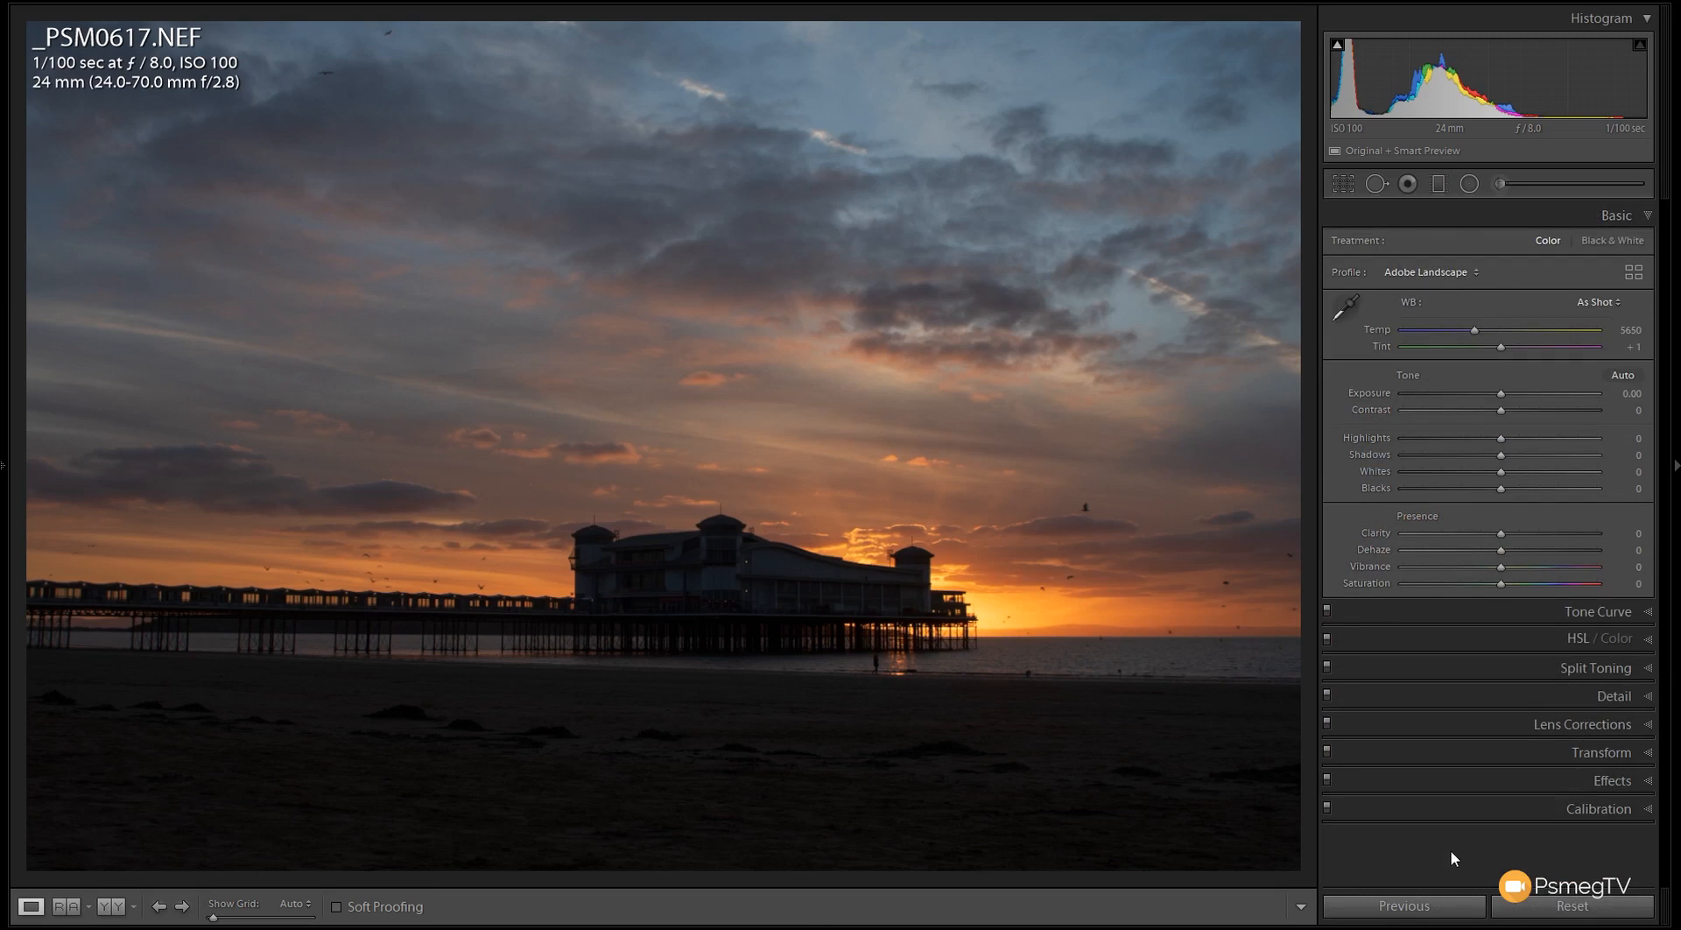
Reopen the Profile Browser with only the Artistic group expanded, Artistic 01 previewing
{"action": "left_click", "coordinate": [1633, 272]}
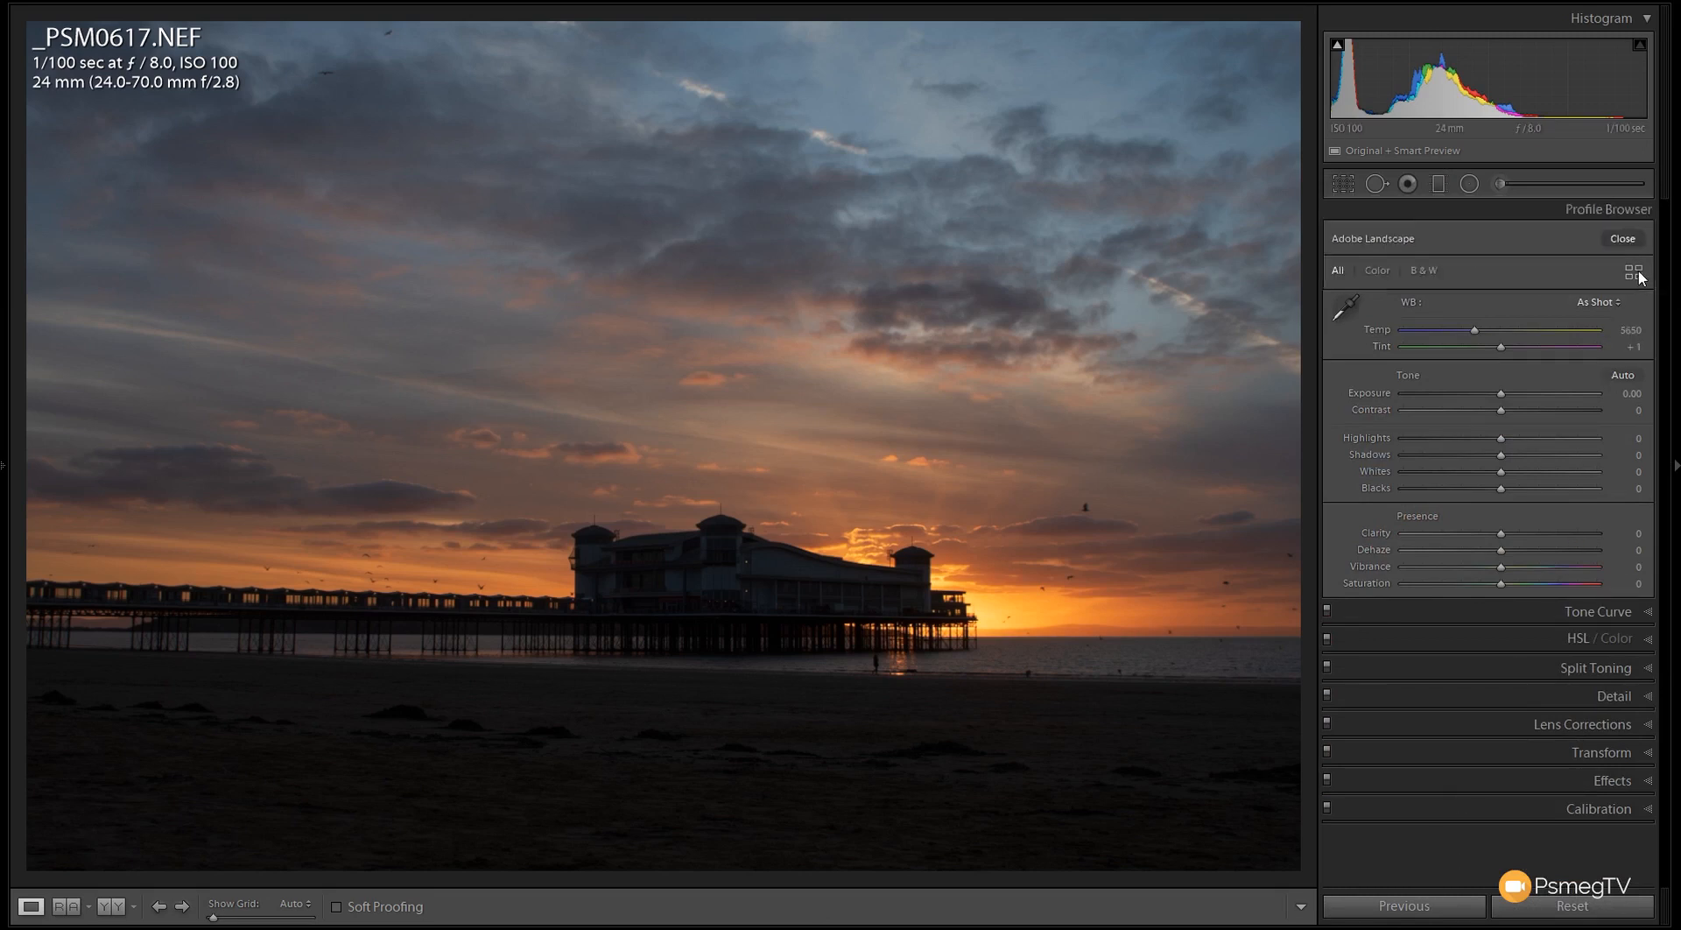
{"action": "left_click", "coordinate": [1634, 269]}
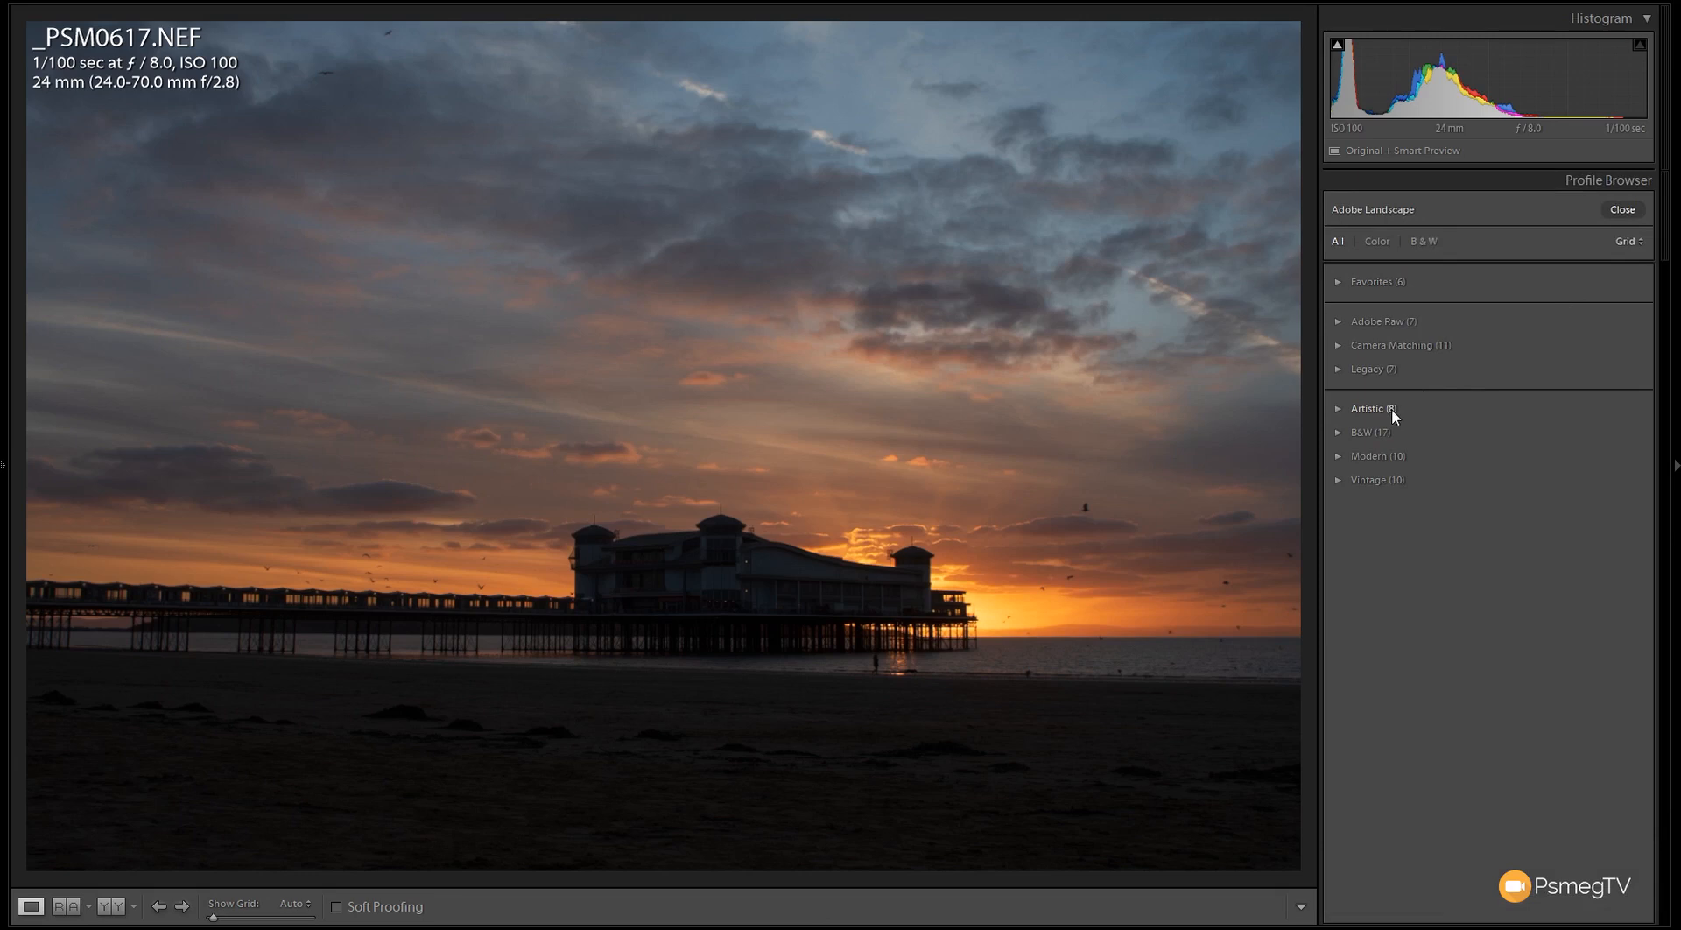
{"action": "left_click", "coordinate": [1370, 407]}
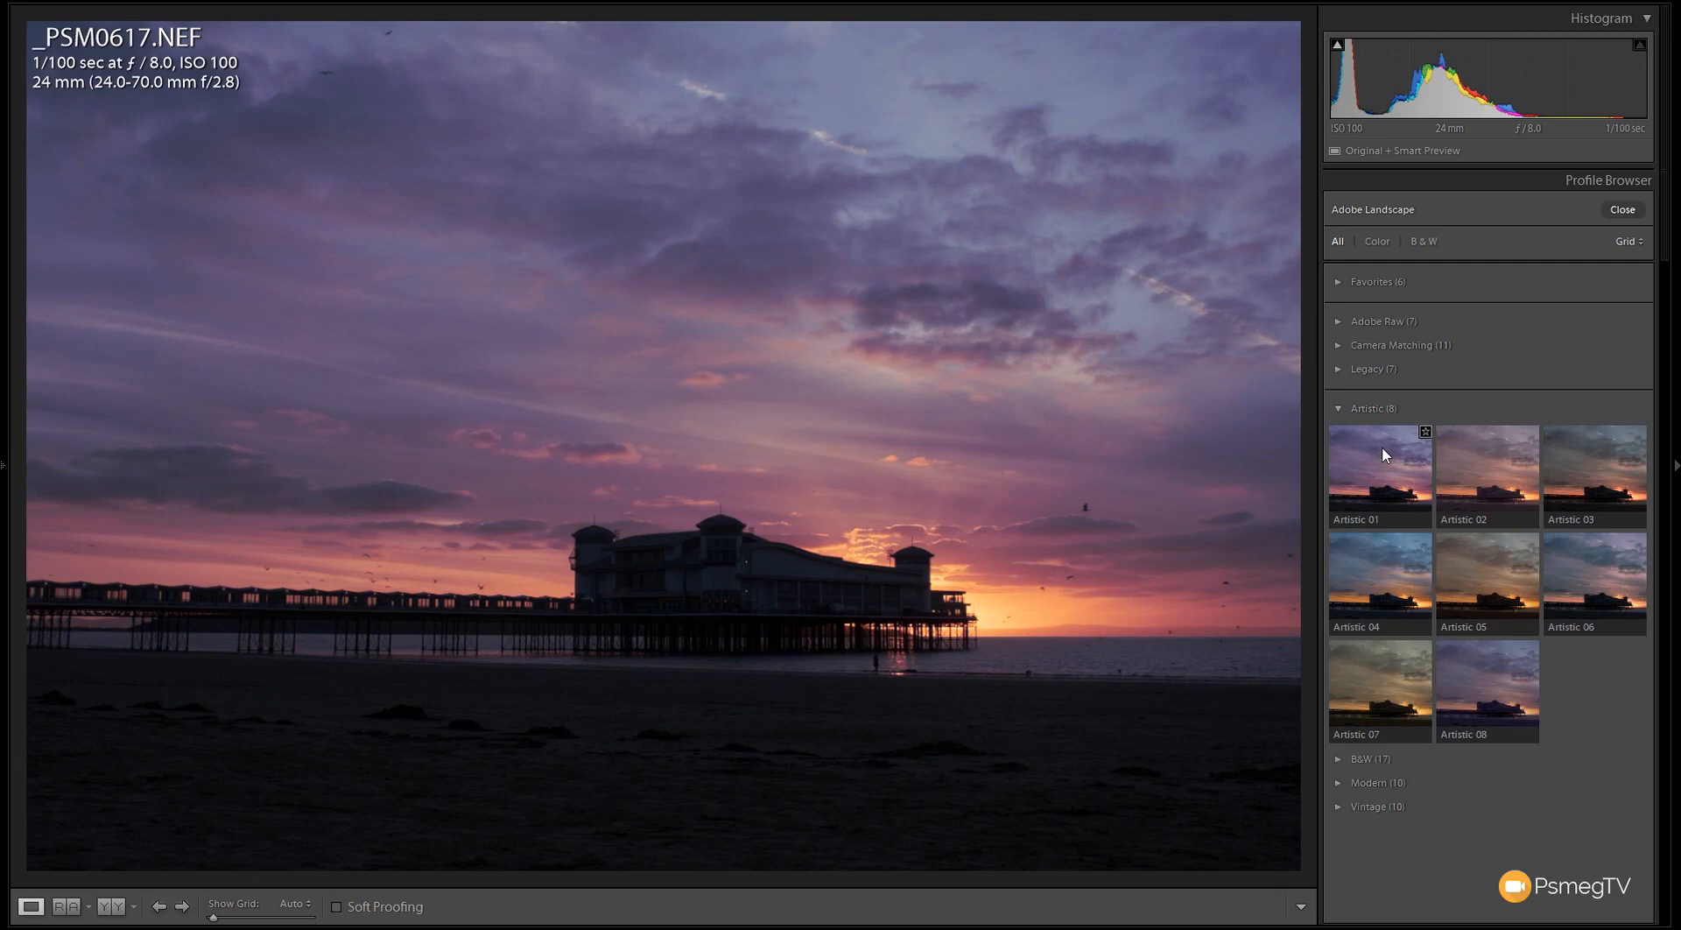
{"action": "mouse_move", "coordinate": [1378, 578]}
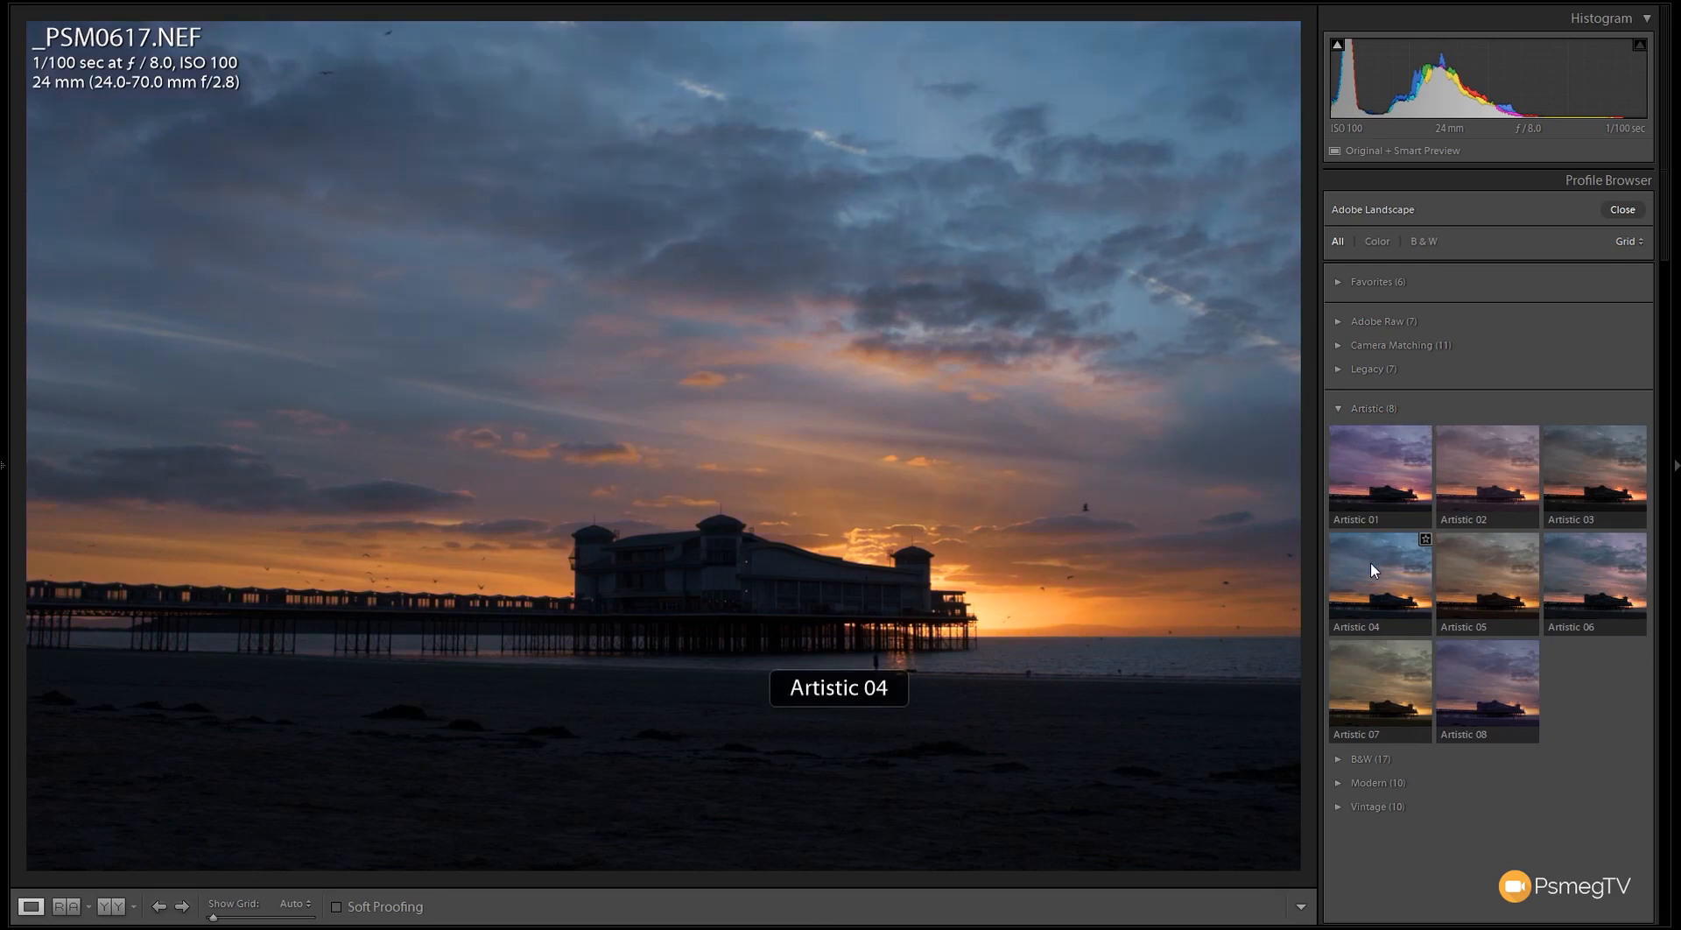
Apply Artistic 04, push its Amount to the 200 maximum, then settle it at 143
{"action": "left_click", "coordinate": [1380, 584]}
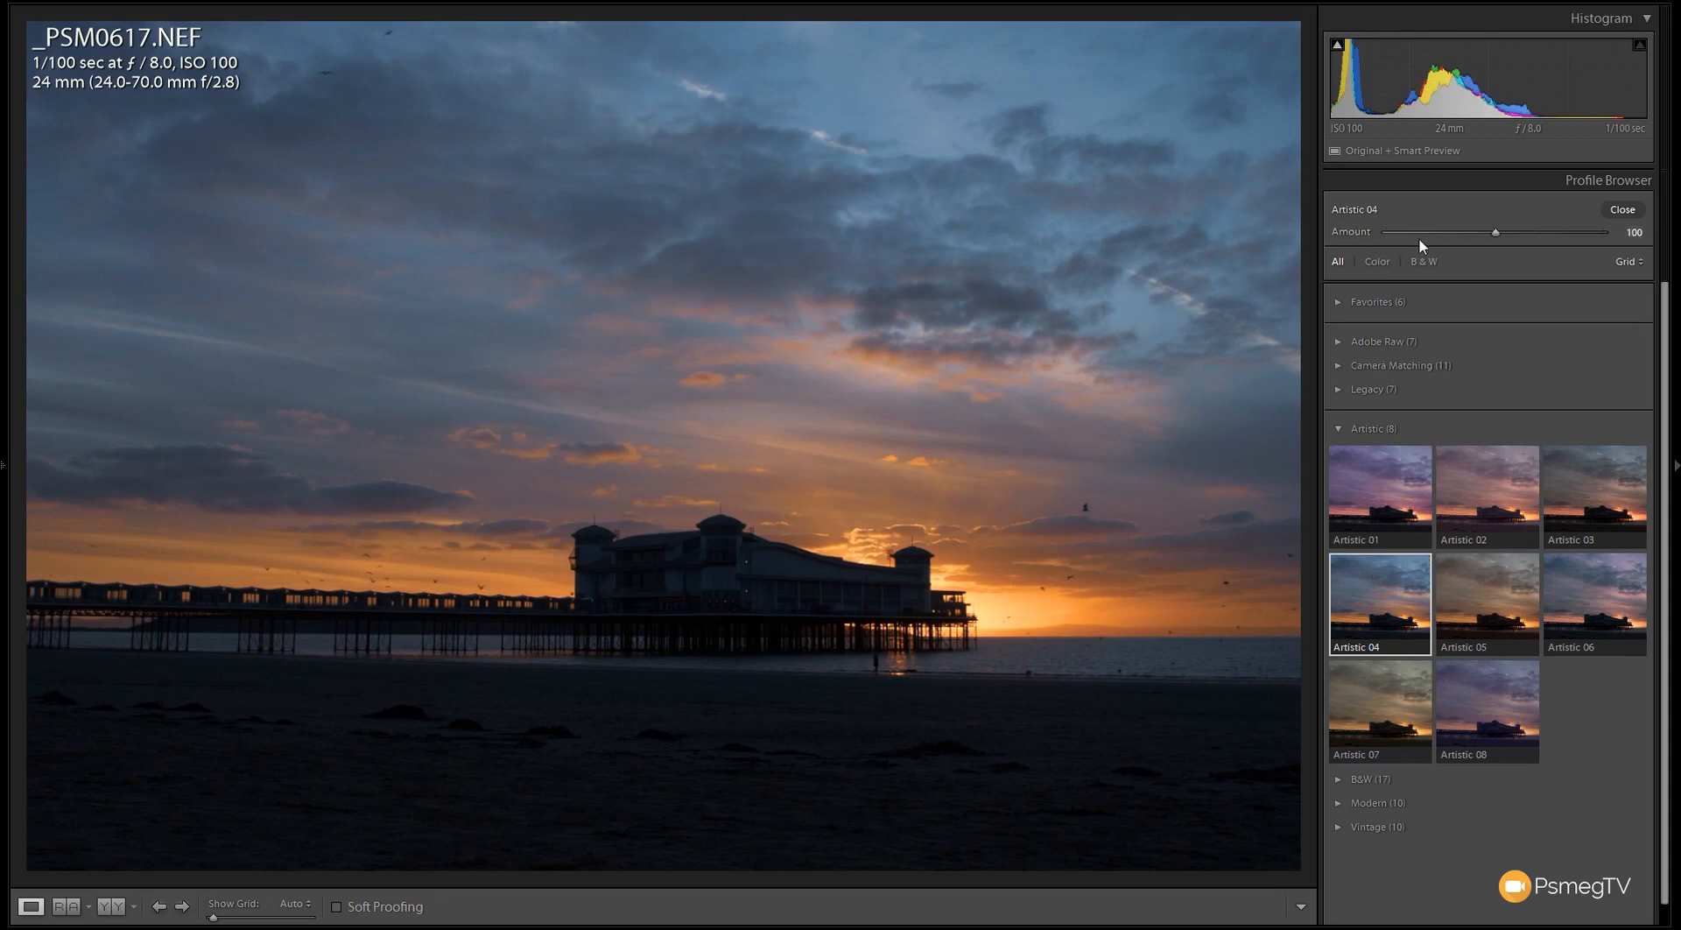
{"action": "mouse_move", "coordinate": [1524, 243]}
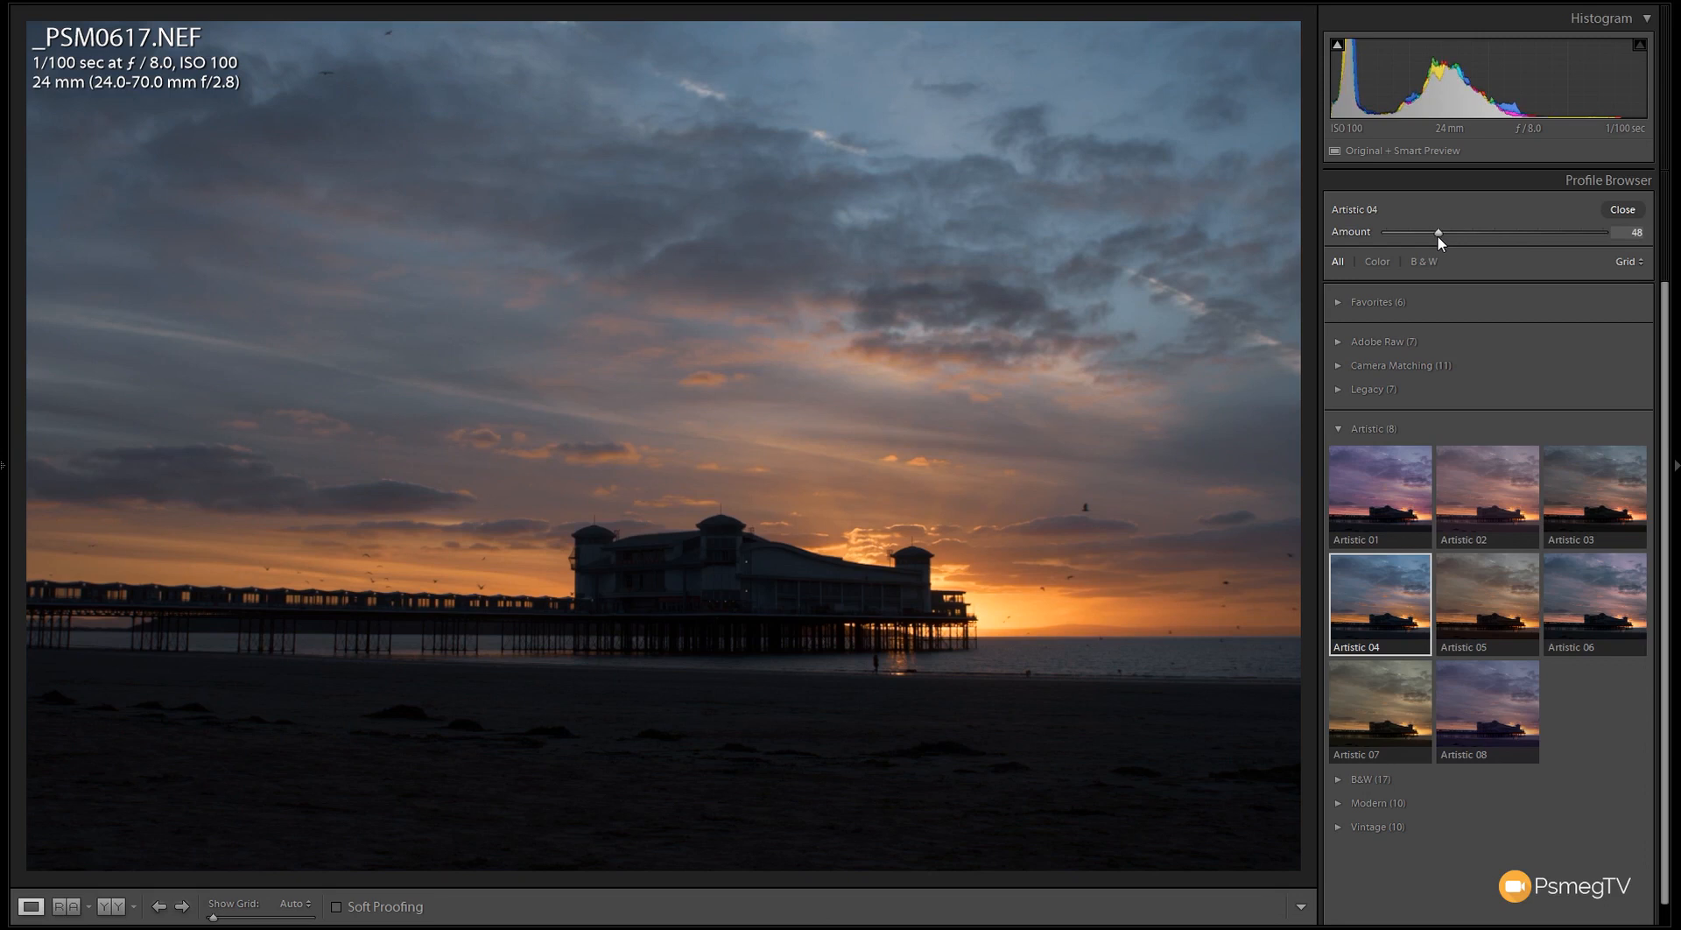
{"action": "left_click_drag", "start_coordinate": [1438, 233], "coordinate": [1514, 233]}
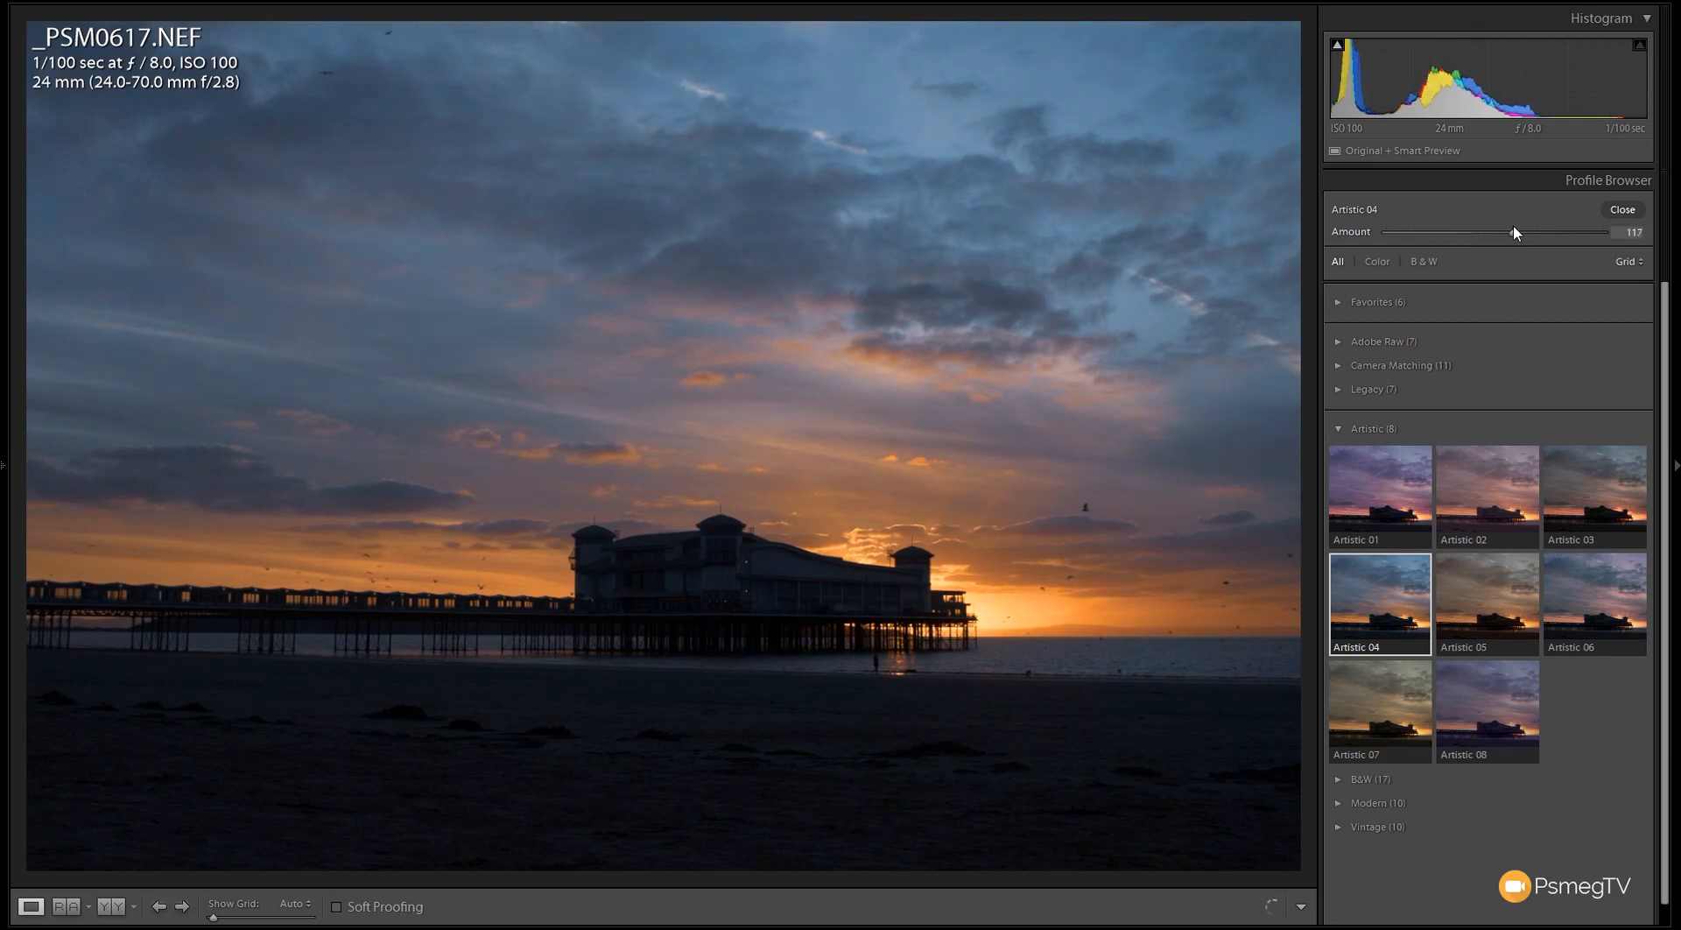
{"action": "left_click_drag", "start_coordinate": [1515, 232], "coordinate": [1555, 233]}
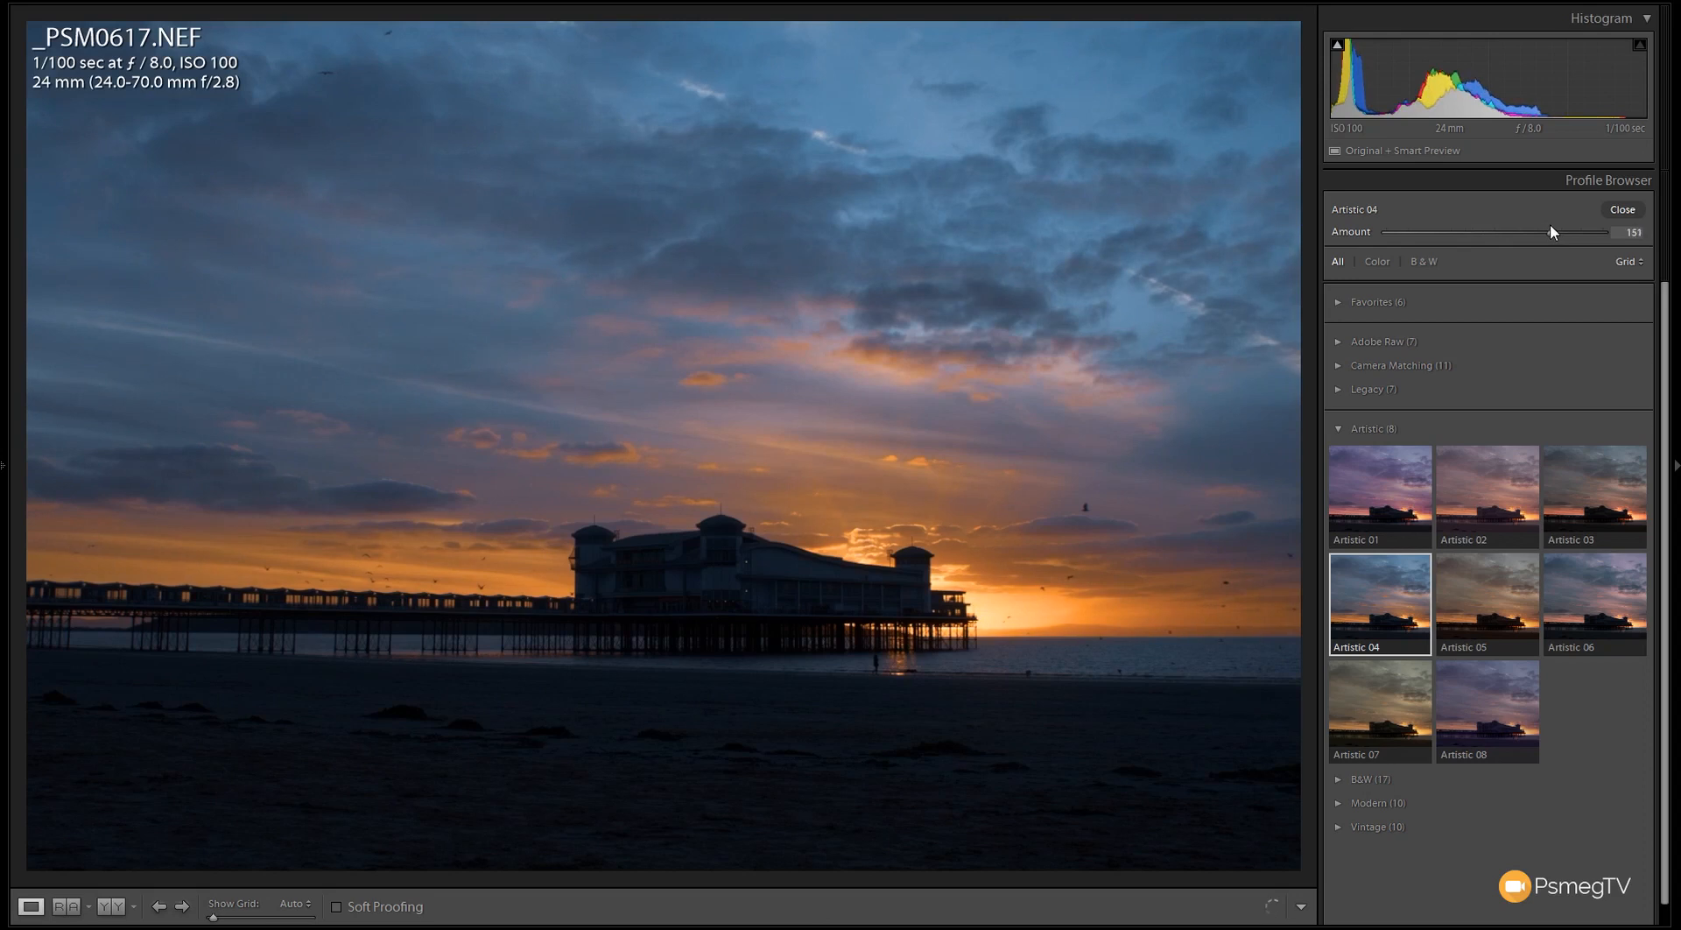
{"action": "left_click_drag", "start_coordinate": [1515, 233], "coordinate": [1576, 232]}
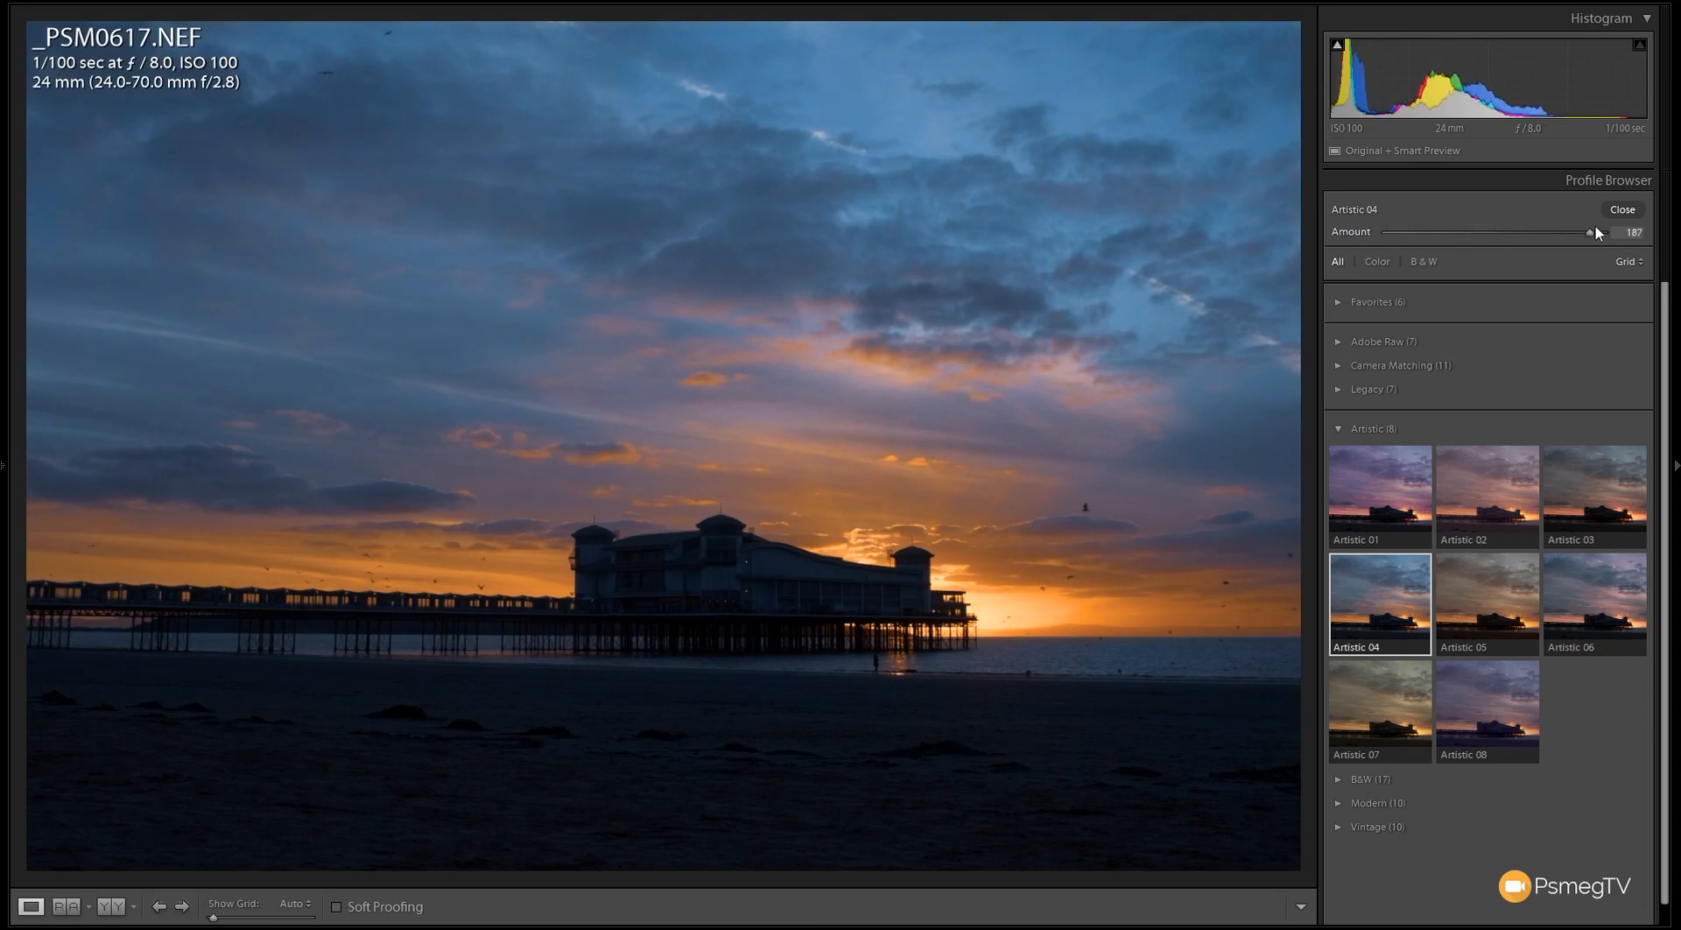
{"action": "left_click_drag", "start_coordinate": [1575, 233], "coordinate": [1618, 233]}
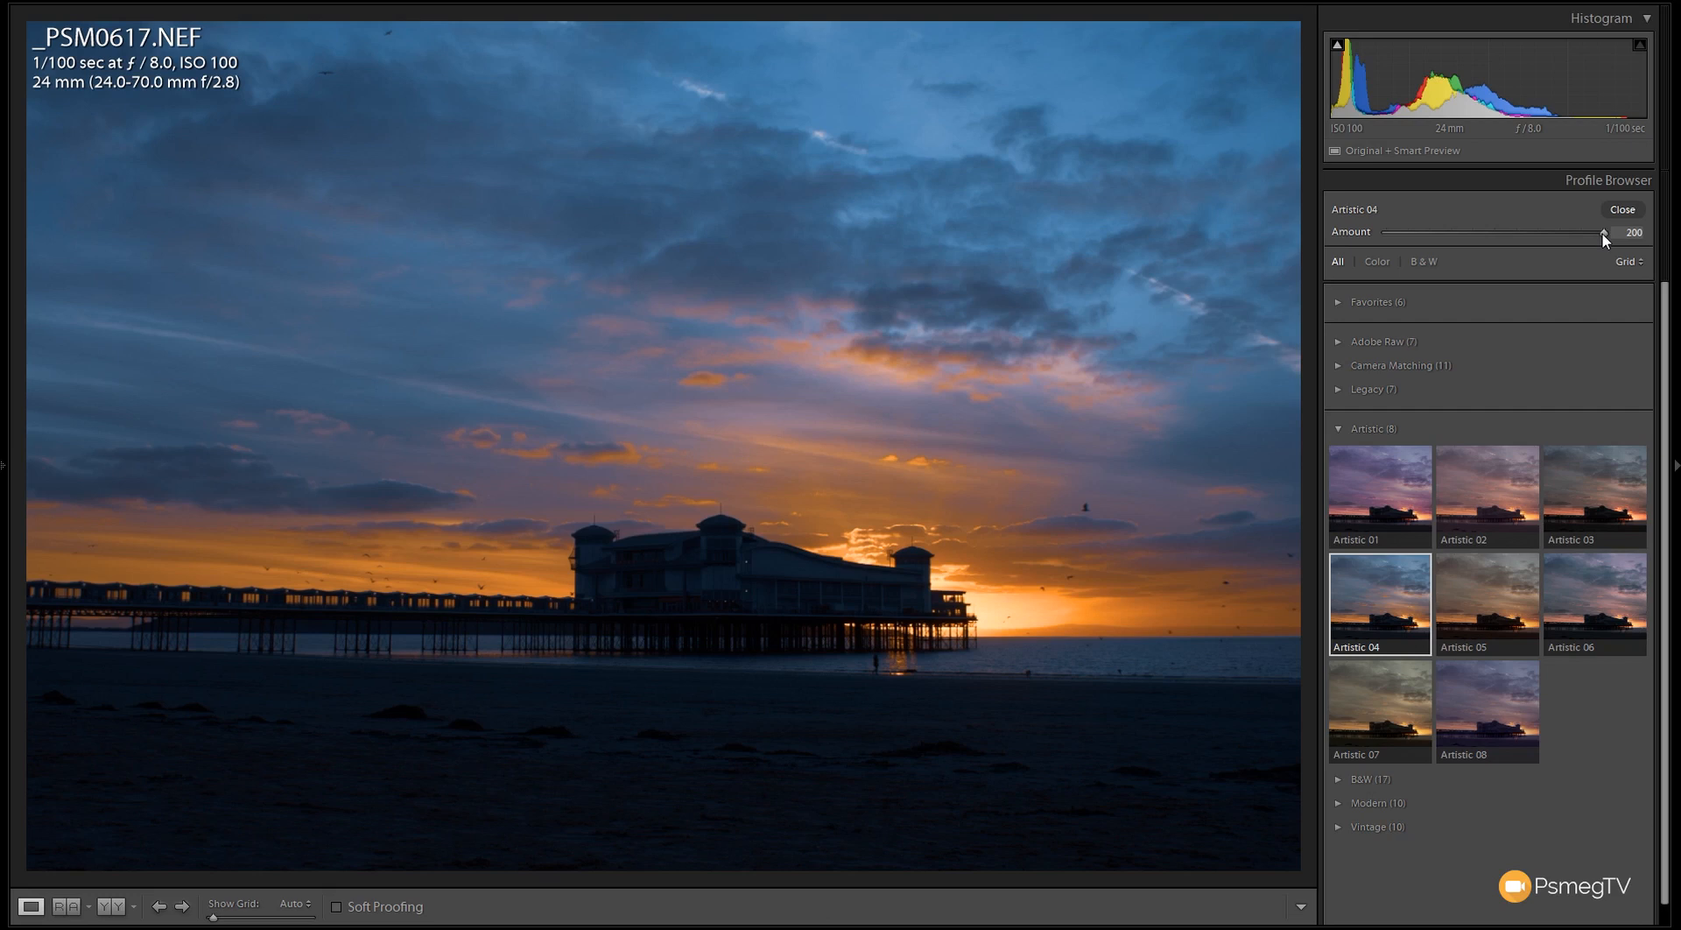
{"action": "left_click_drag", "start_coordinate": [1601, 233], "coordinate": [1541, 232]}
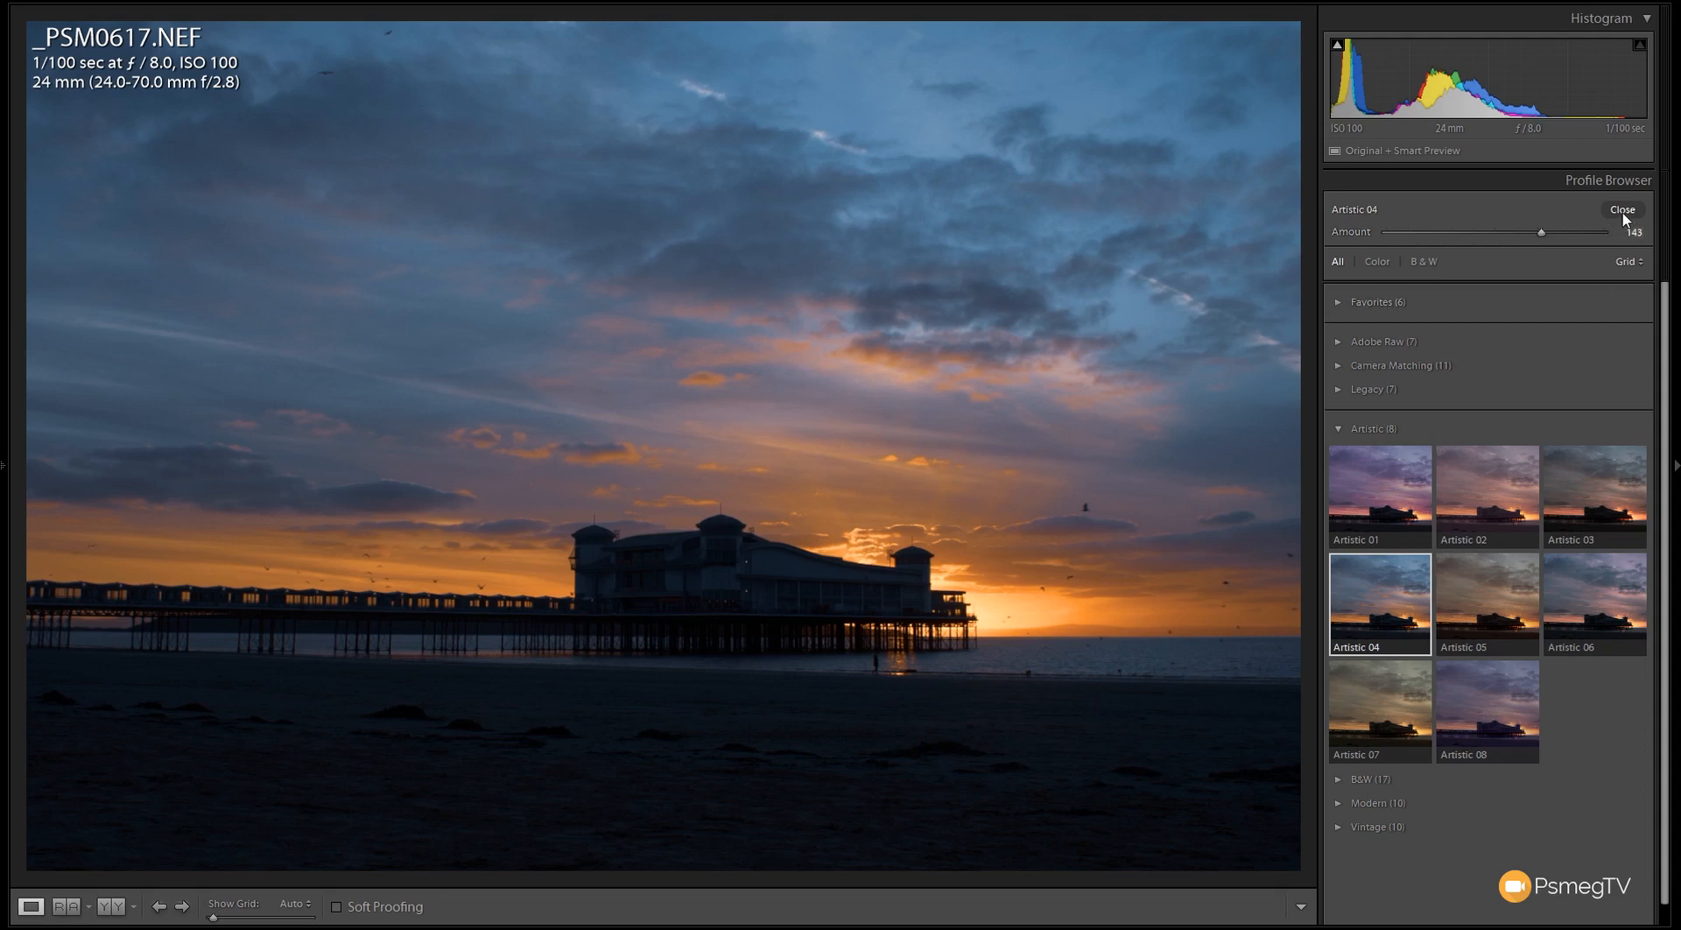
{"action": "left_click", "coordinate": [1622, 209]}
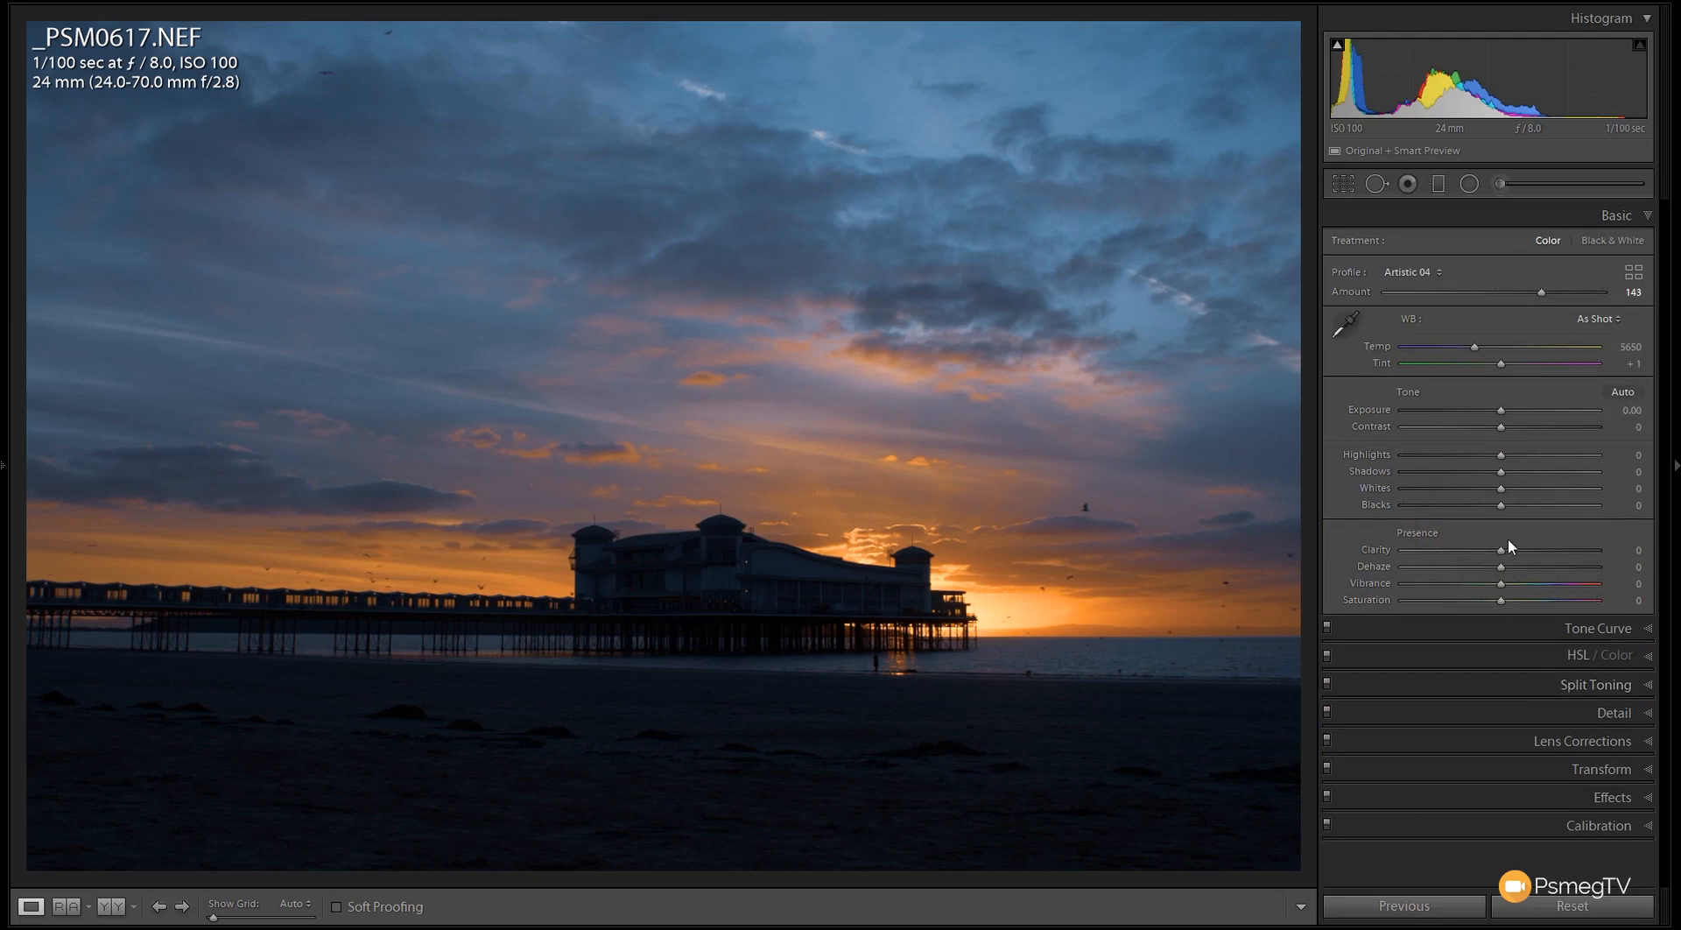
{"action": "left_click", "coordinate": [1605, 654]}
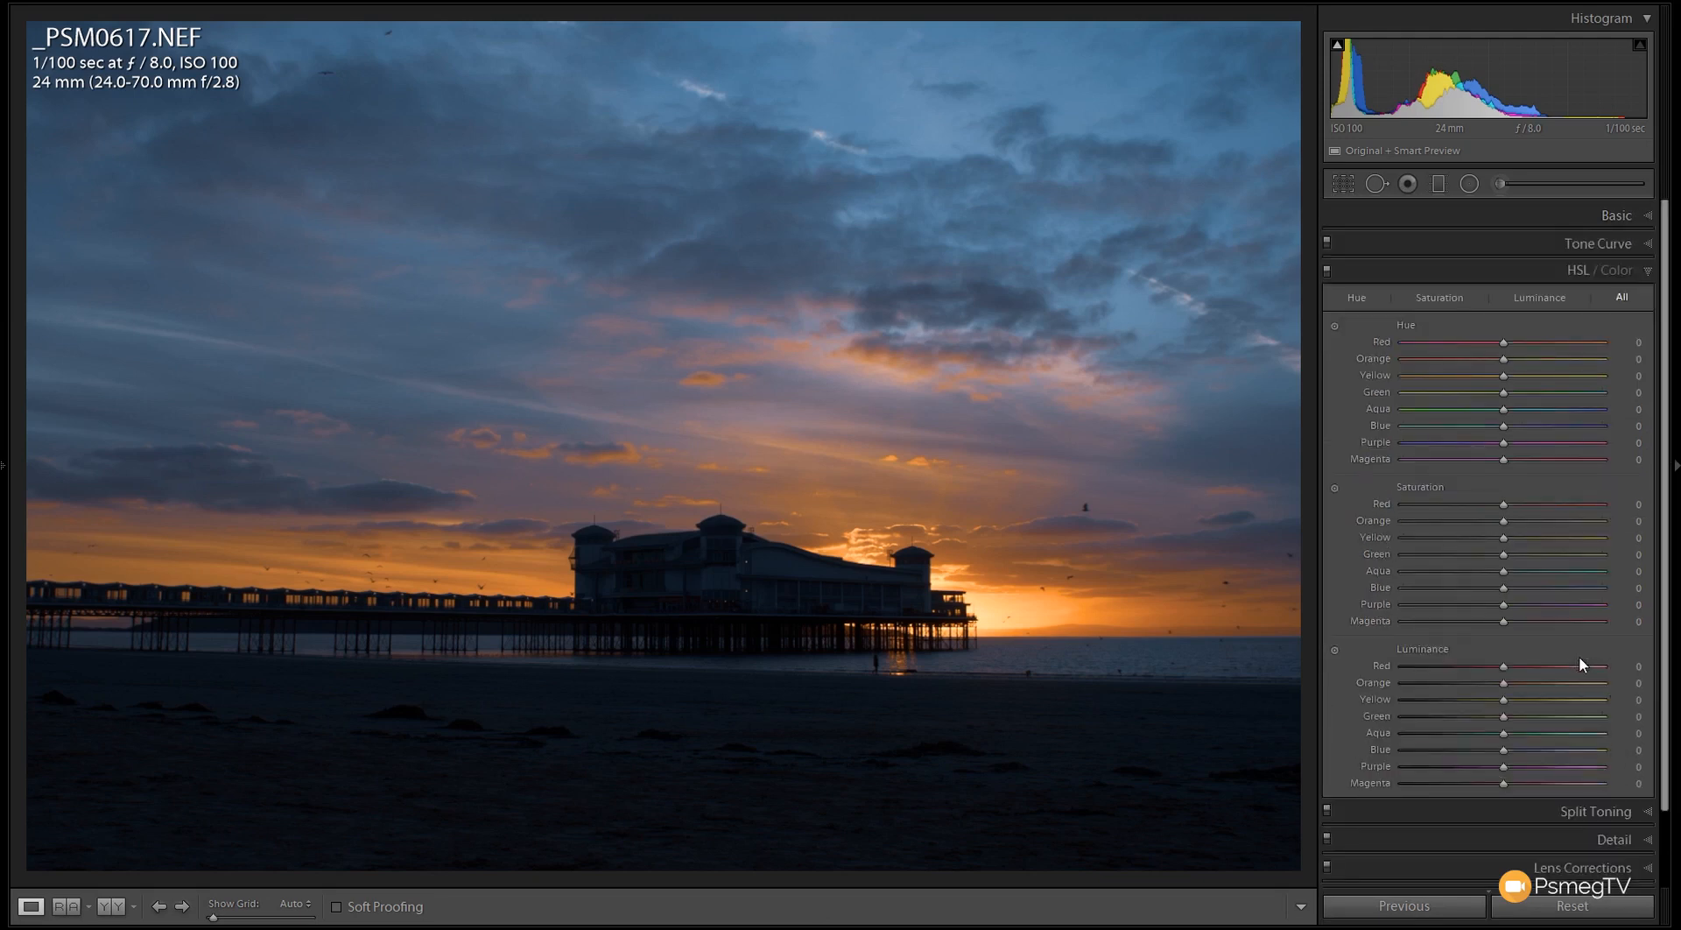
{"action": "left_click", "coordinate": [1617, 268]}
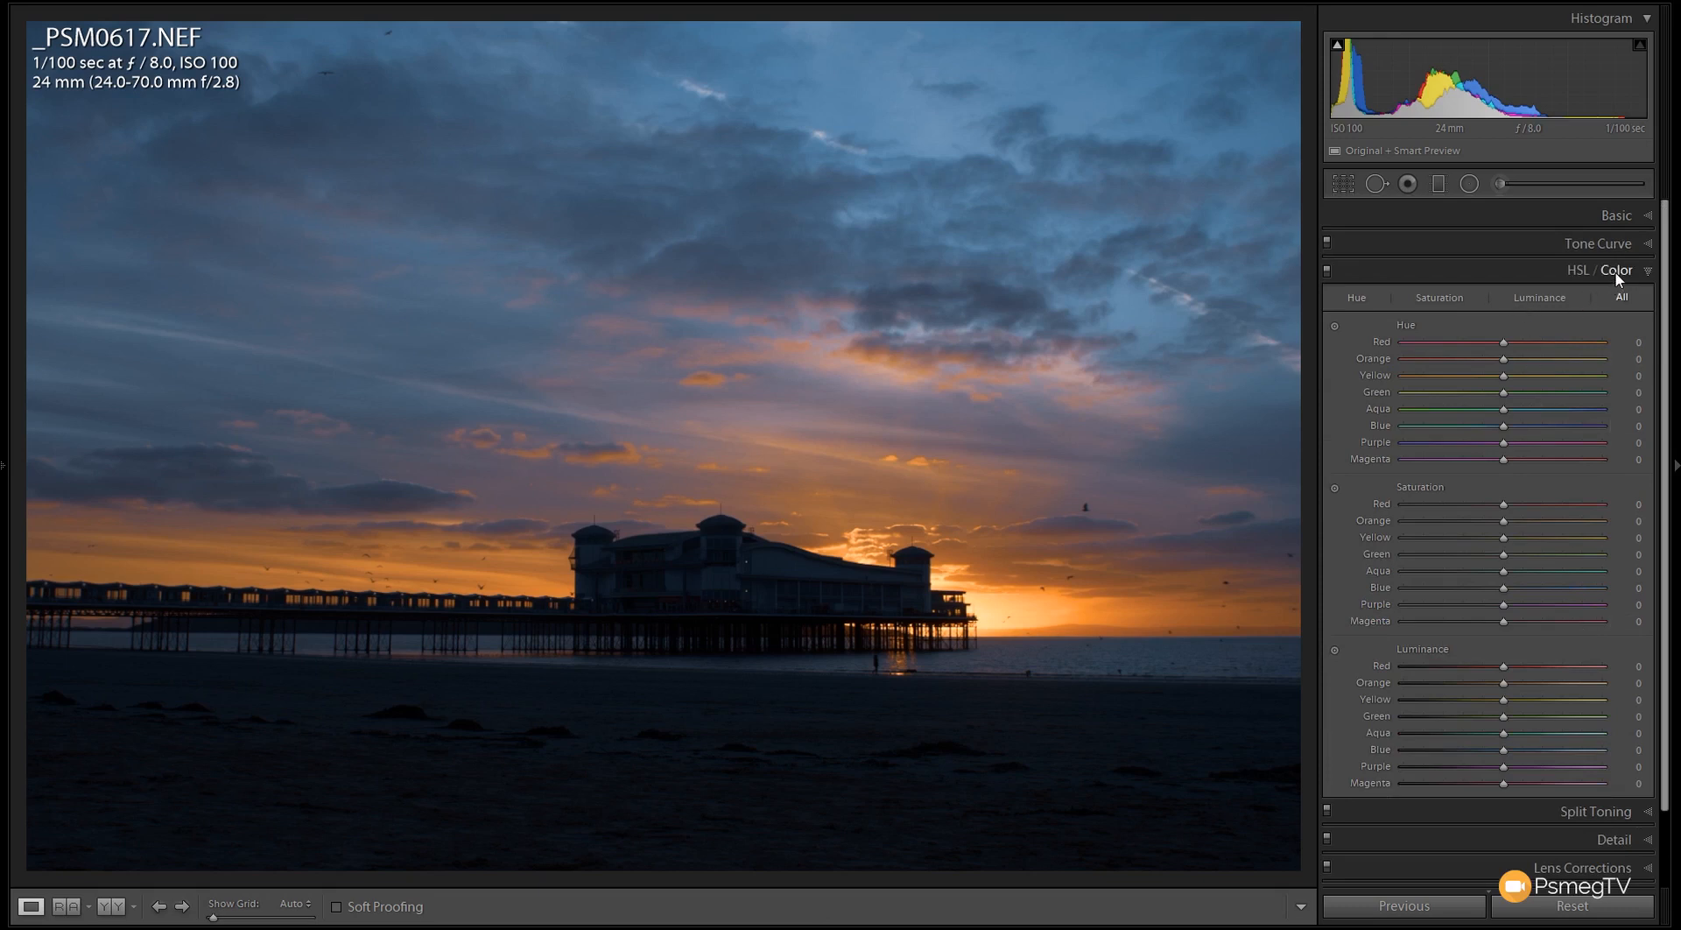
{"action": "left_click", "coordinate": [1596, 243]}
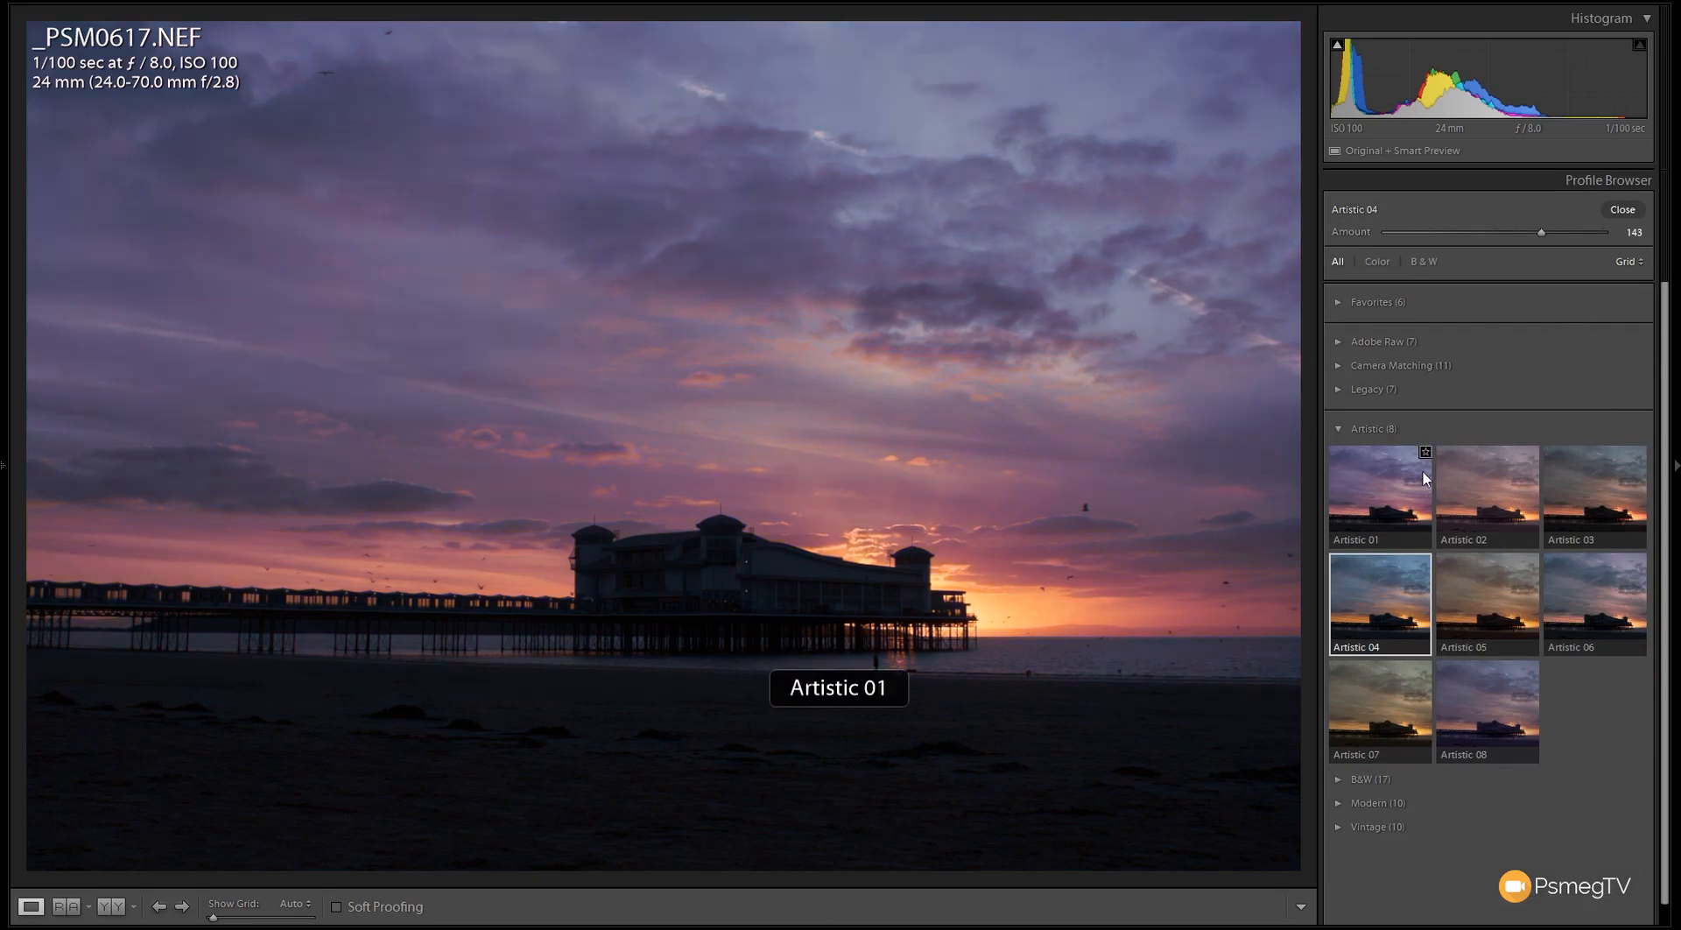
{"action": "mouse_move", "coordinate": [1508, 483]}
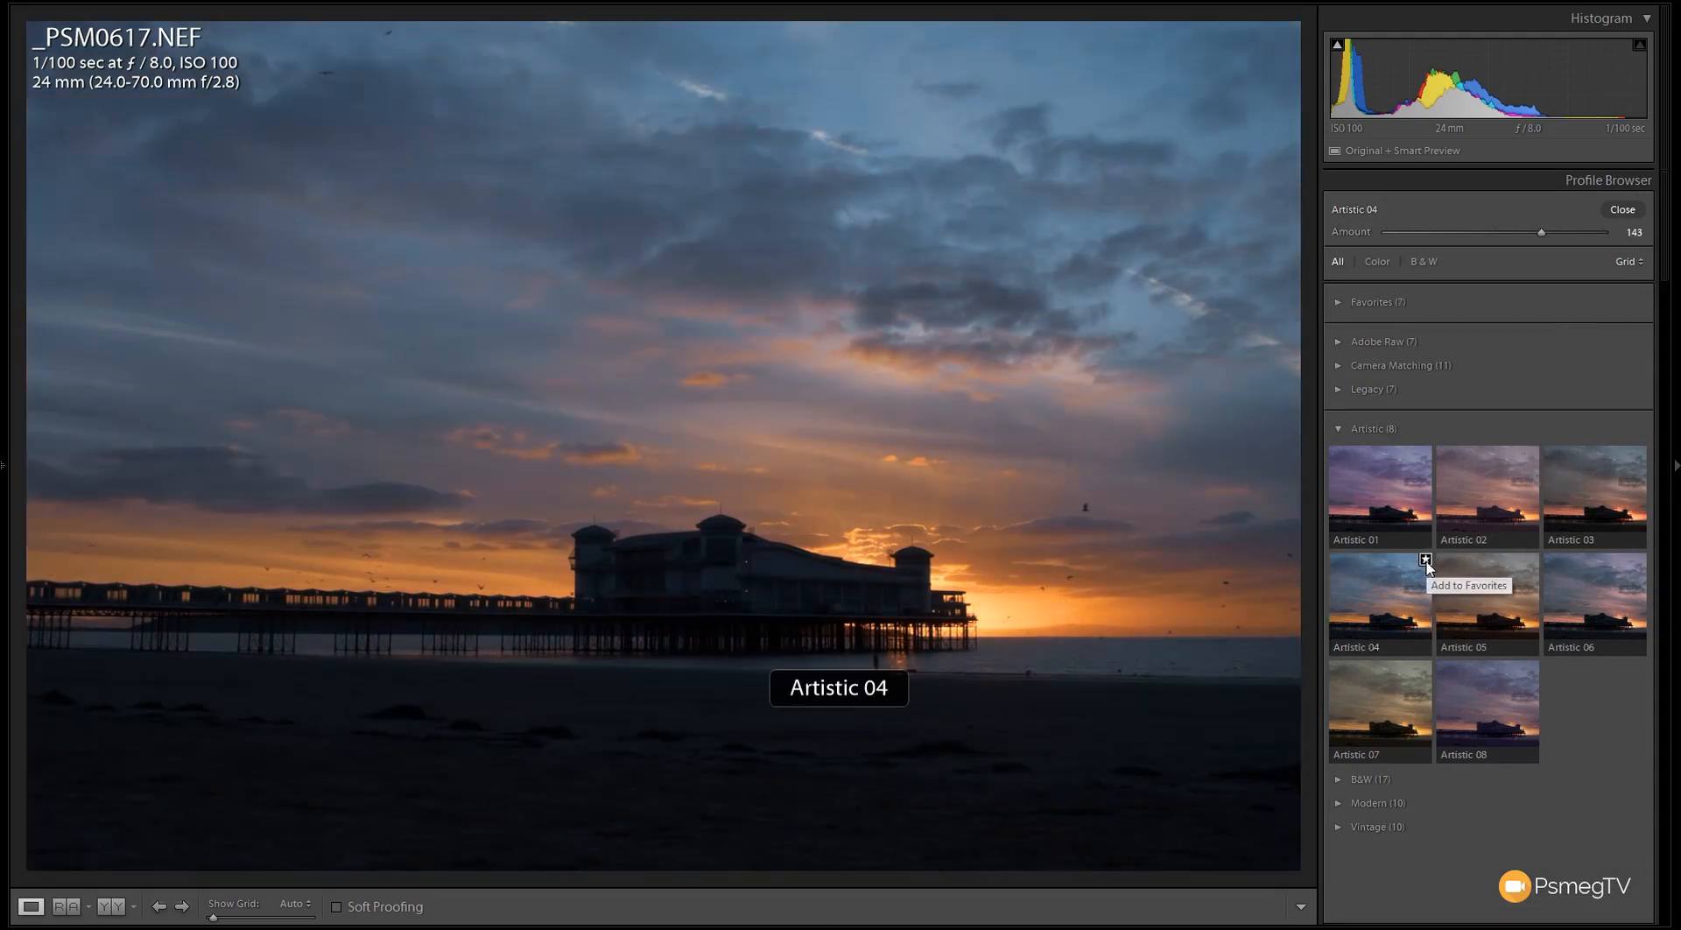
Expand the Favorites group showing Artistic 04 among seven favorite profiles
{"action": "left_click", "coordinate": [1375, 301]}
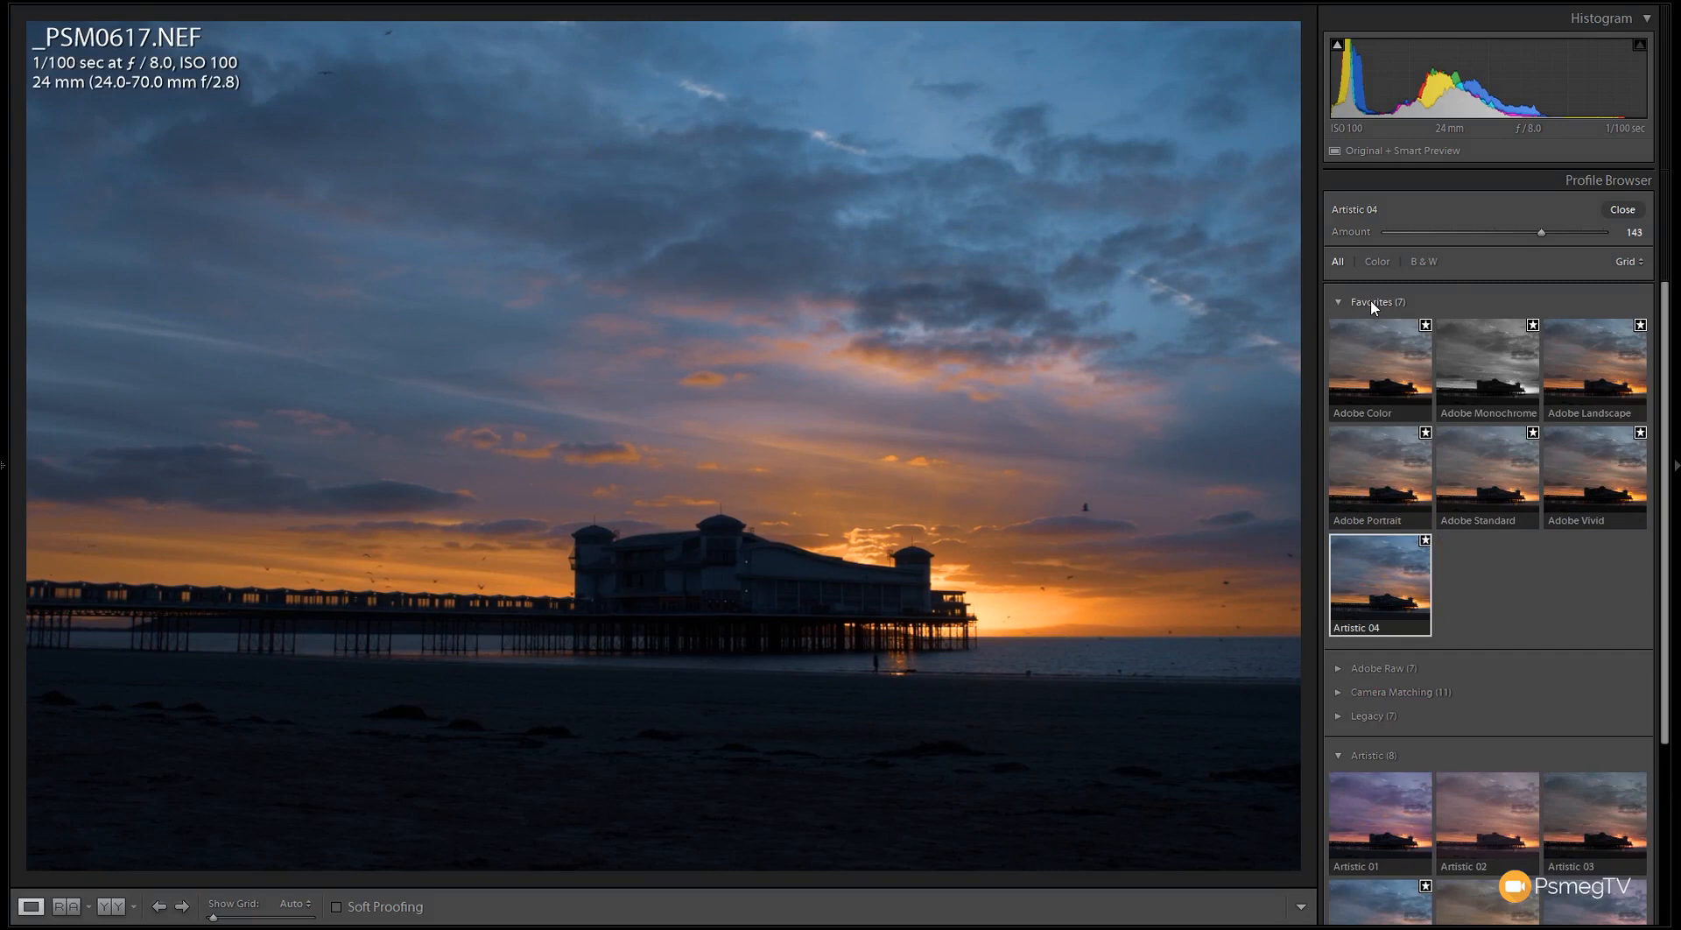
{"action": "mouse_move", "coordinate": [1385, 600]}
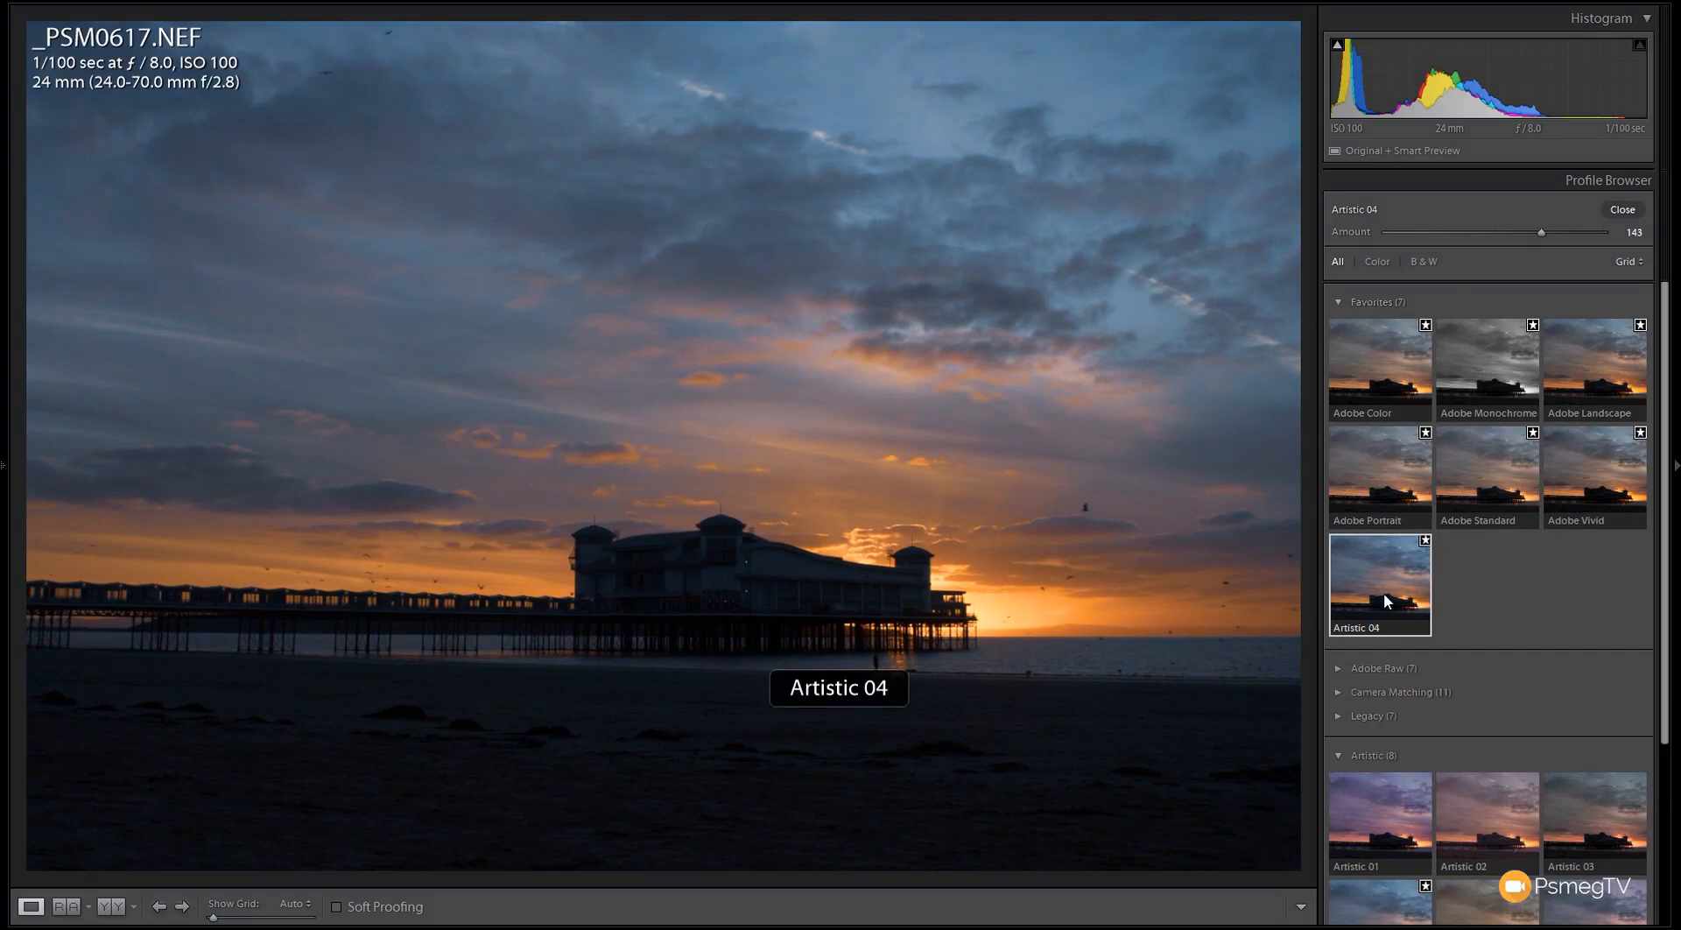
{"action": "mouse_move", "coordinate": [1450, 600]}
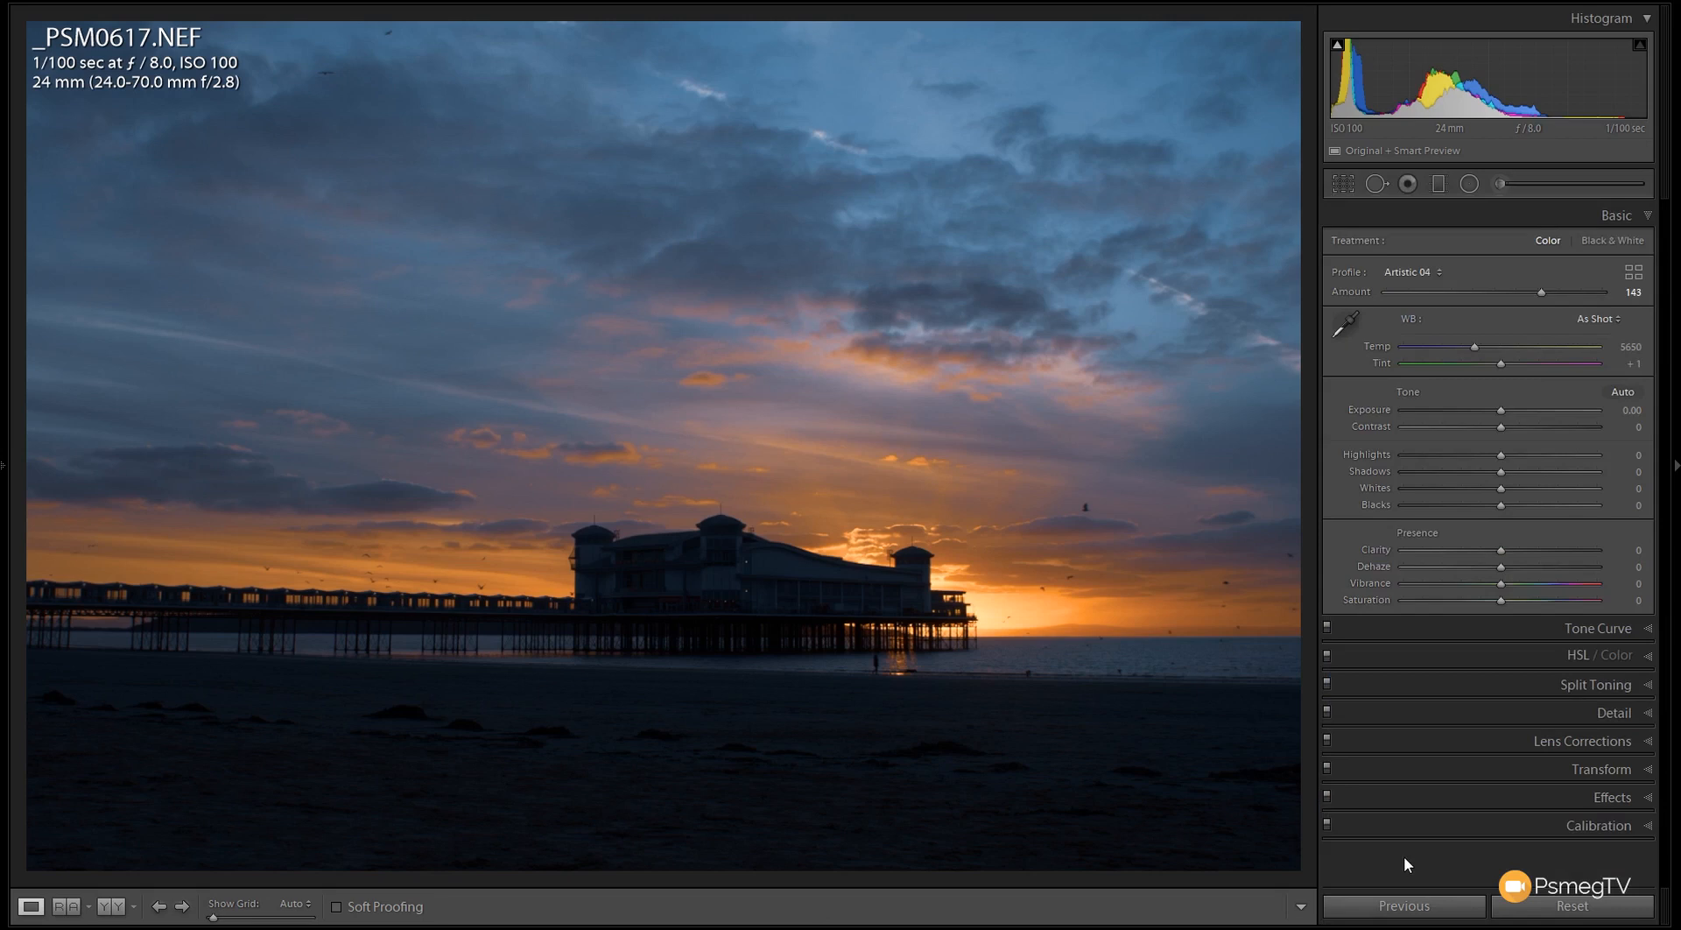
{"action": "mouse_move", "coordinate": [1429, 588]}
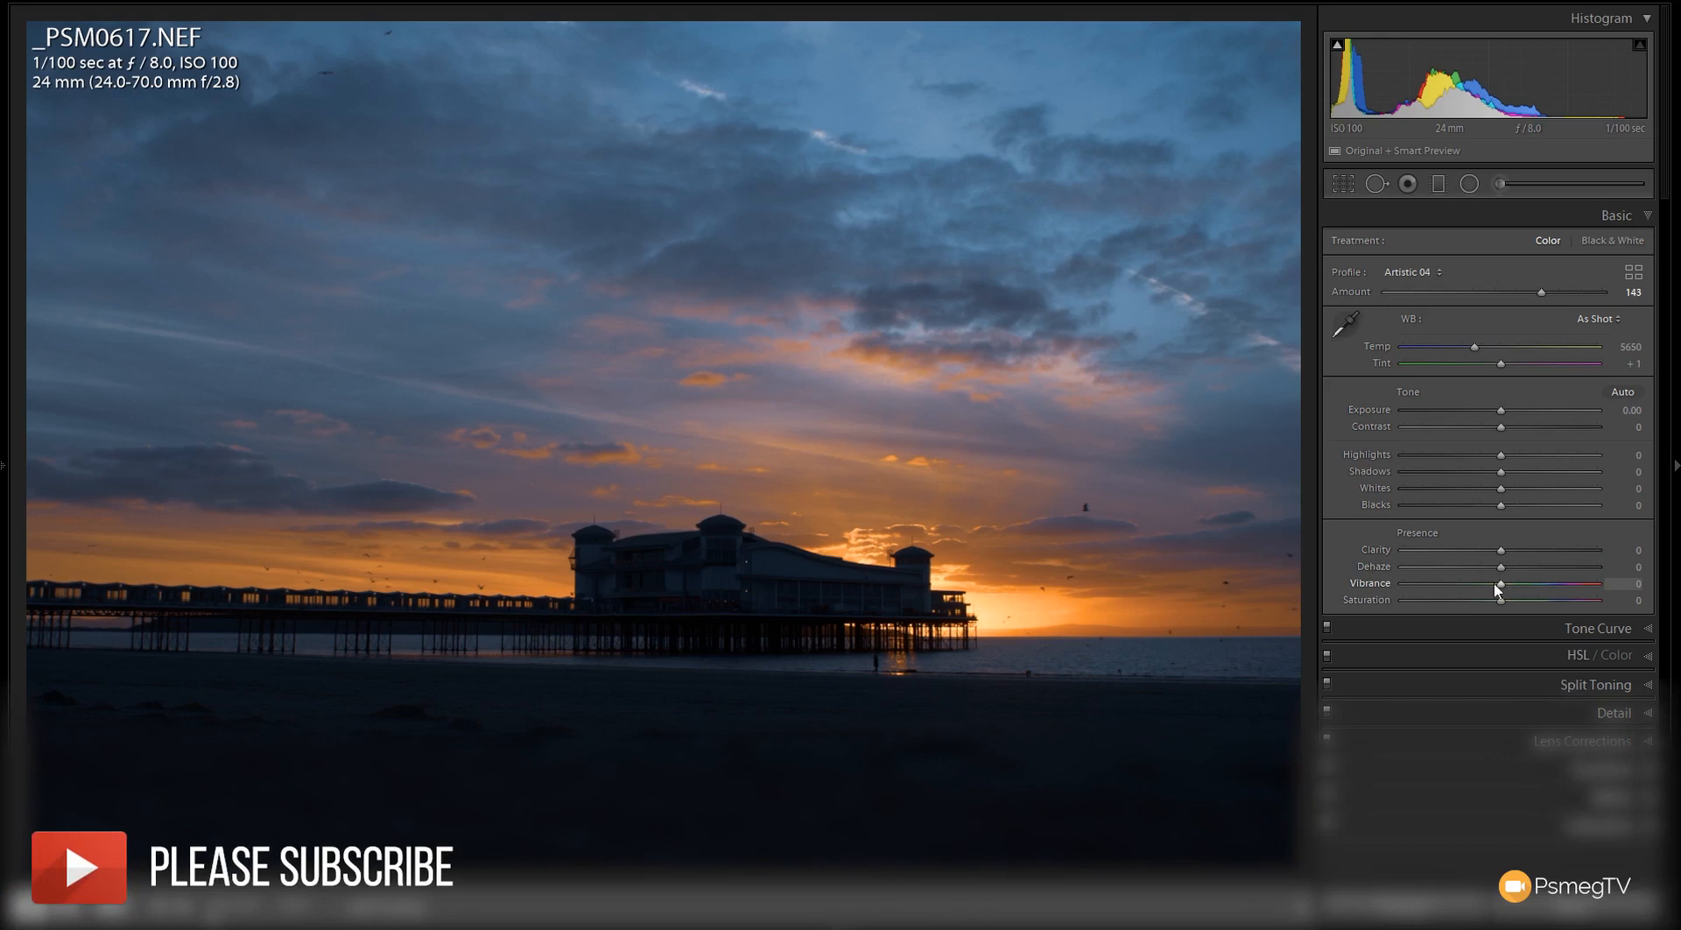
{"action": "mouse_move", "coordinate": [1476, 591]}
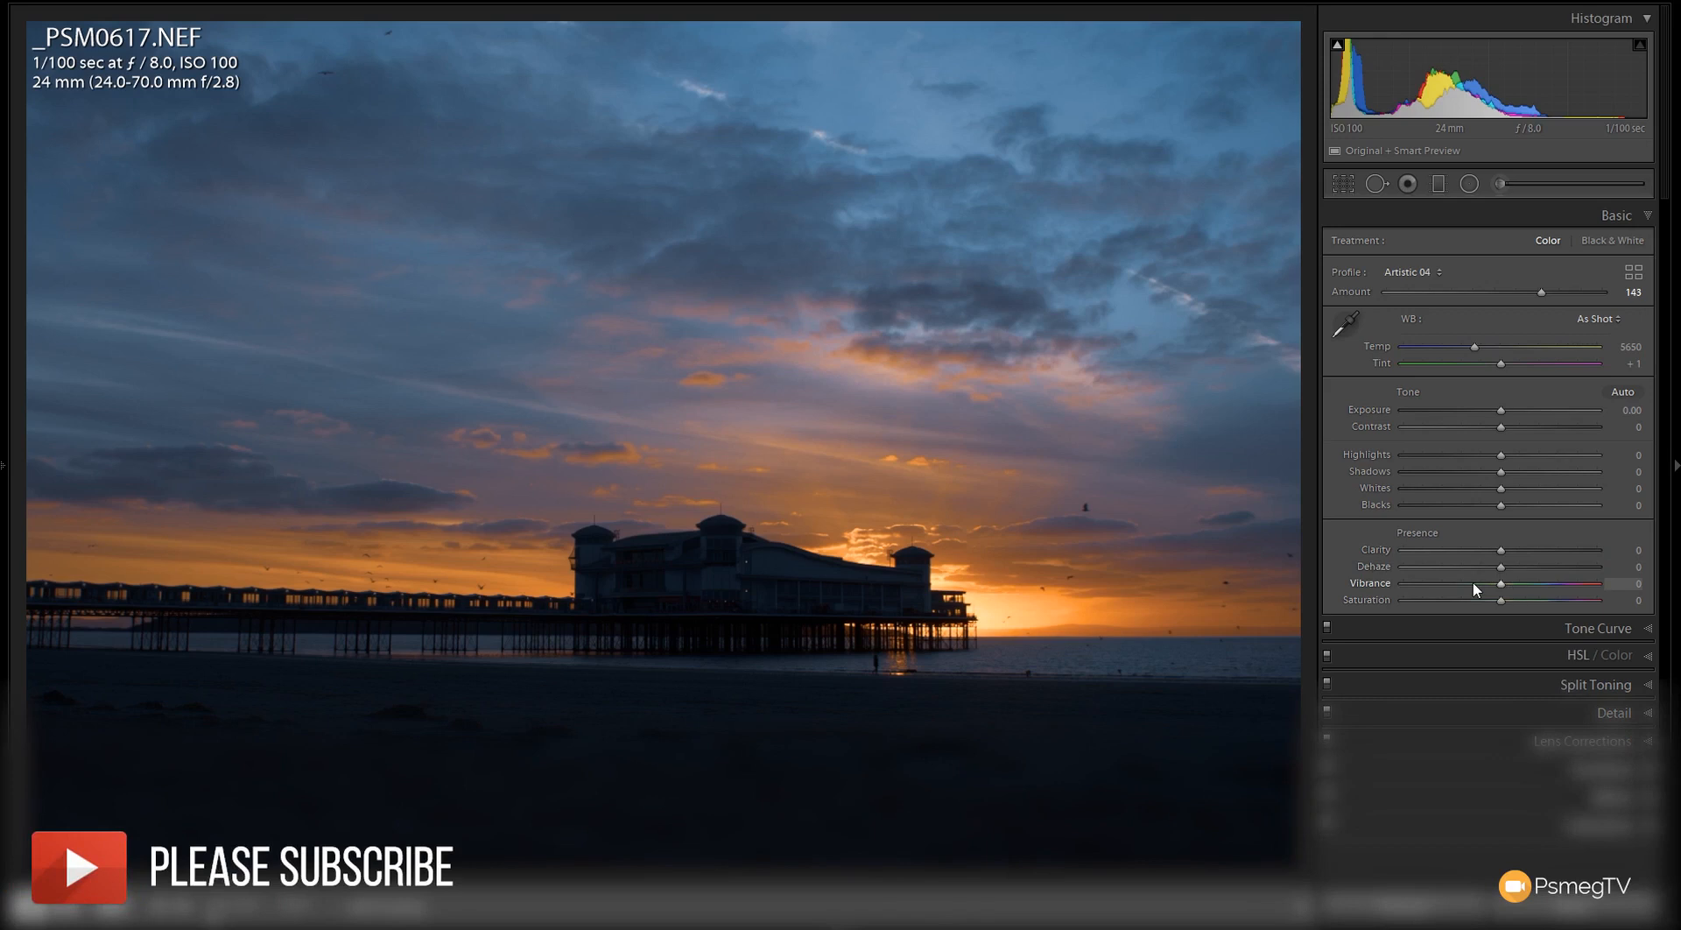